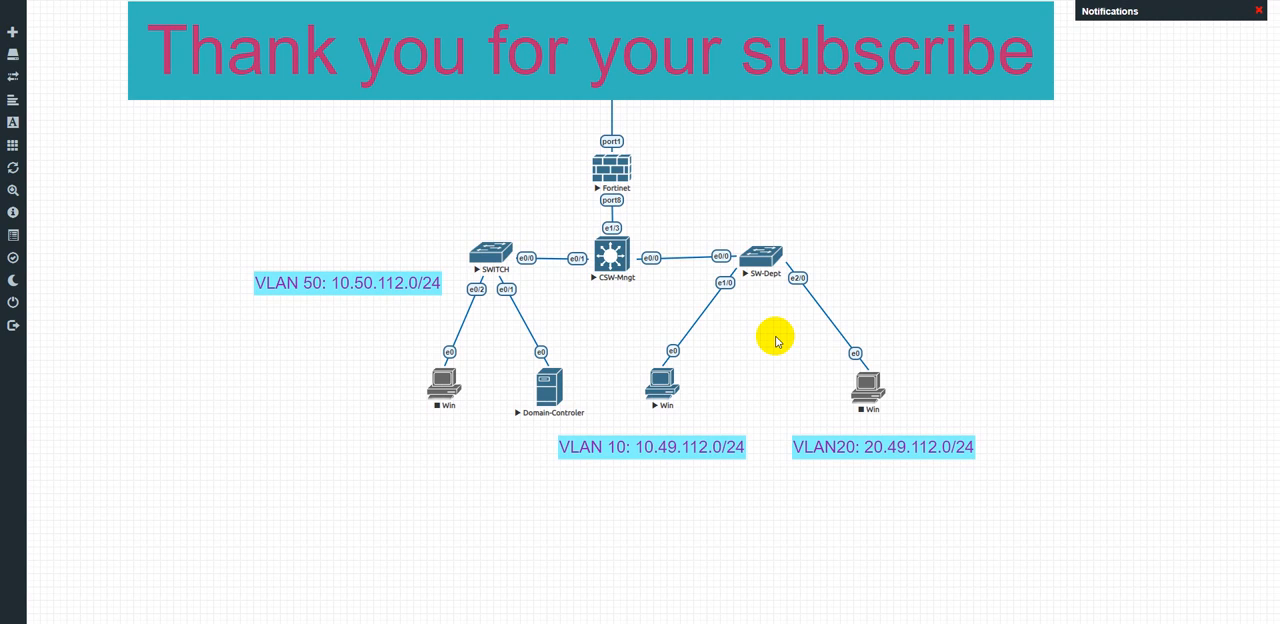
pyautogui.moveTo(780, 382)
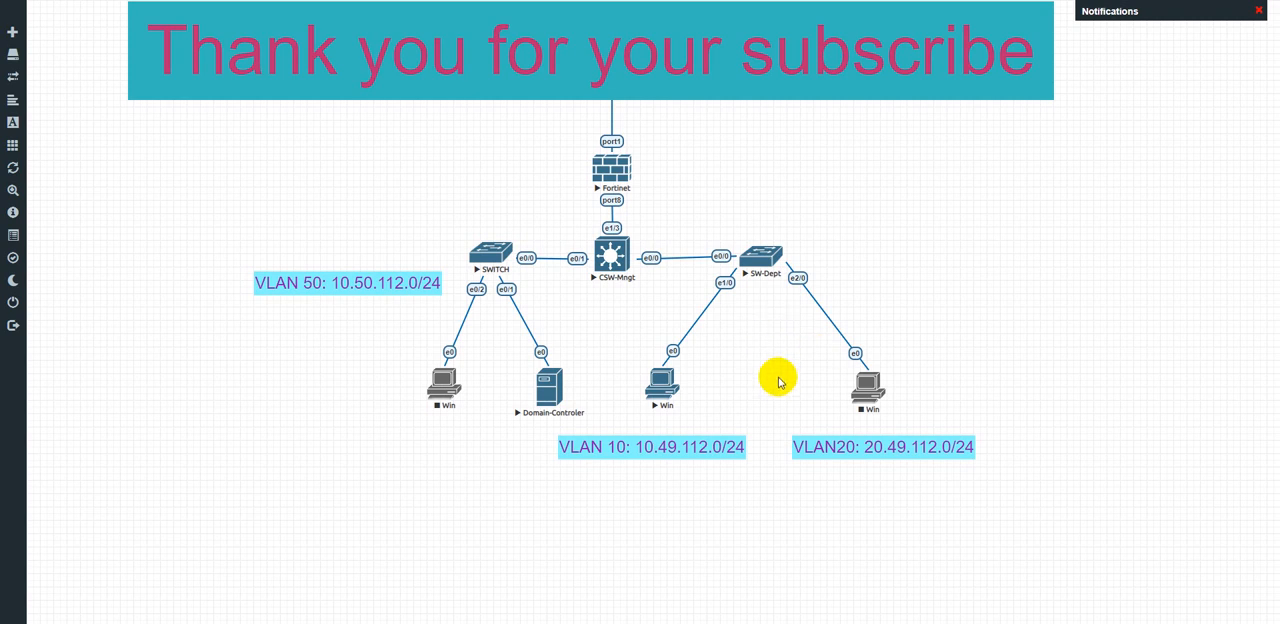
pyautogui.moveTo(668, 156)
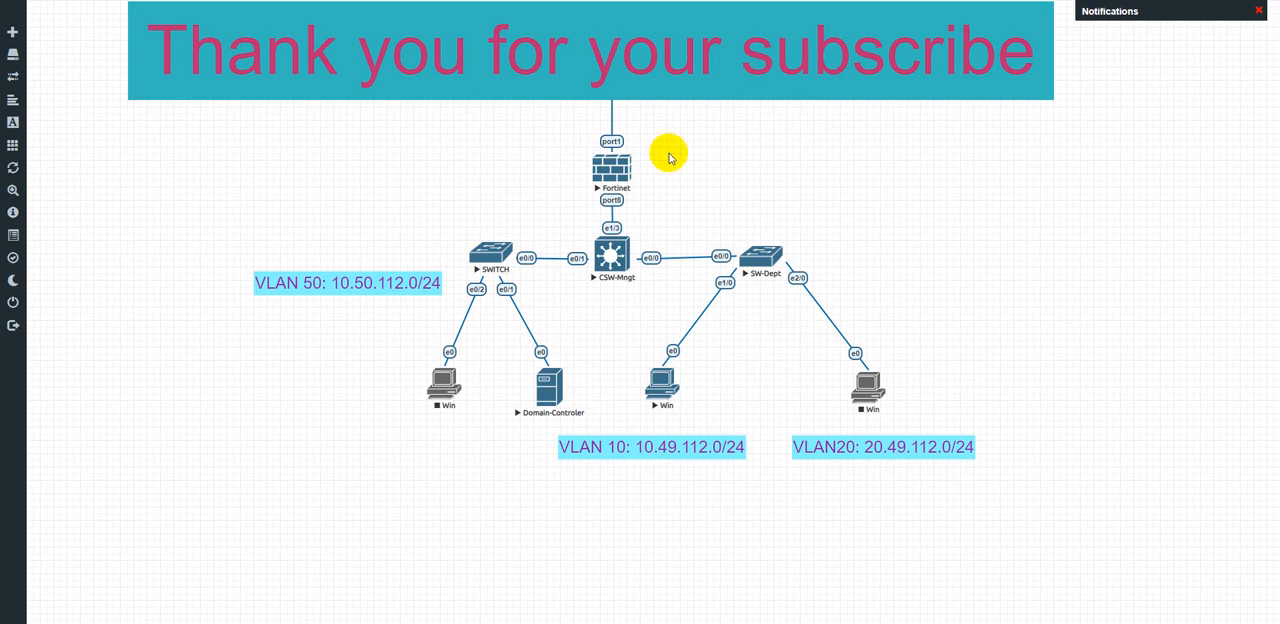
pyautogui.moveTo(736, 456)
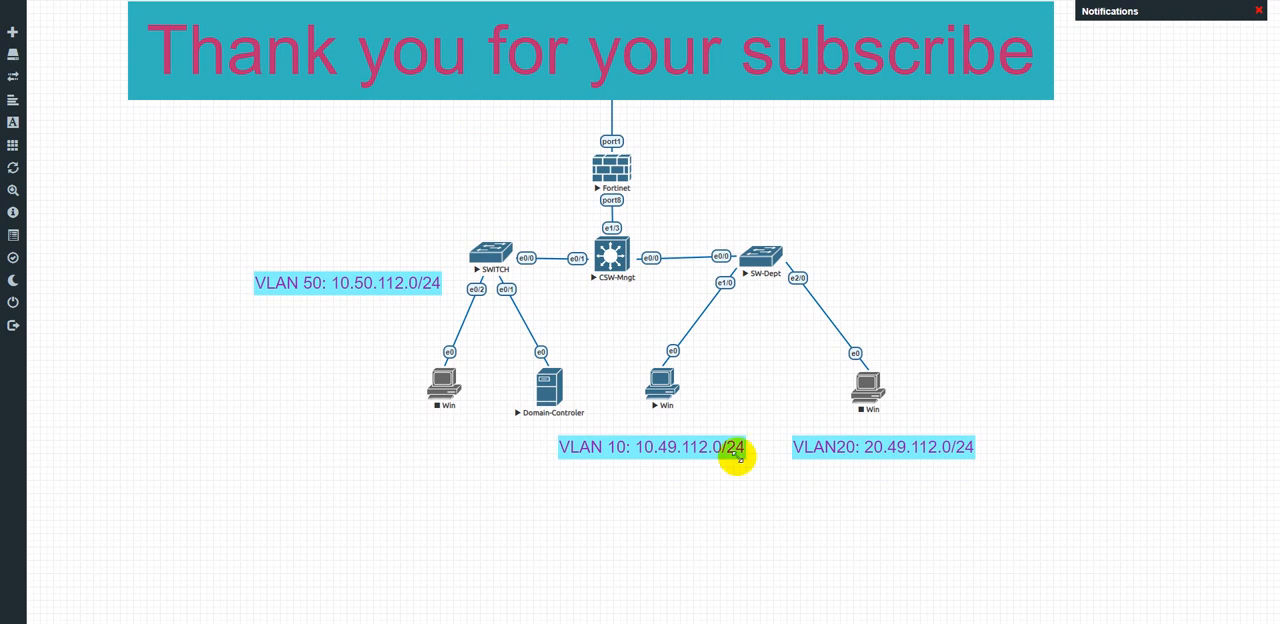
pyautogui.moveTo(736, 456)
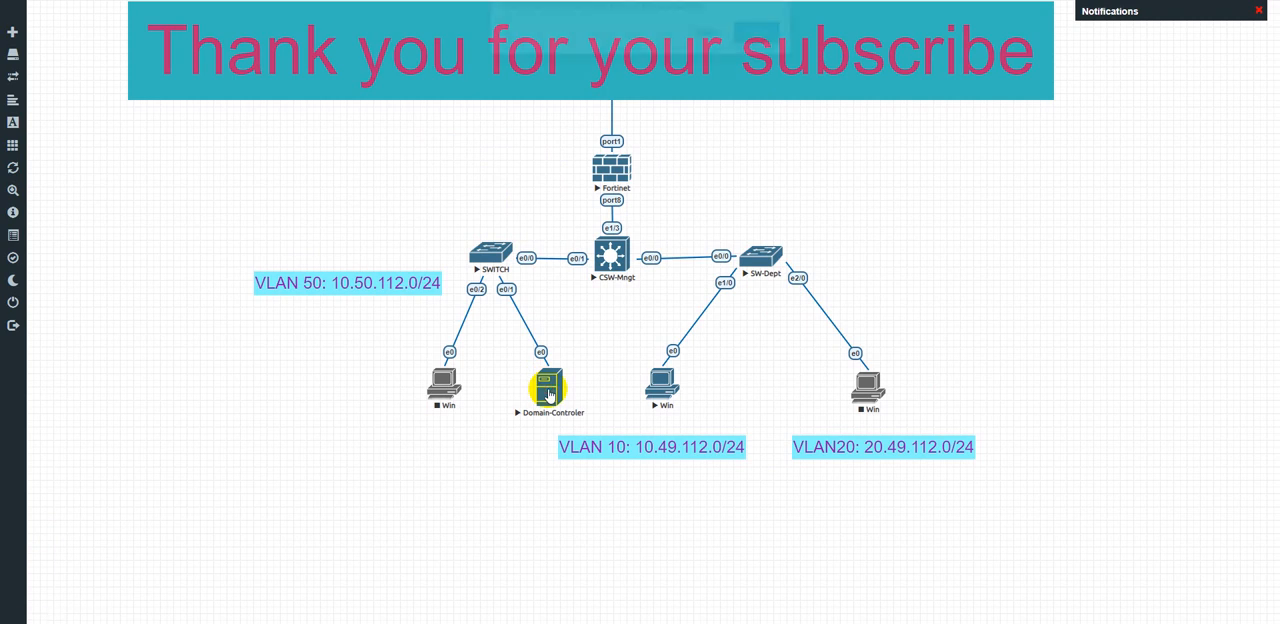
pyautogui.moveTo(100, 424)
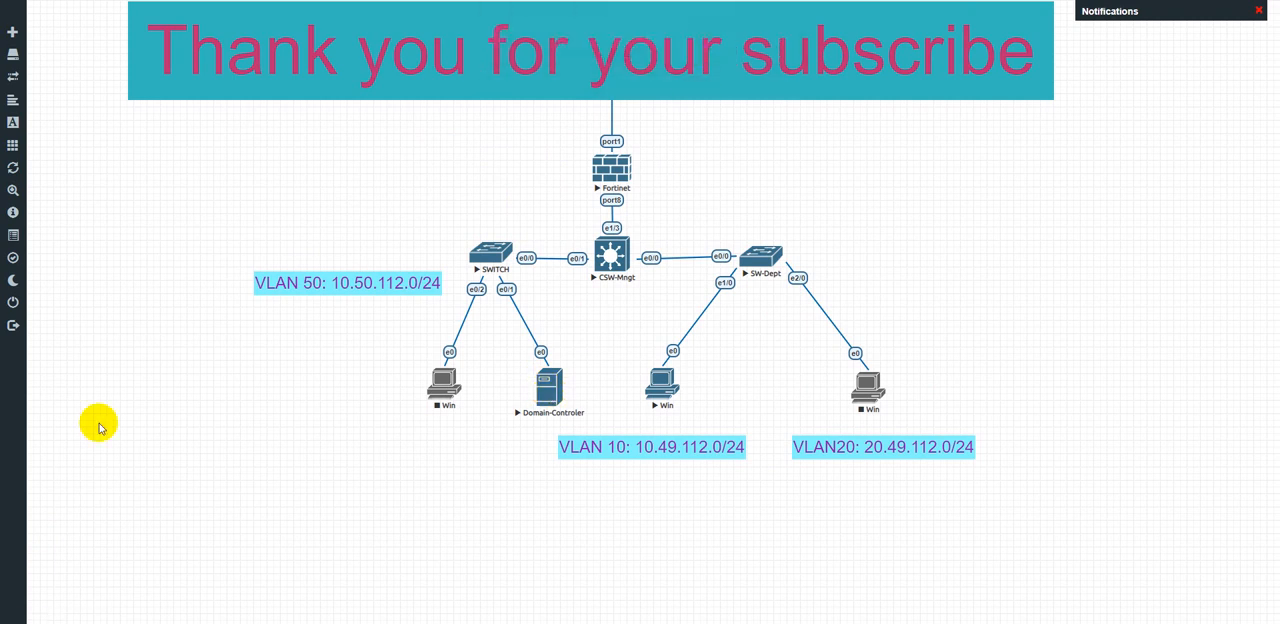
# Sign in to the Domain-Controller console with the administrator password.
pyautogui.doubleClick(540, 384)
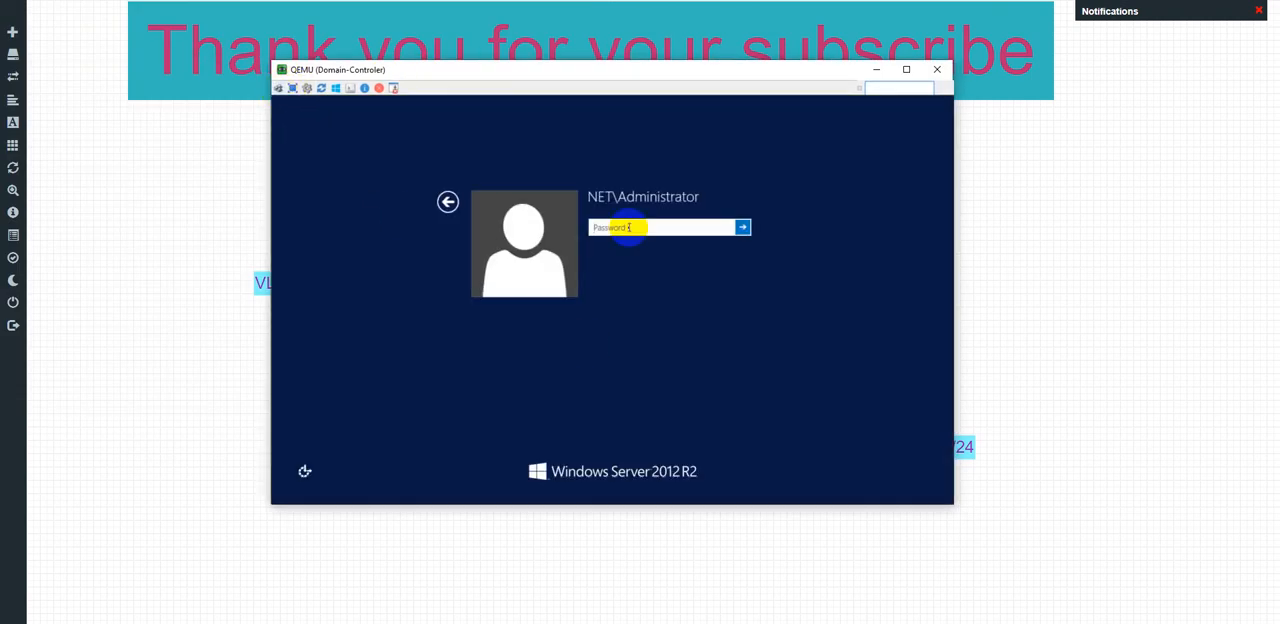
pyautogui.write('password')
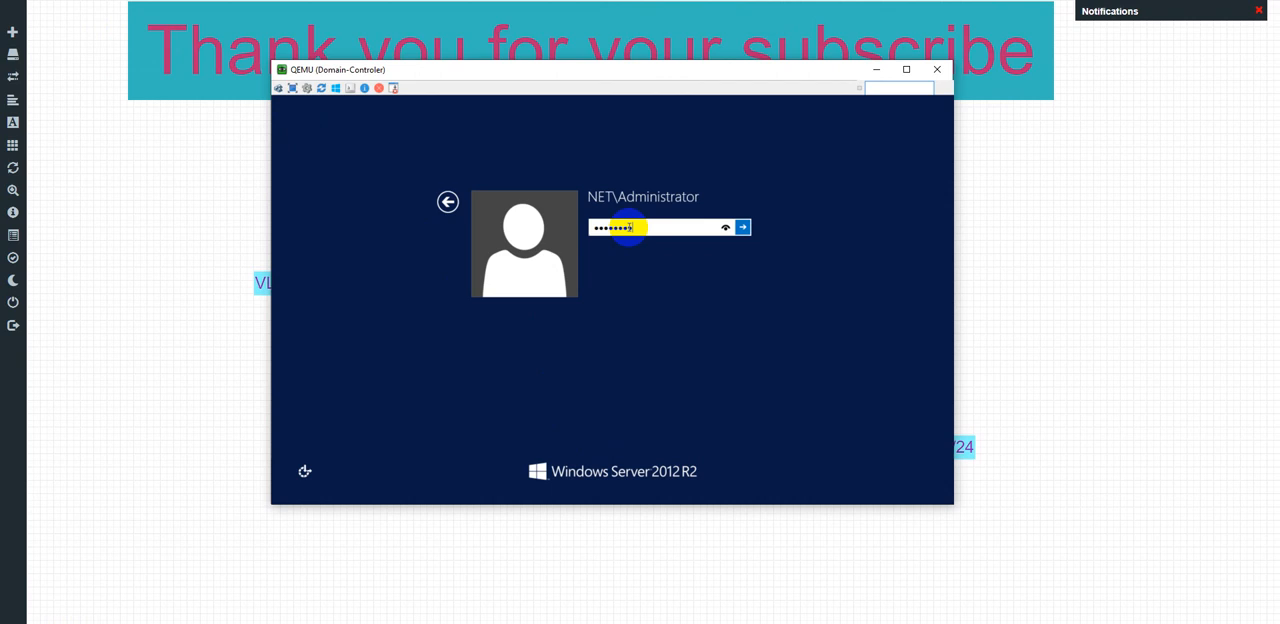
pyautogui.click(742, 228)
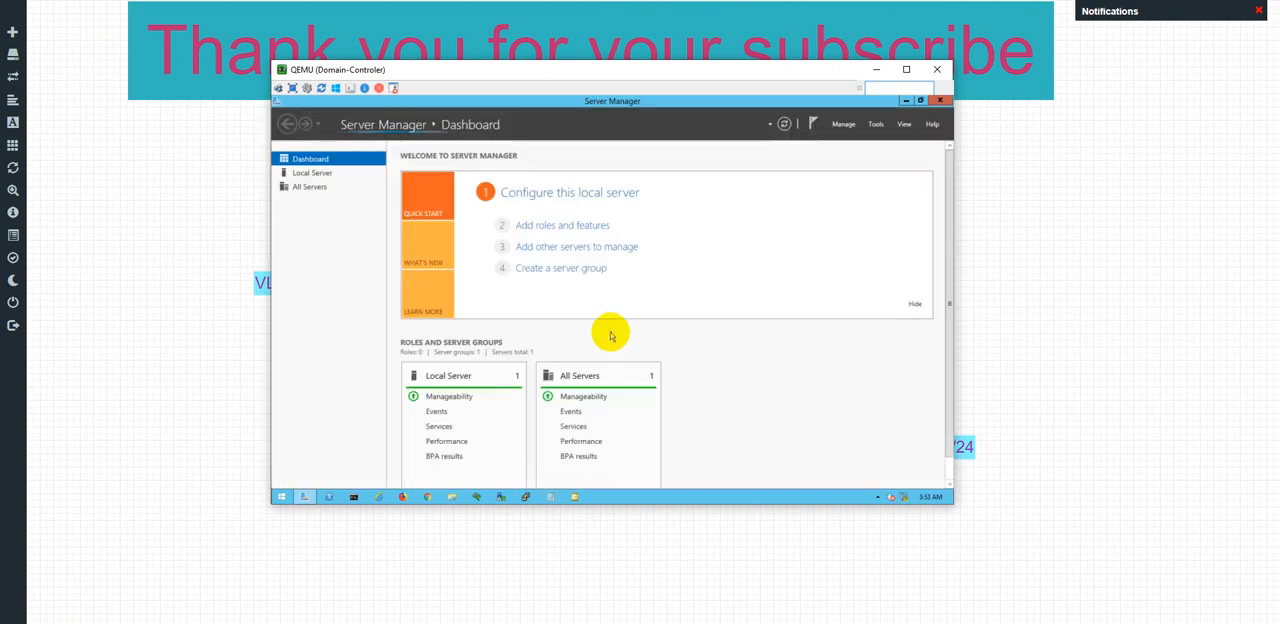
pyautogui.moveTo(904, 124)
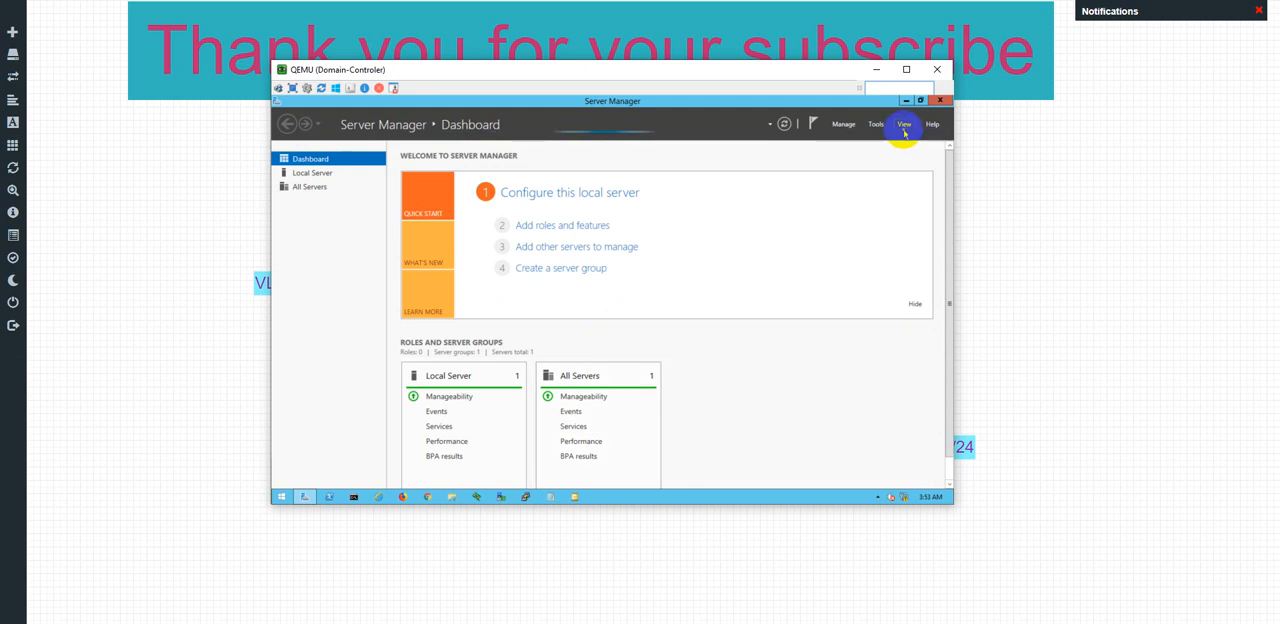
pyautogui.moveTo(496, 246)
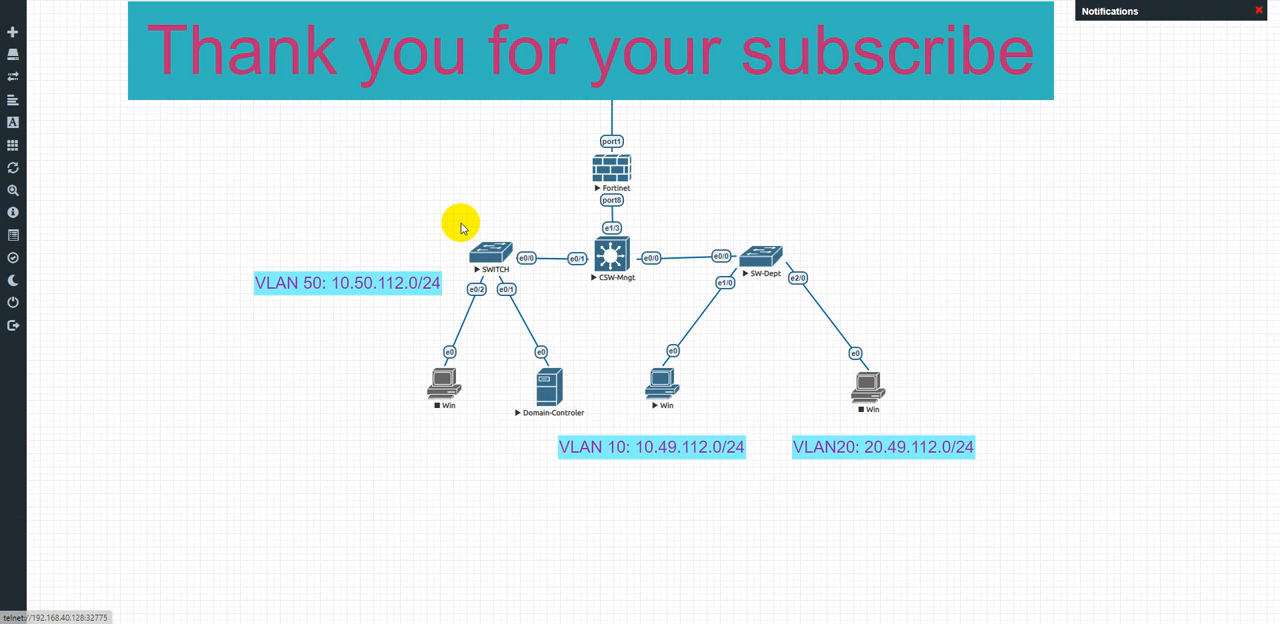
# Add a text label 'IP: 10.50.112.251' beside the SWITCH node and save it.
pyautogui.rightClick(460, 220)
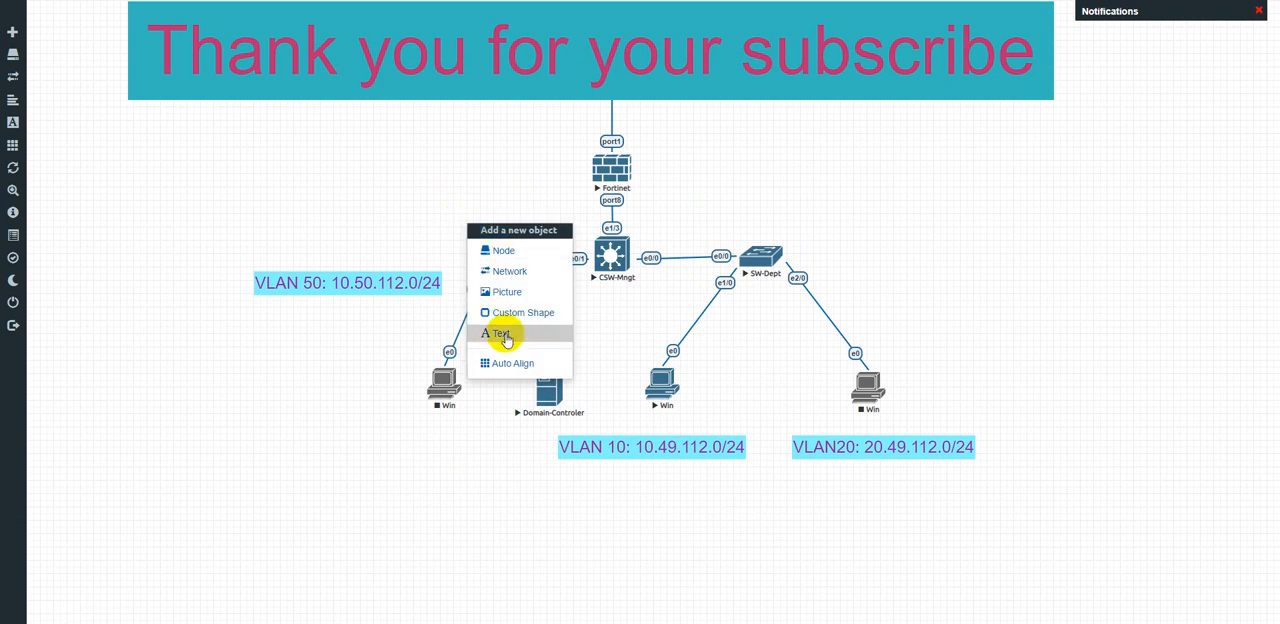
pyautogui.click(496, 332)
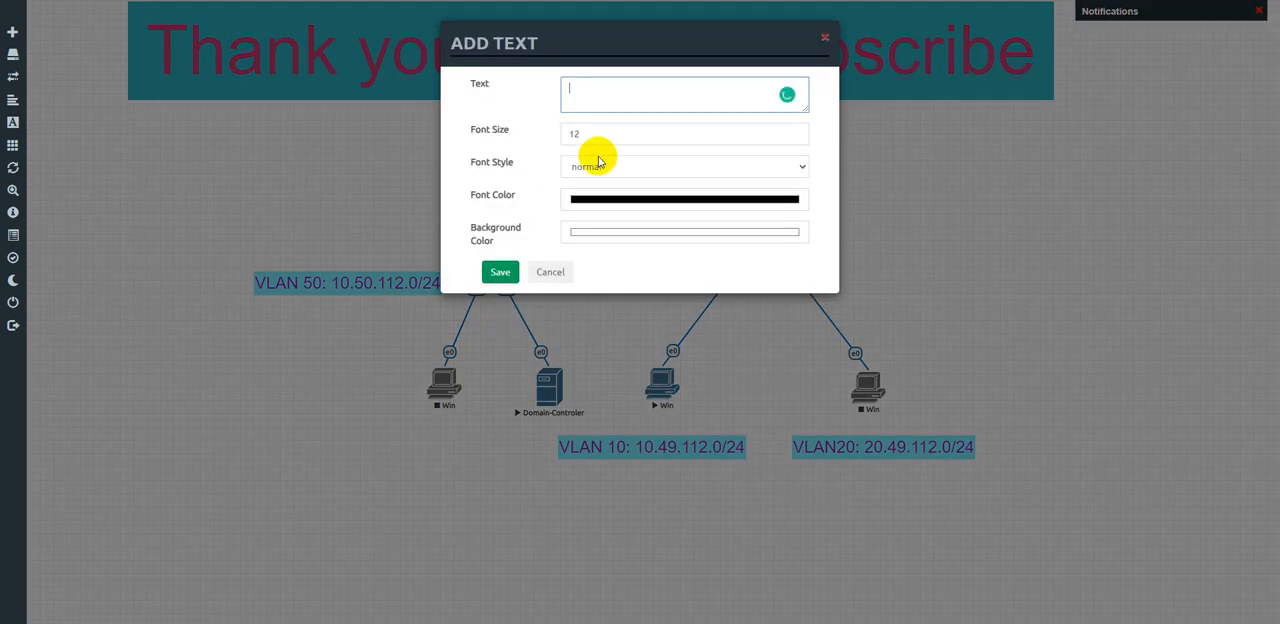
pyautogui.write('IP')
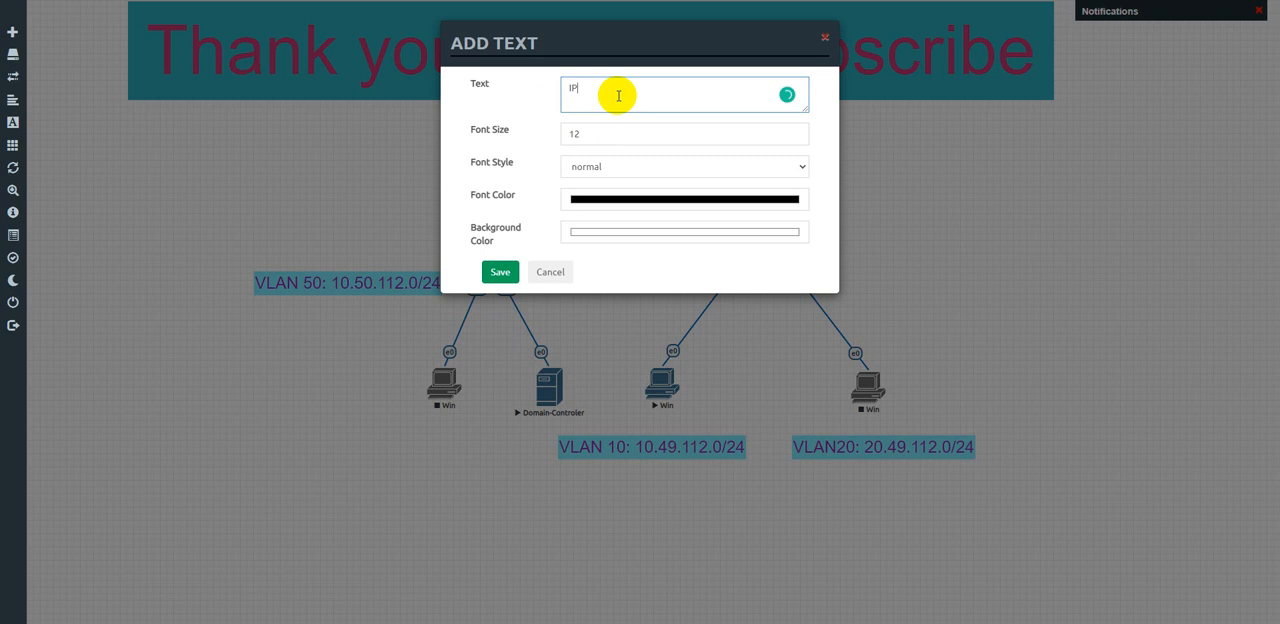
pyautogui.write(':')
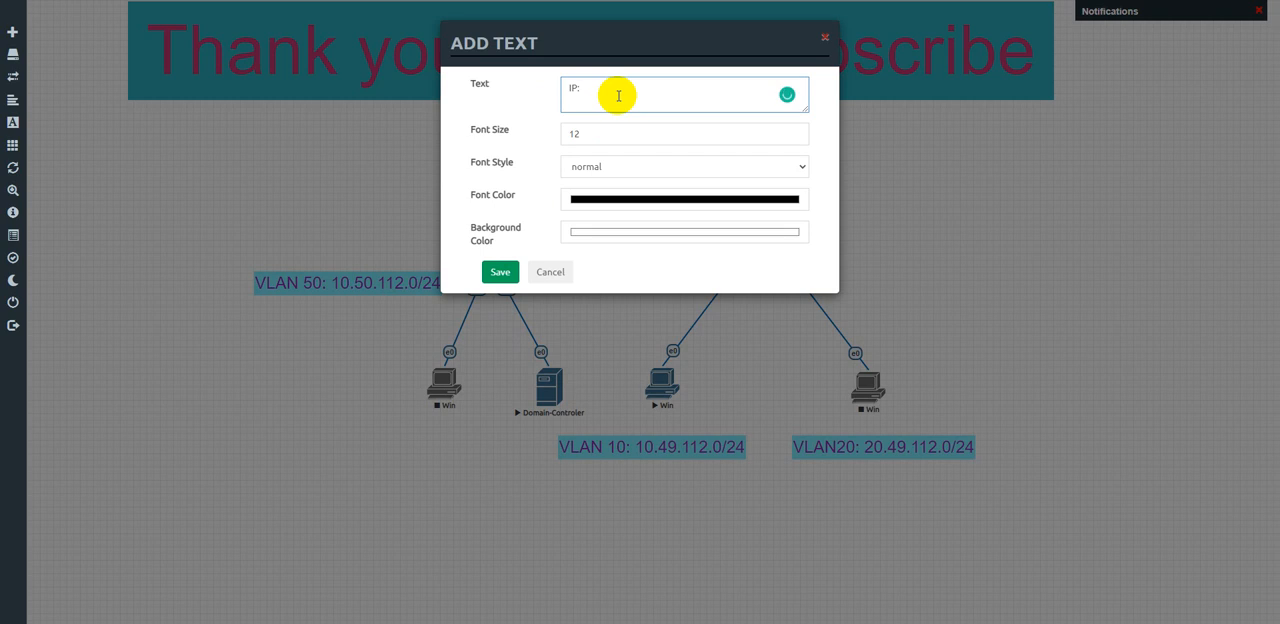
pyautogui.write('10.50')
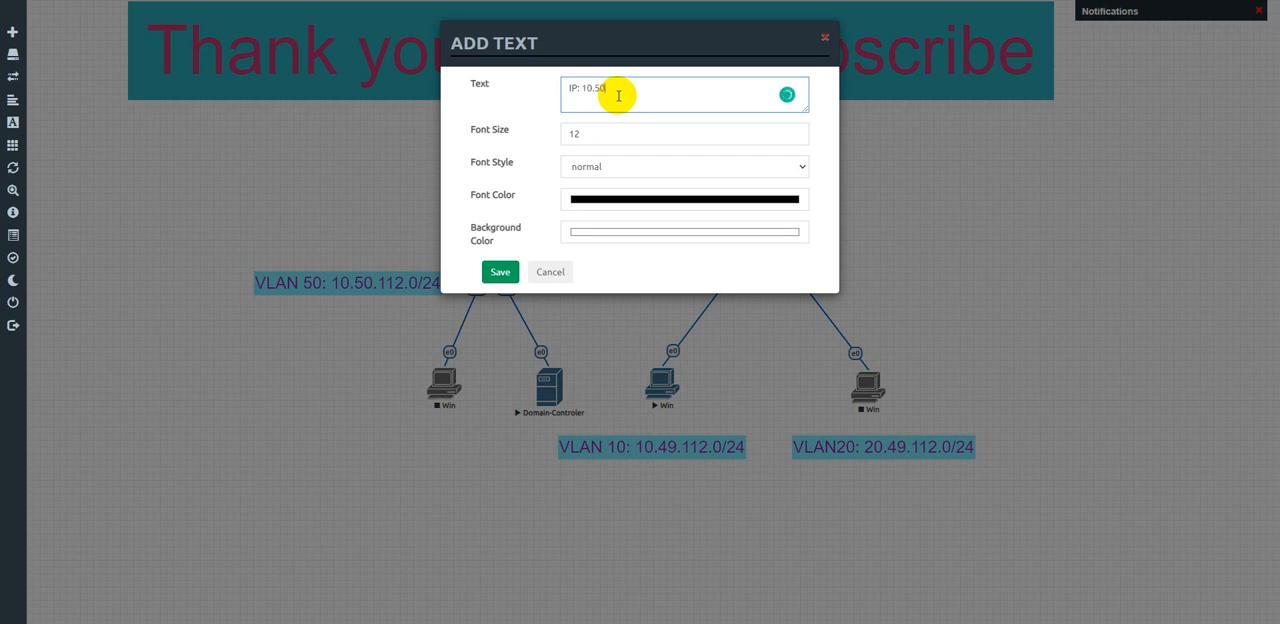
pyautogui.write('.112.')
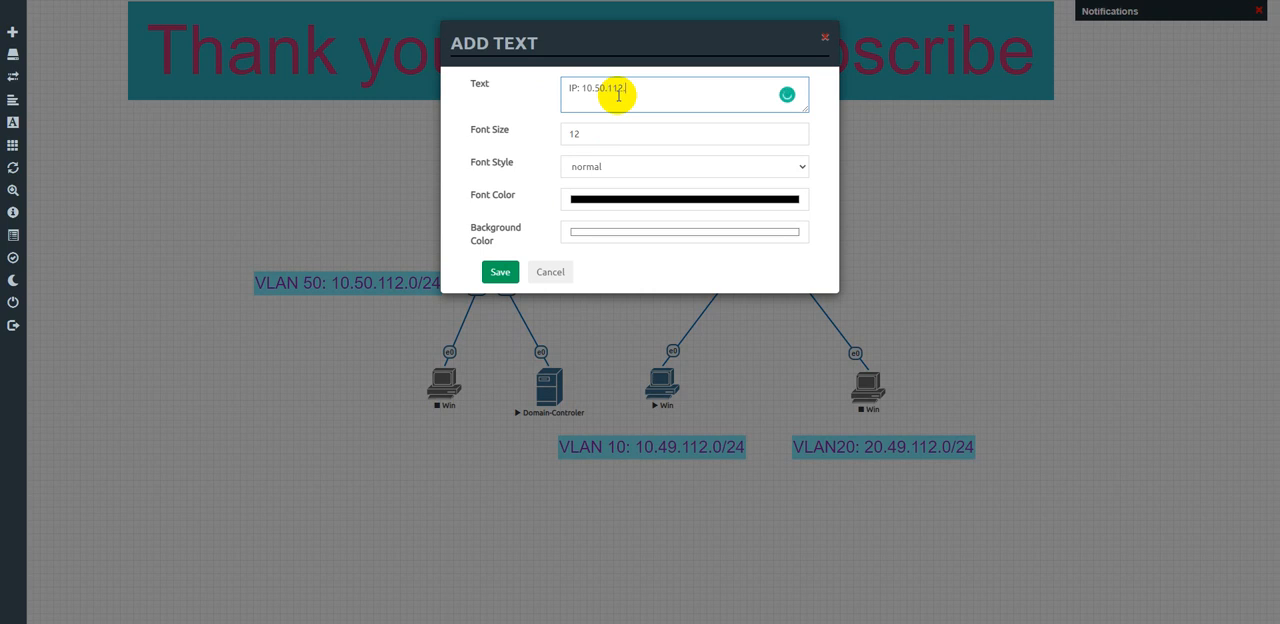
pyautogui.write('2')
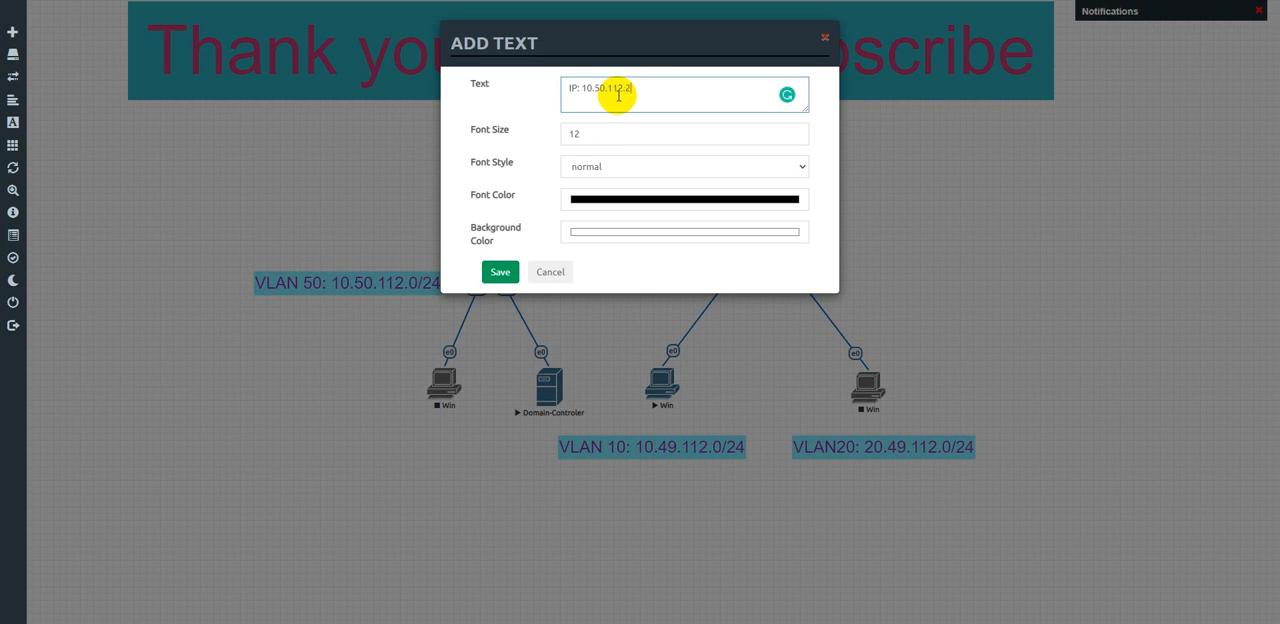
pyautogui.write('51')
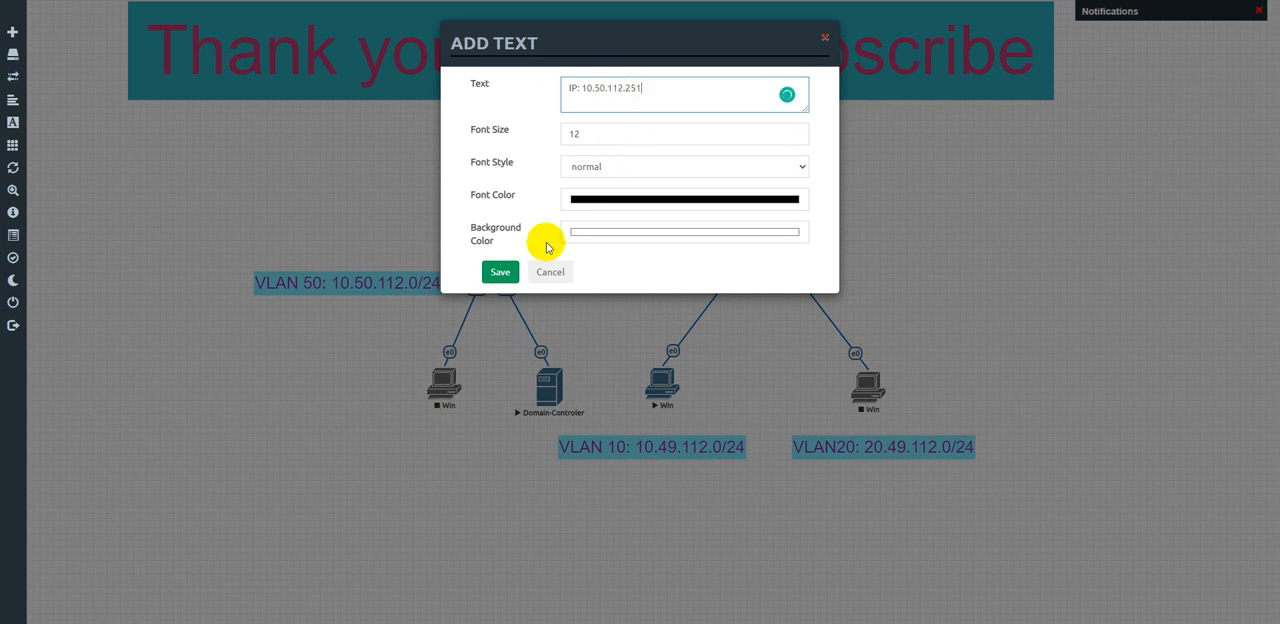
pyautogui.click(500, 272)
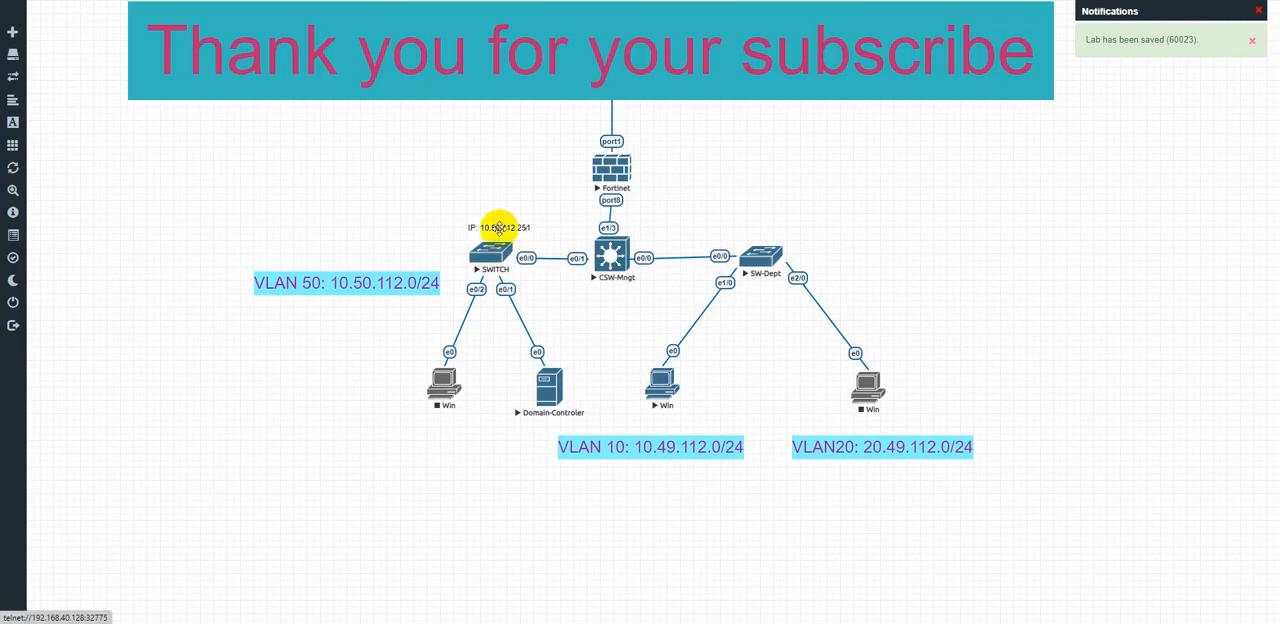
# Start a telnet console session to the SWITCH, allowing the terminal app to launch.
pyautogui.doubleClick(492, 252)
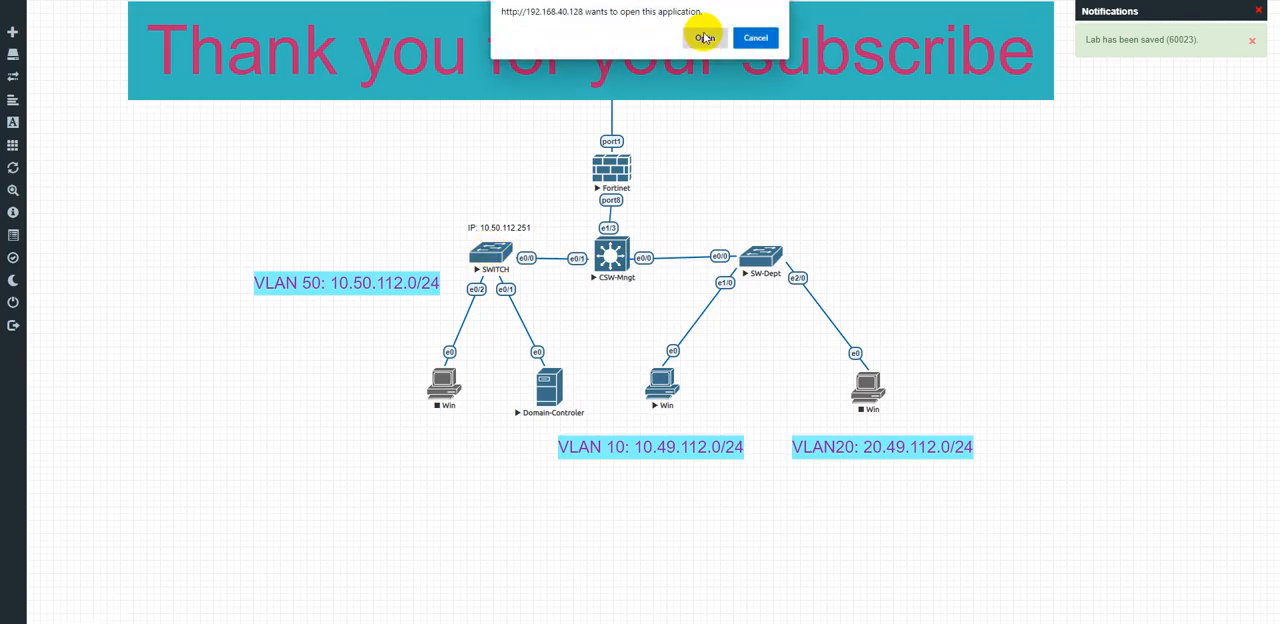
pyautogui.click(704, 36)
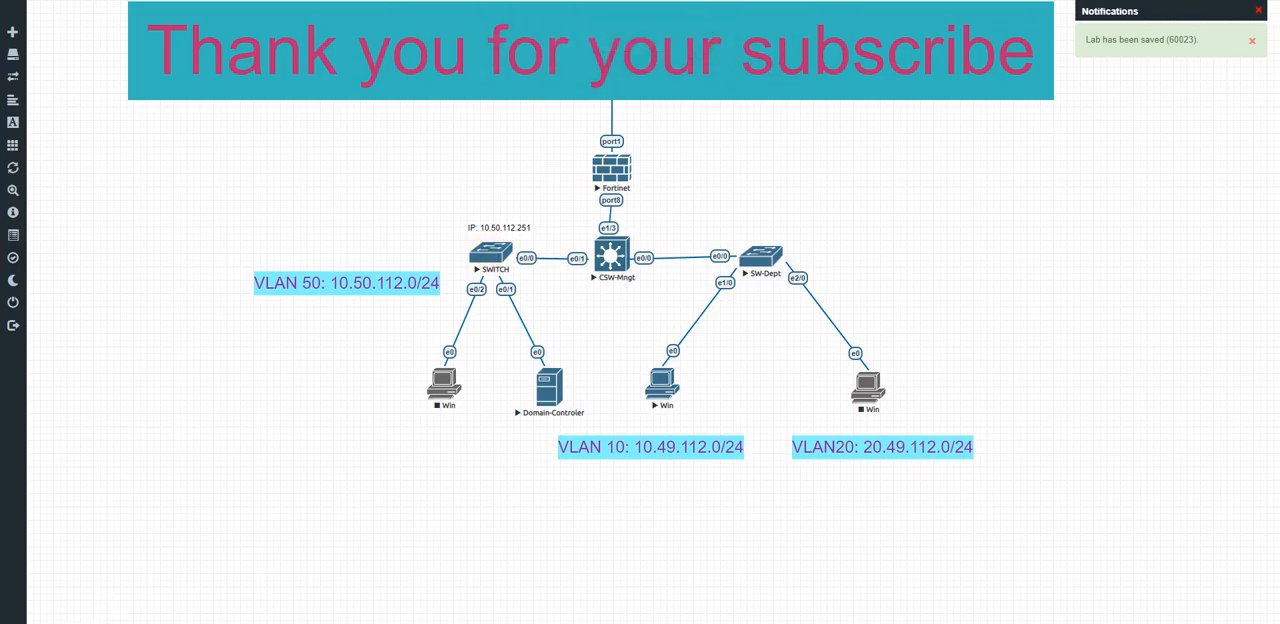
# Show the SWITCH's running configuration, scrolled to the interface Vlan50 section (10.50.112.251).
pyautogui.doubleClick(490, 248)
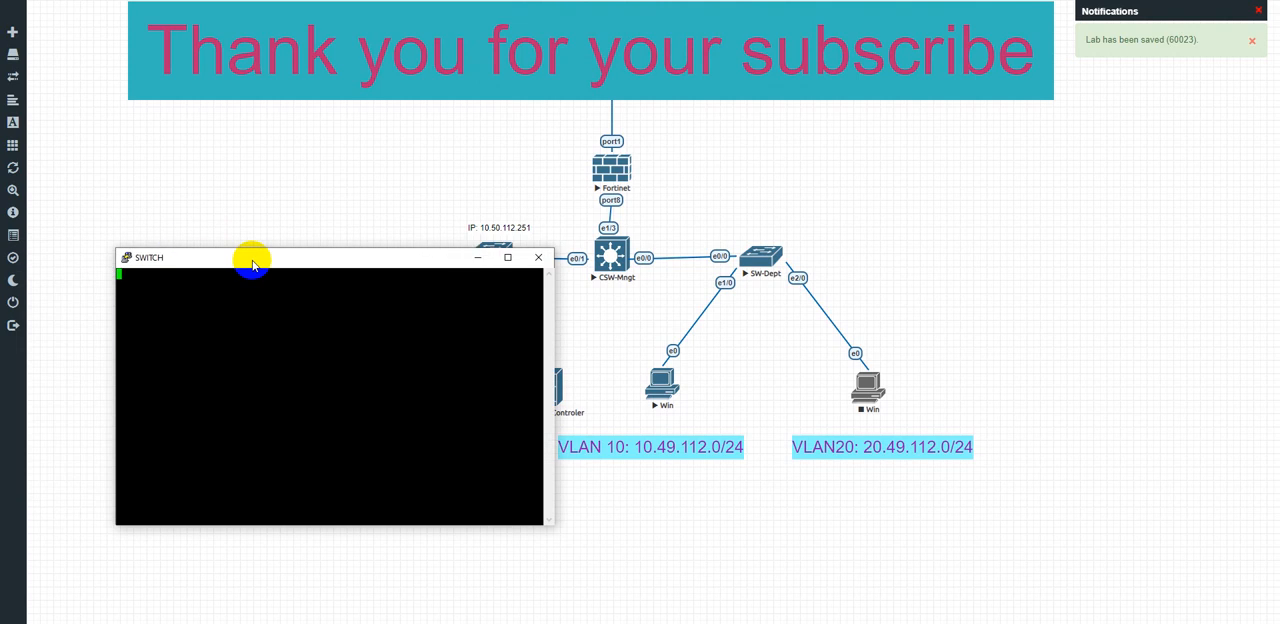
pyautogui.write('sh')
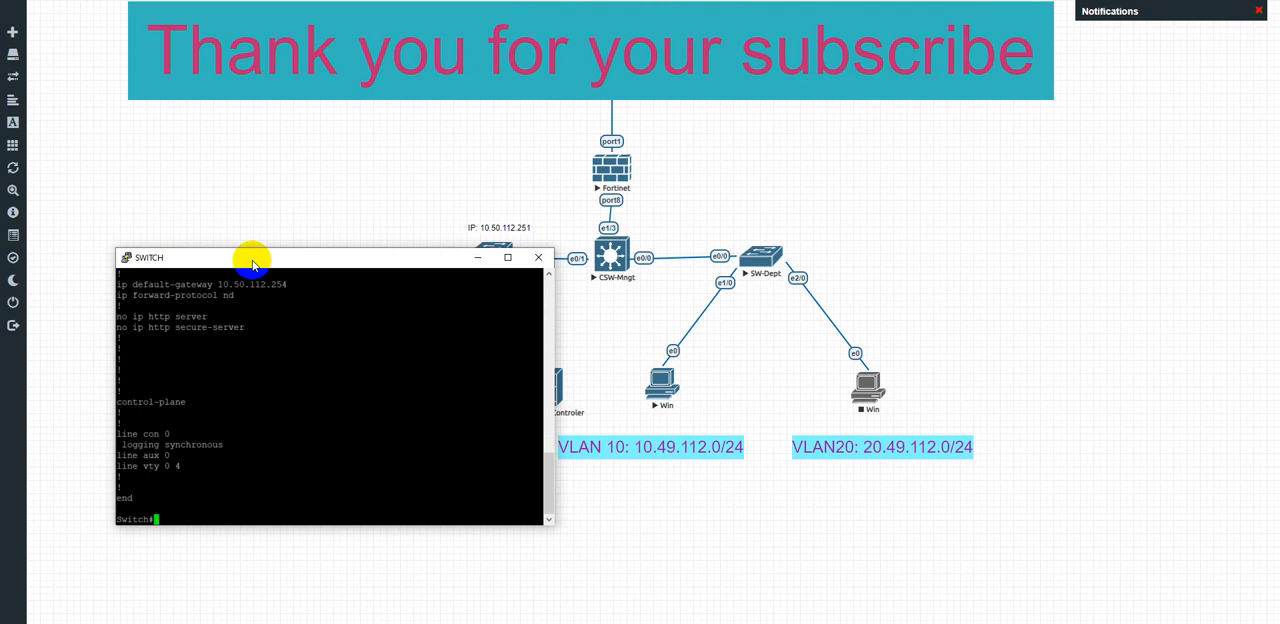
pyautogui.moveTo(264, 312)
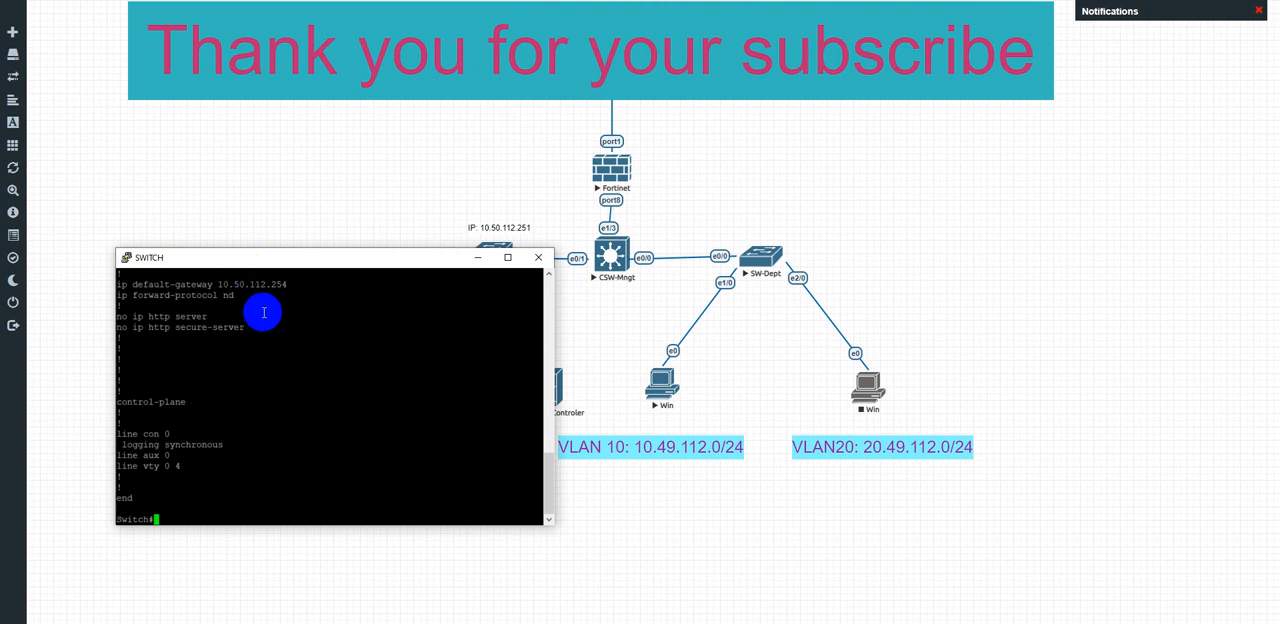
pyautogui.scroll(3)
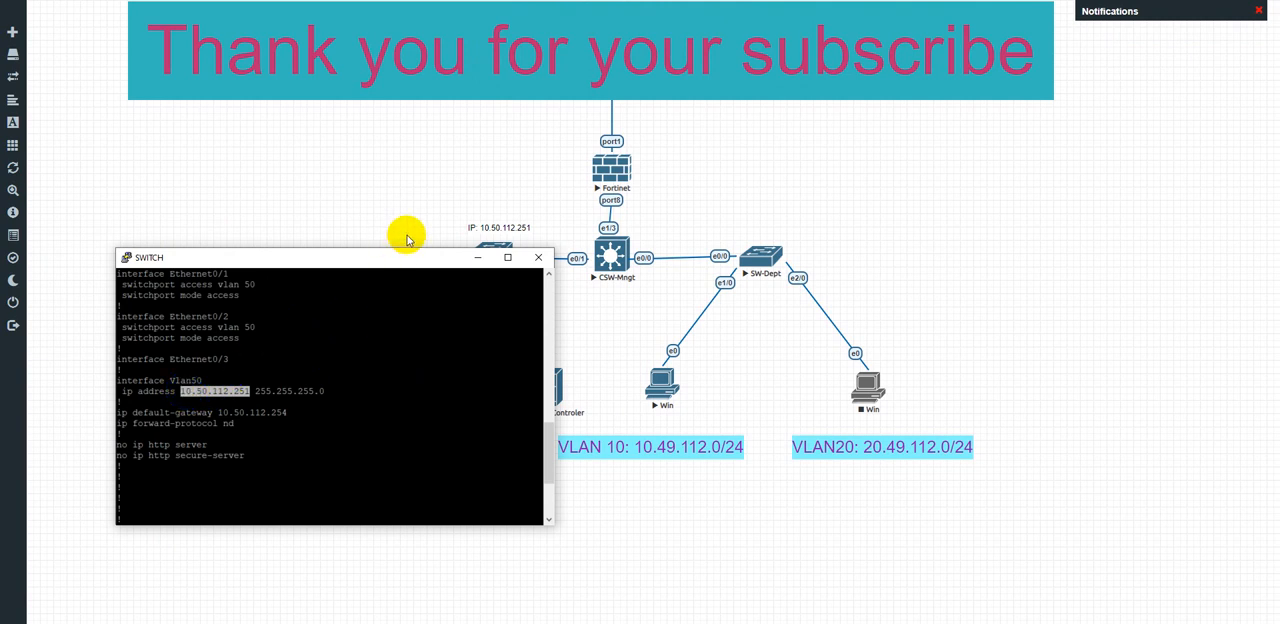
pyautogui.moveTo(536, 256)
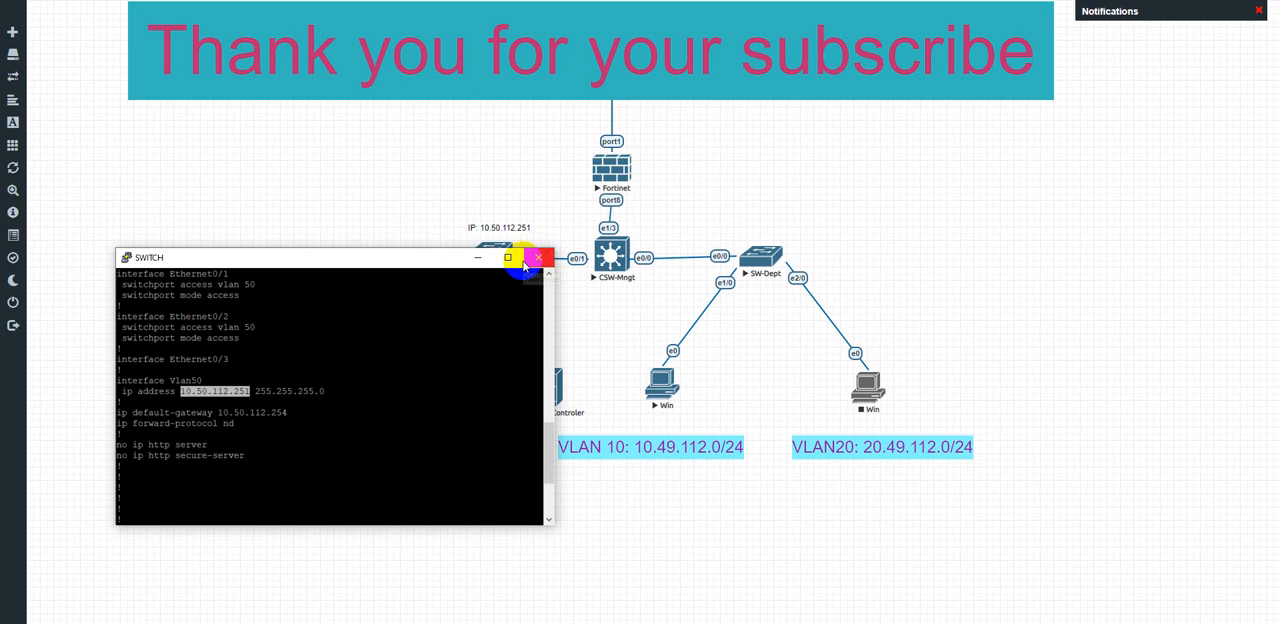
# Dismiss the console-app launch prompt for the core switch.
pyautogui.click(540, 256)
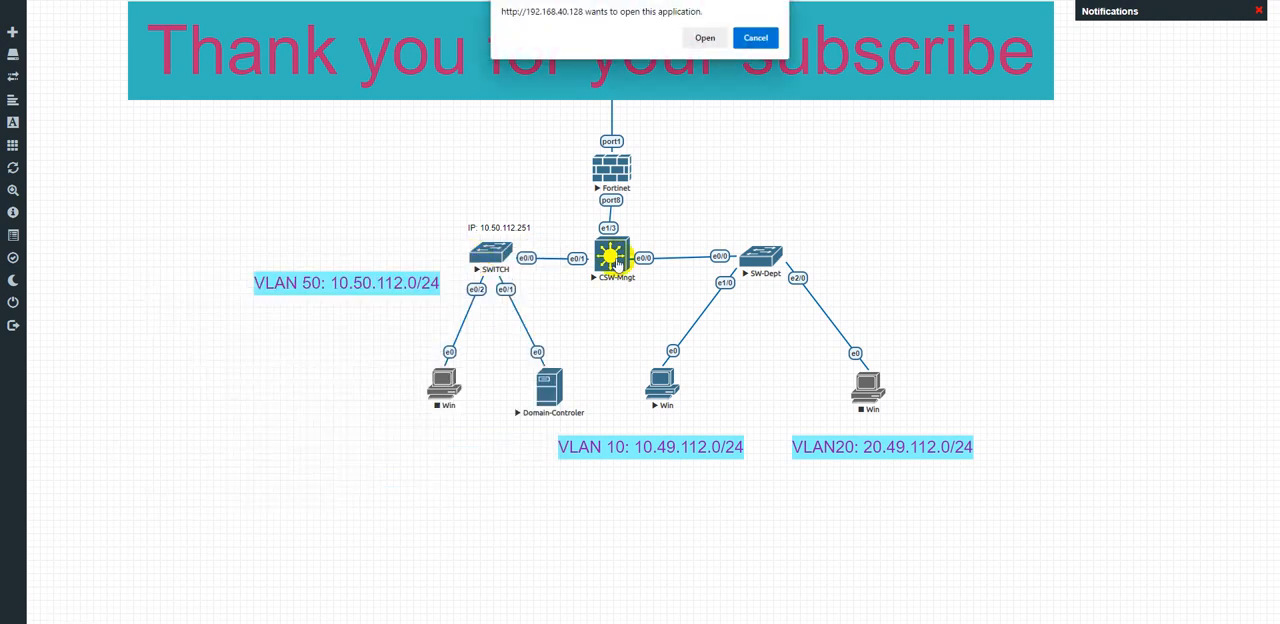
pyautogui.moveTo(516, 220)
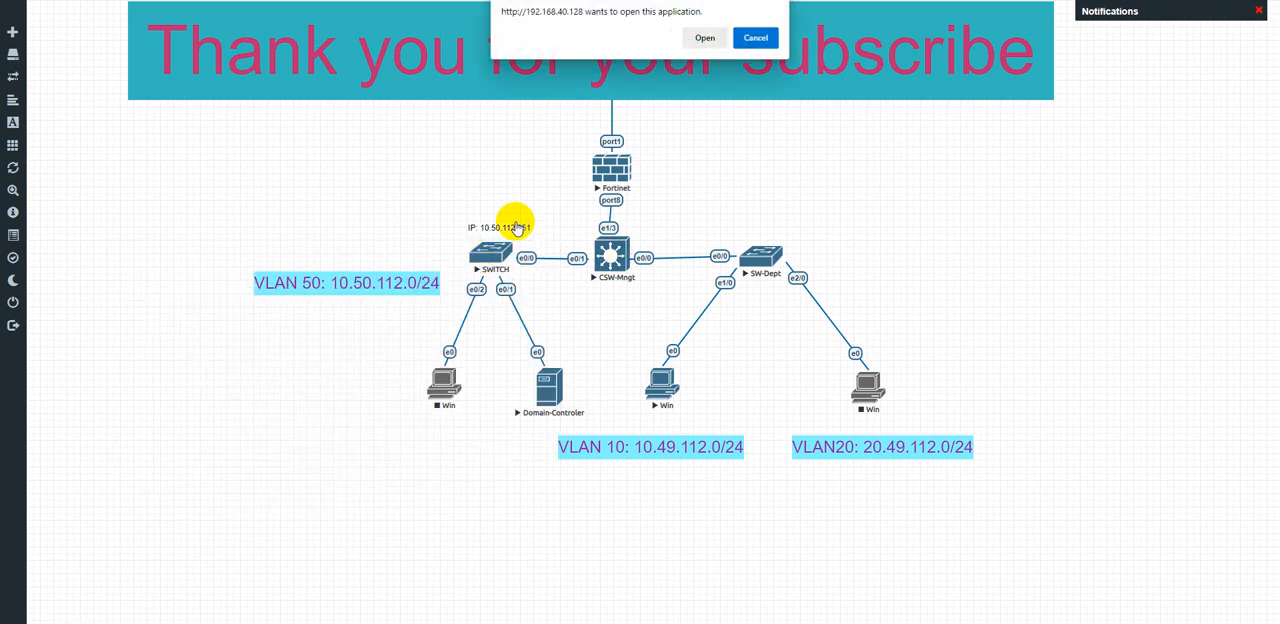
pyautogui.click(756, 36)
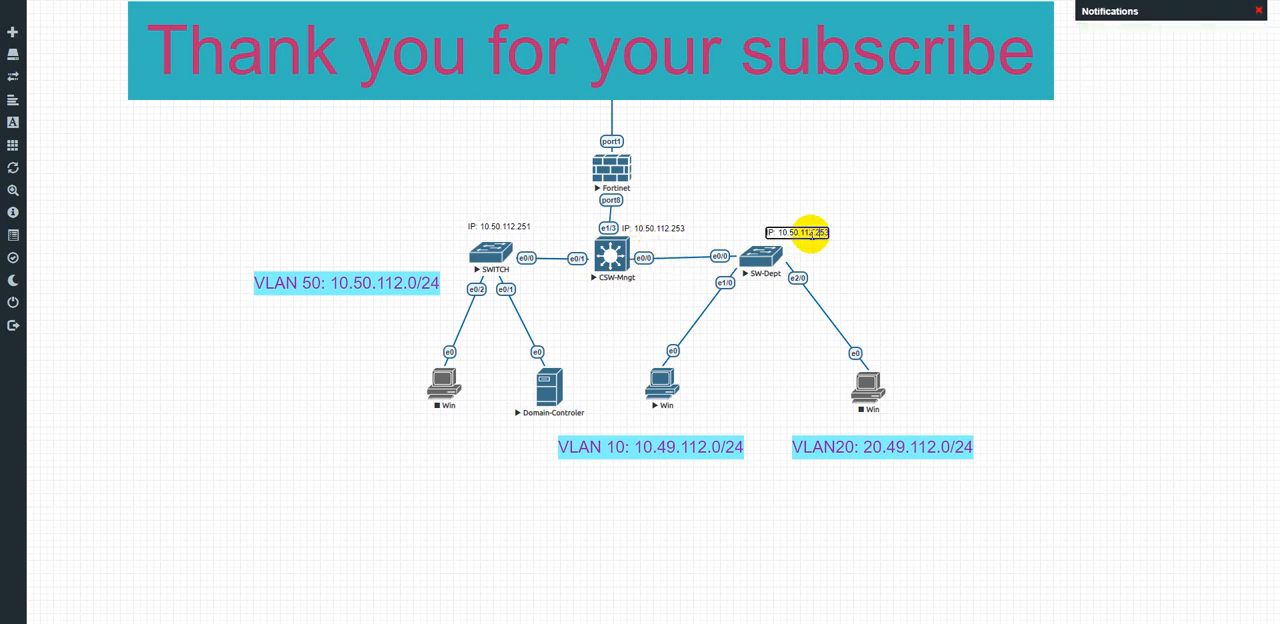
pyautogui.moveTo(980, 284)
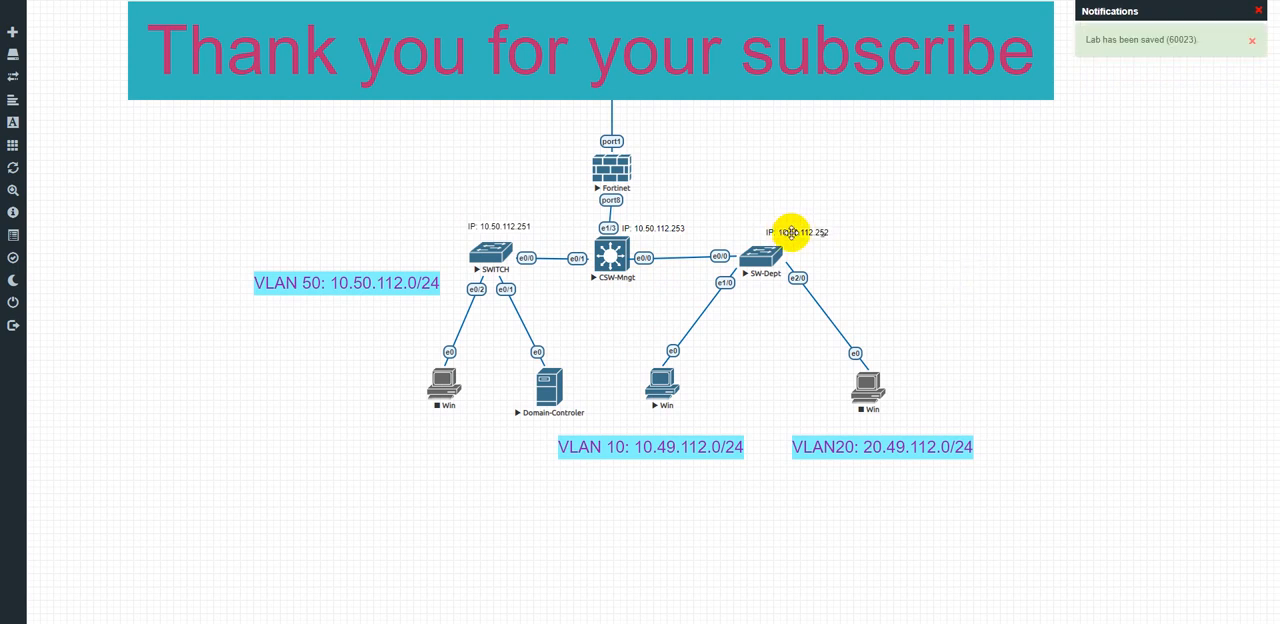
pyautogui.moveTo(908, 244)
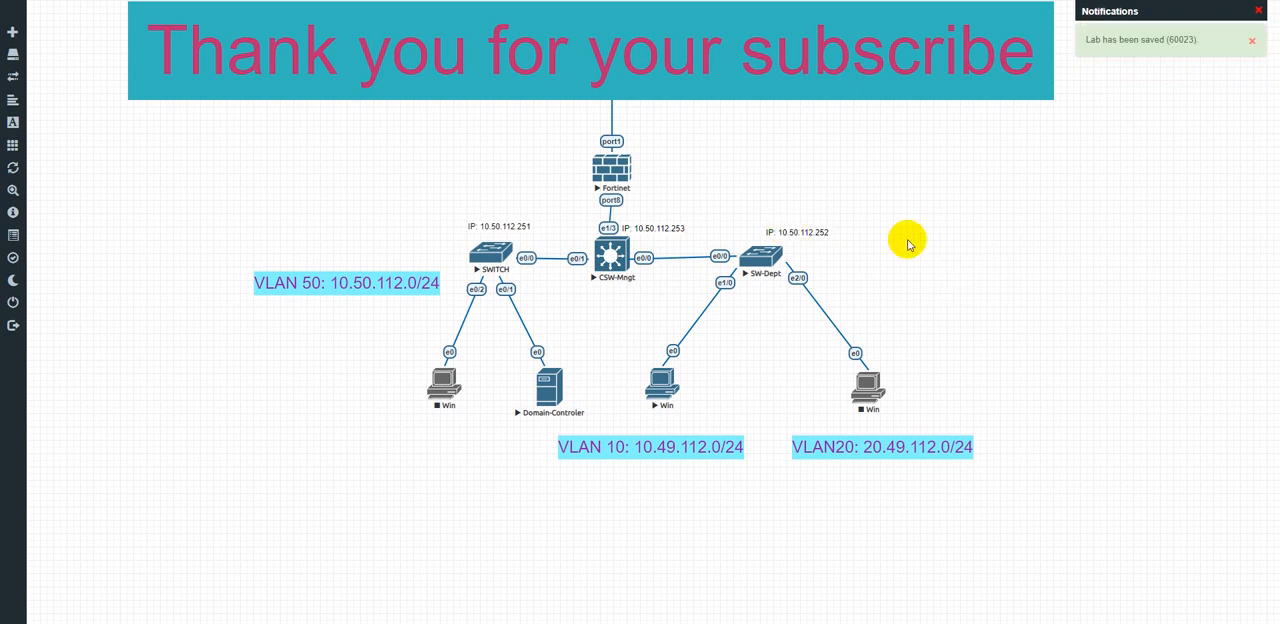
pyautogui.moveTo(158, 468)
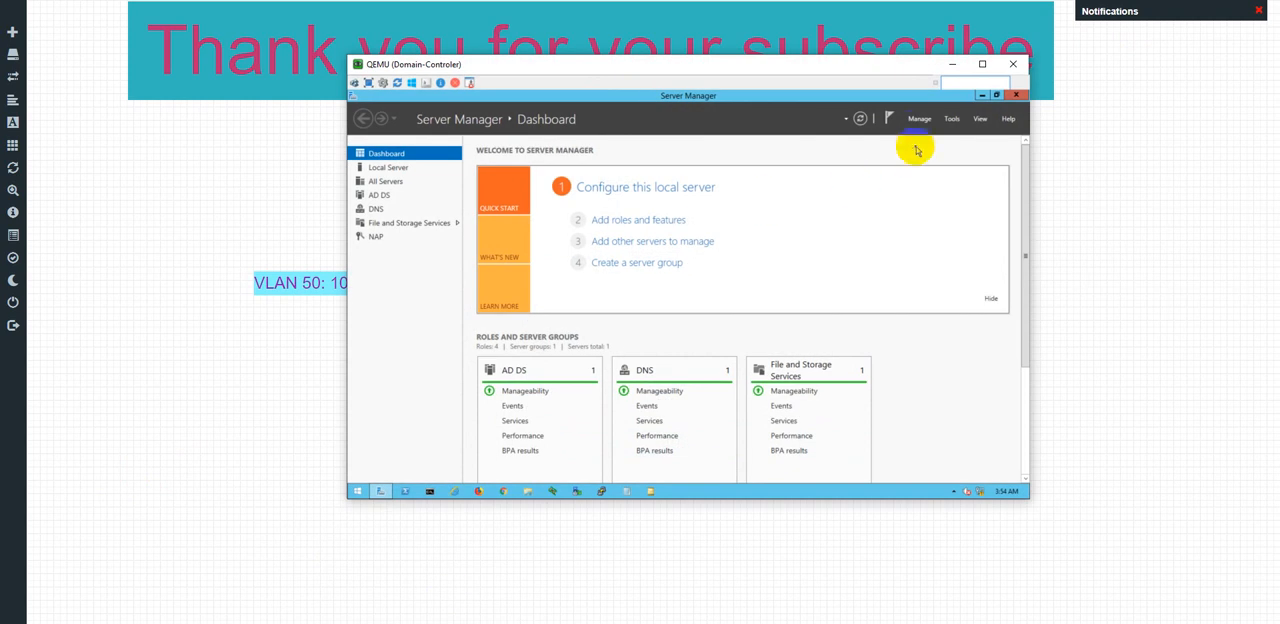
# Bring up Server Manager's Tools list to reach Network Policy Server.
pyautogui.click(950, 120)
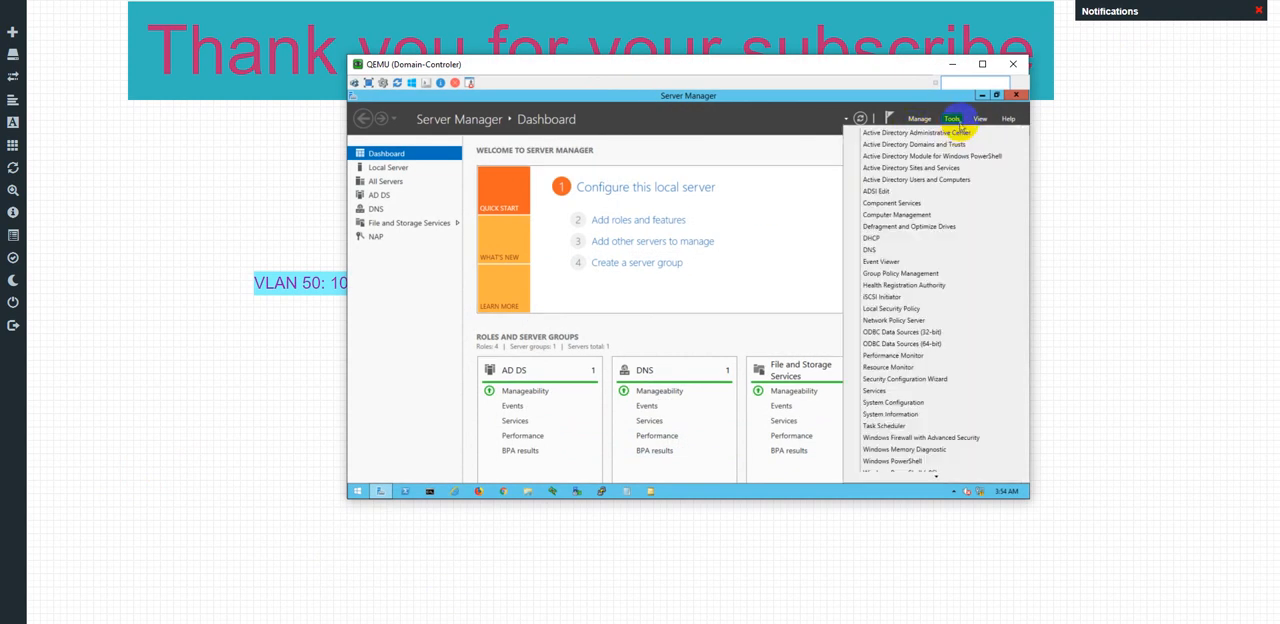
pyautogui.moveTo(920, 308)
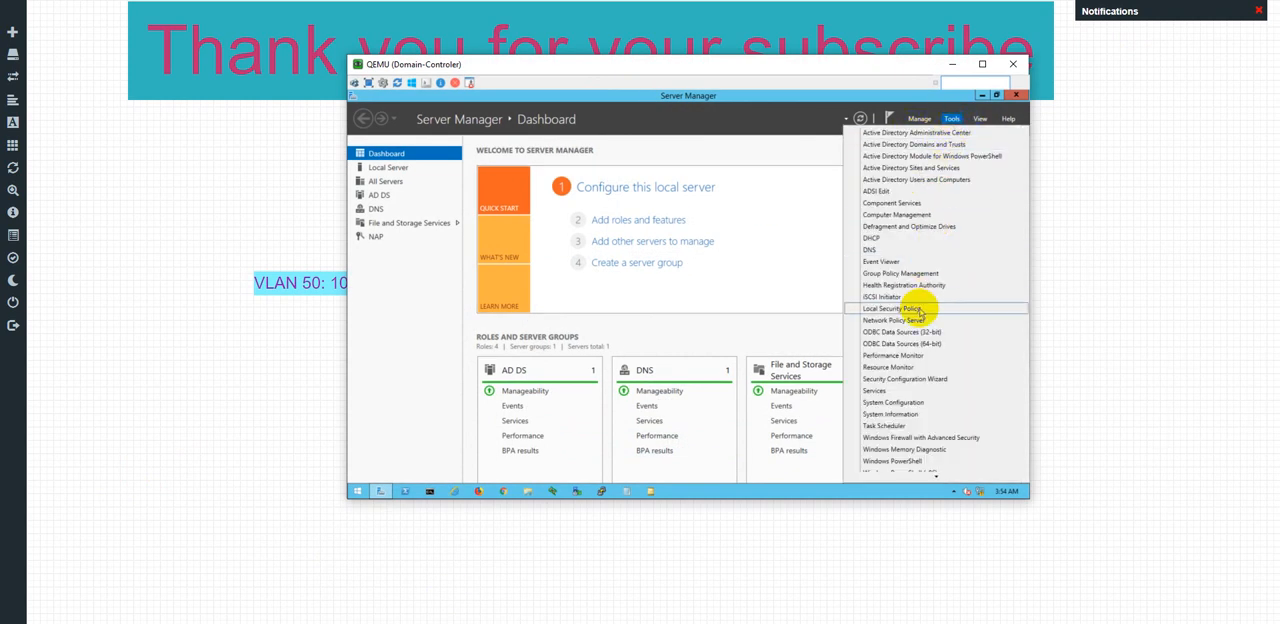
pyautogui.moveTo(896, 320)
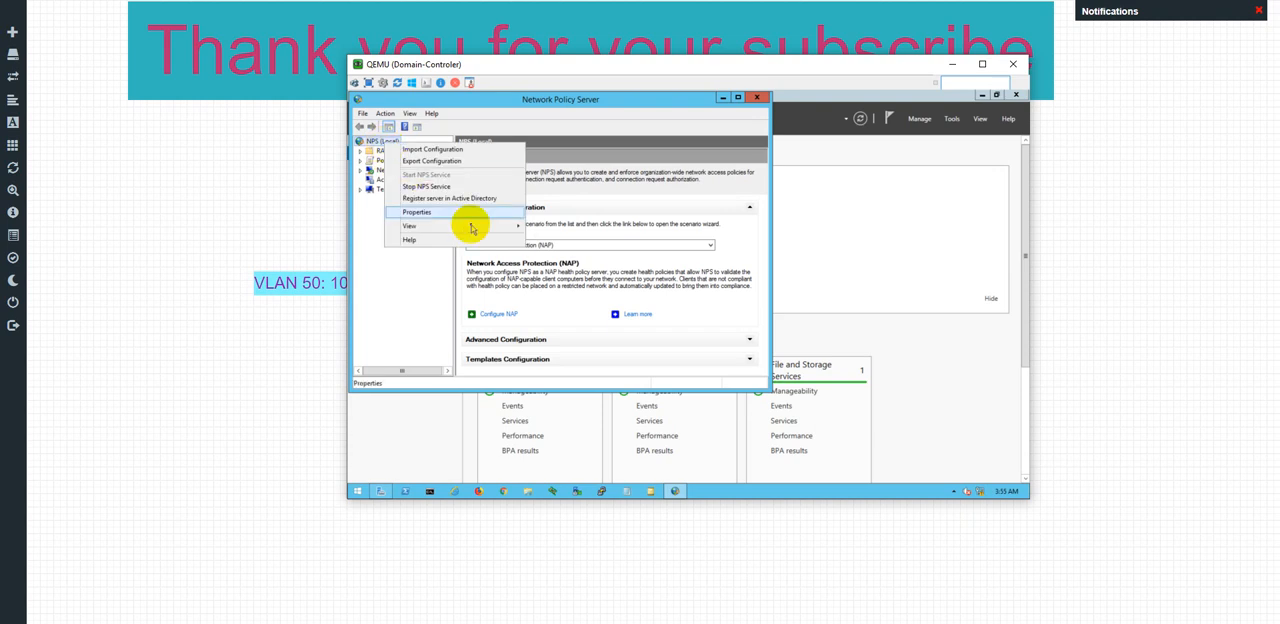
pyautogui.moveTo(456, 198)
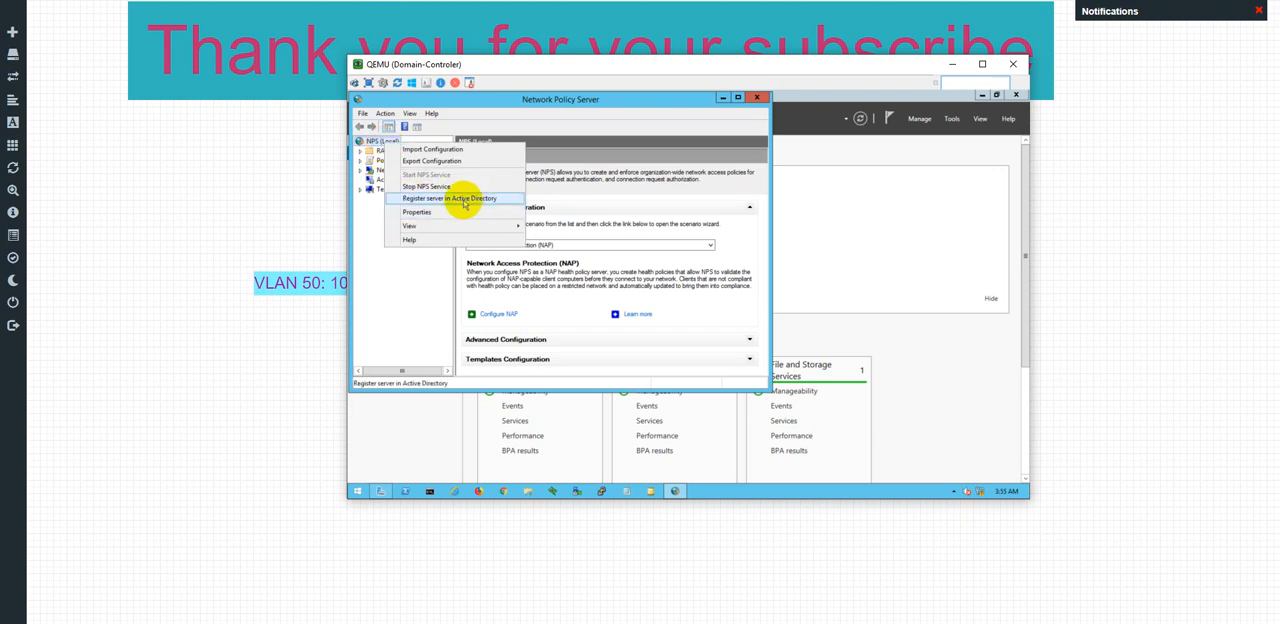
# Register NPS (Local) in Active Directory and confirm the authorization.
pyautogui.click(448, 198)
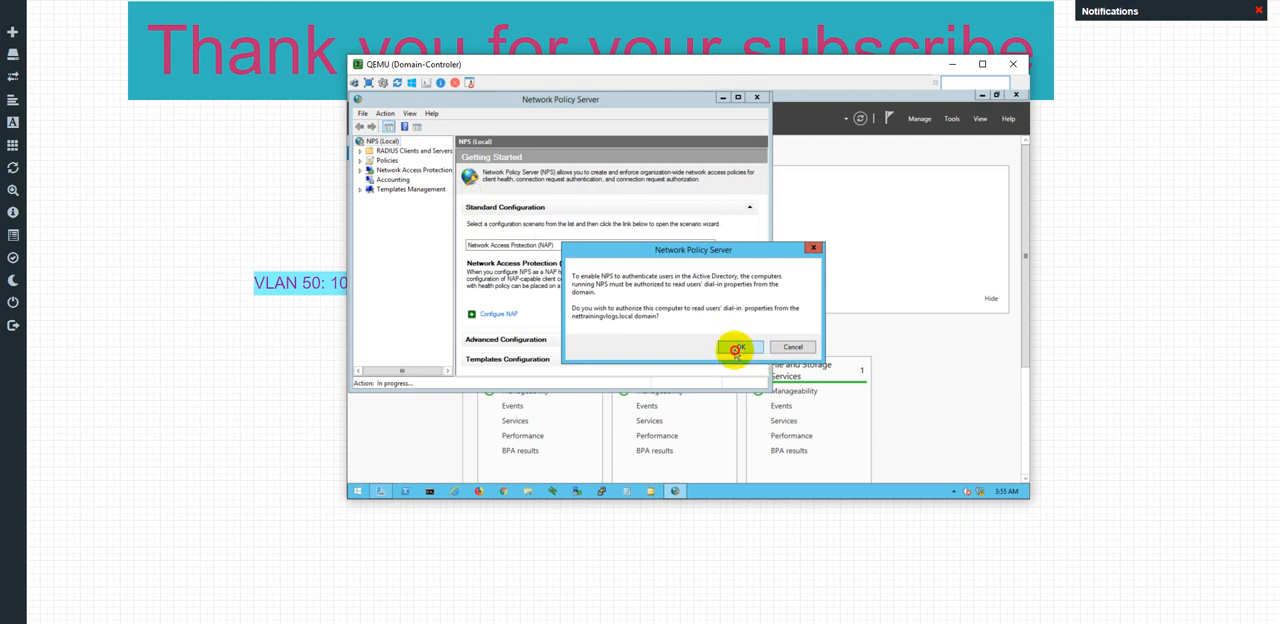
pyautogui.click(736, 348)
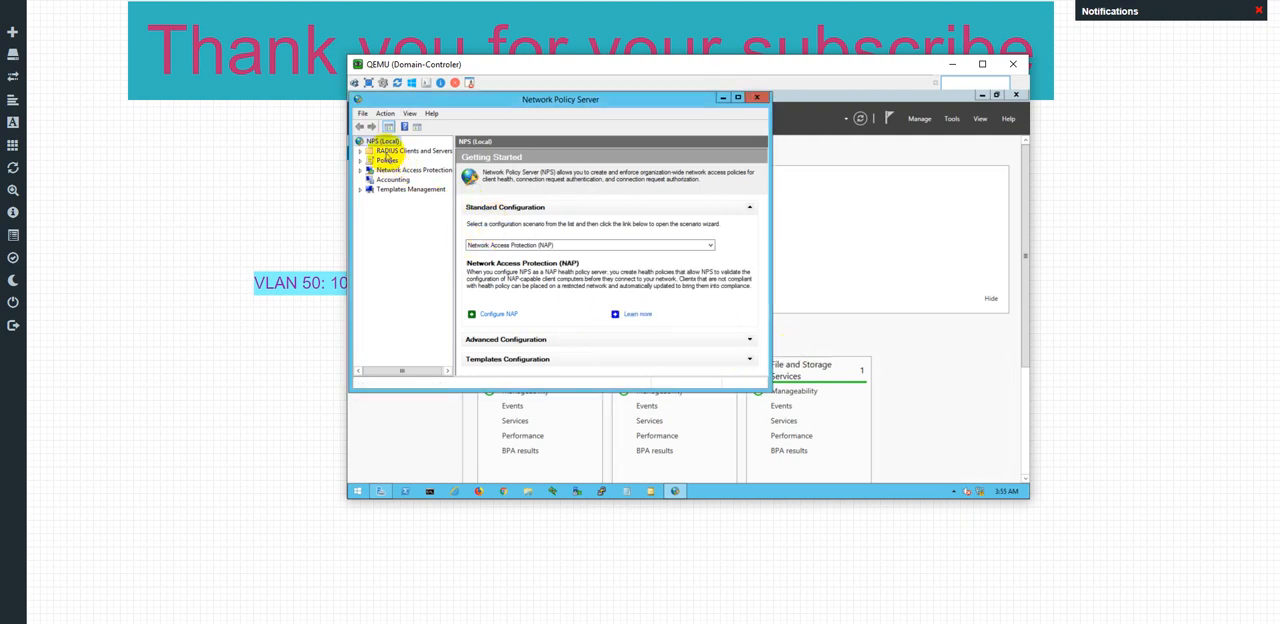
# Delete the existing RADIUS client and start creating a new one under RADIUS Clients.
pyautogui.click(408, 160)
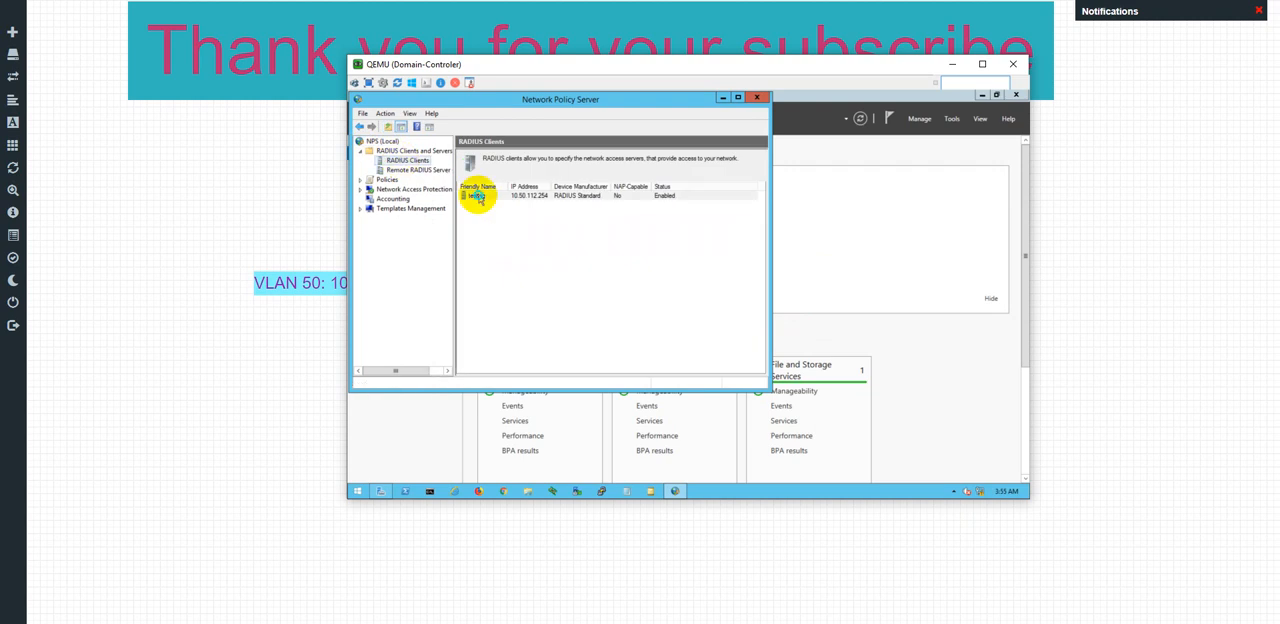
pyautogui.rightClick(476, 196)
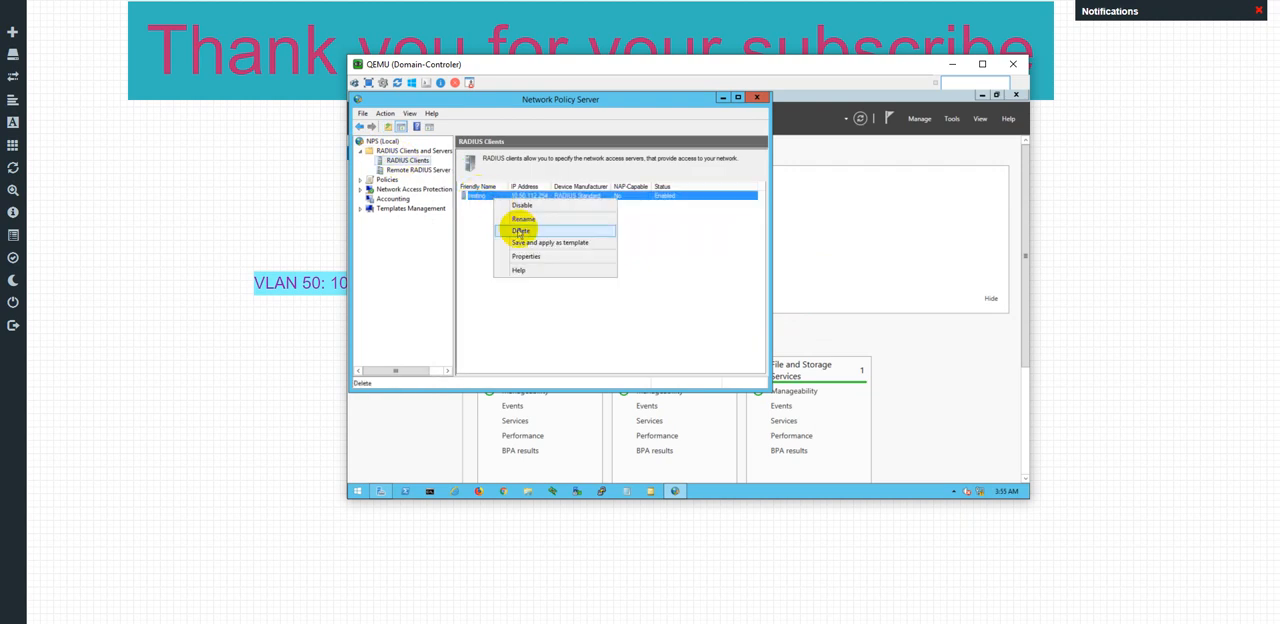
pyautogui.click(520, 232)
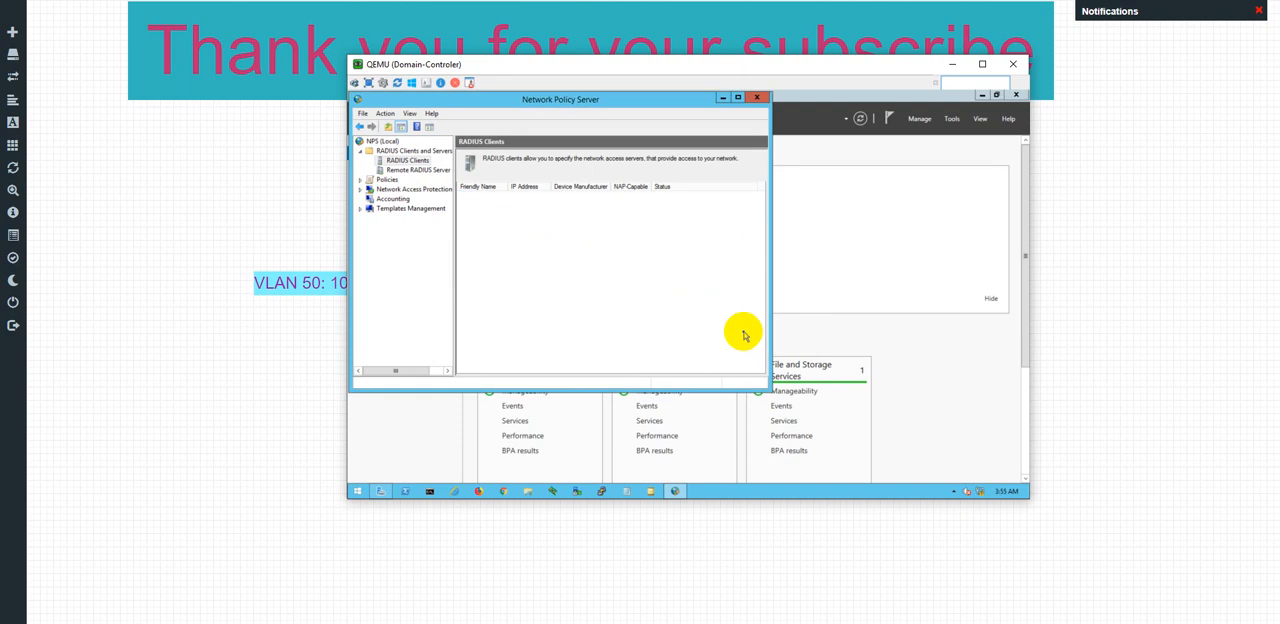
pyautogui.rightClick(408, 160)
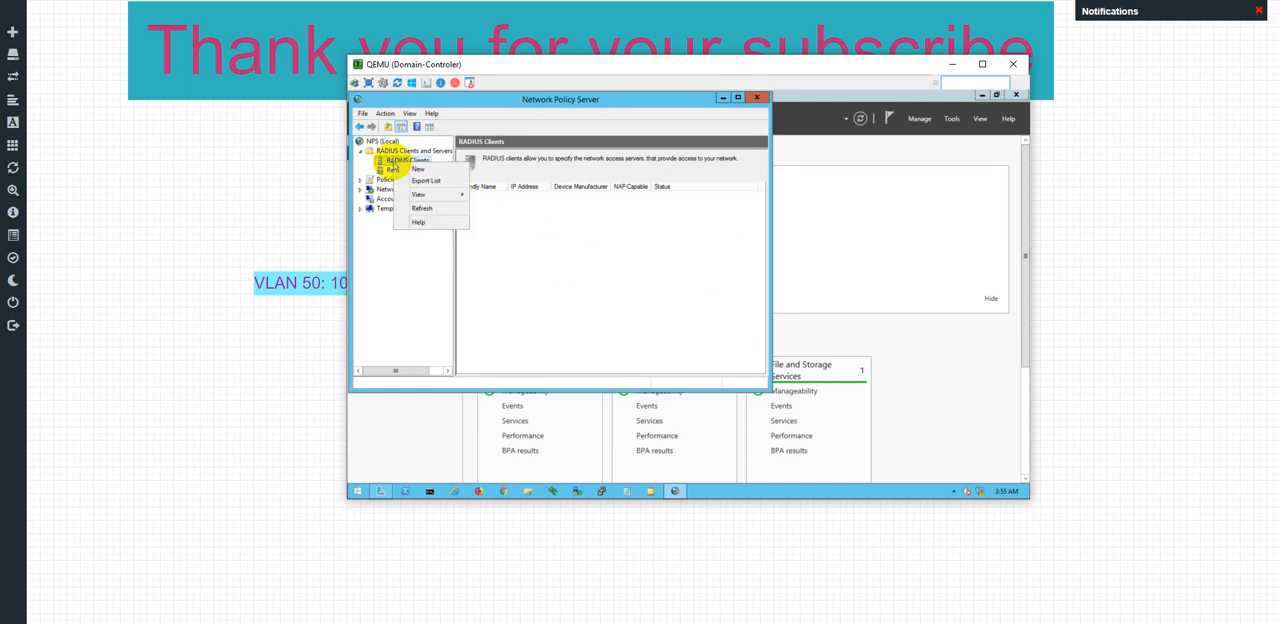
pyautogui.click(418, 168)
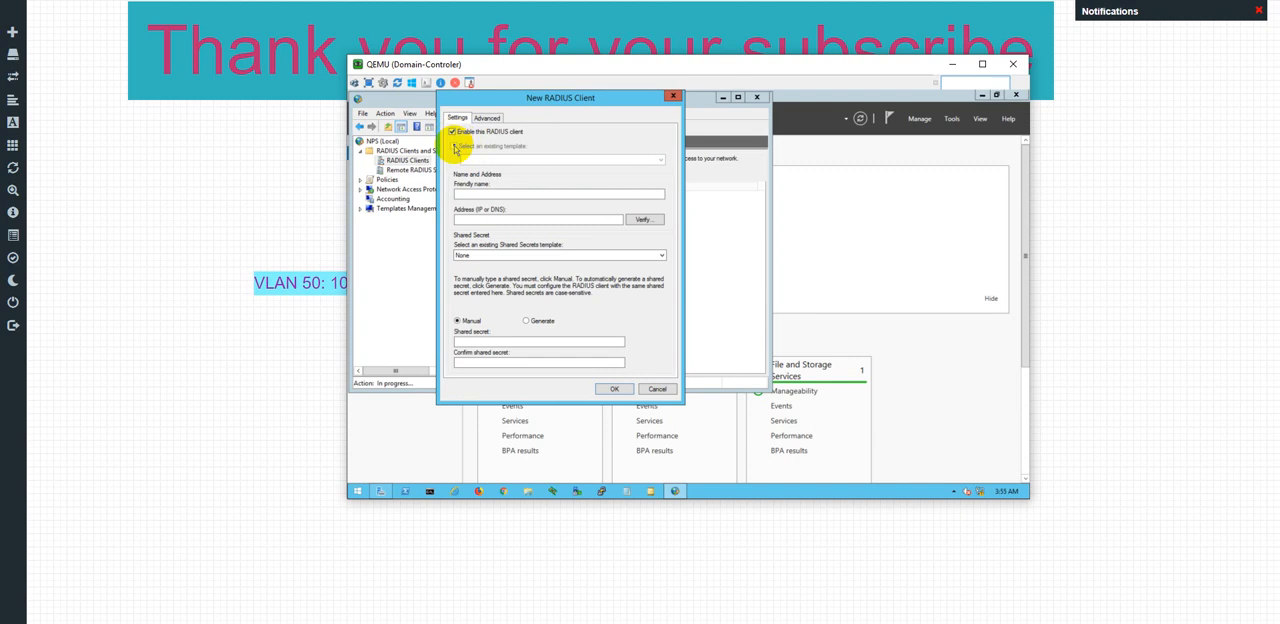
# Create RADIUS client CSW-Mngt at 10.50.112.253 with a manually entered shared secret.
pyautogui.click(558, 194)
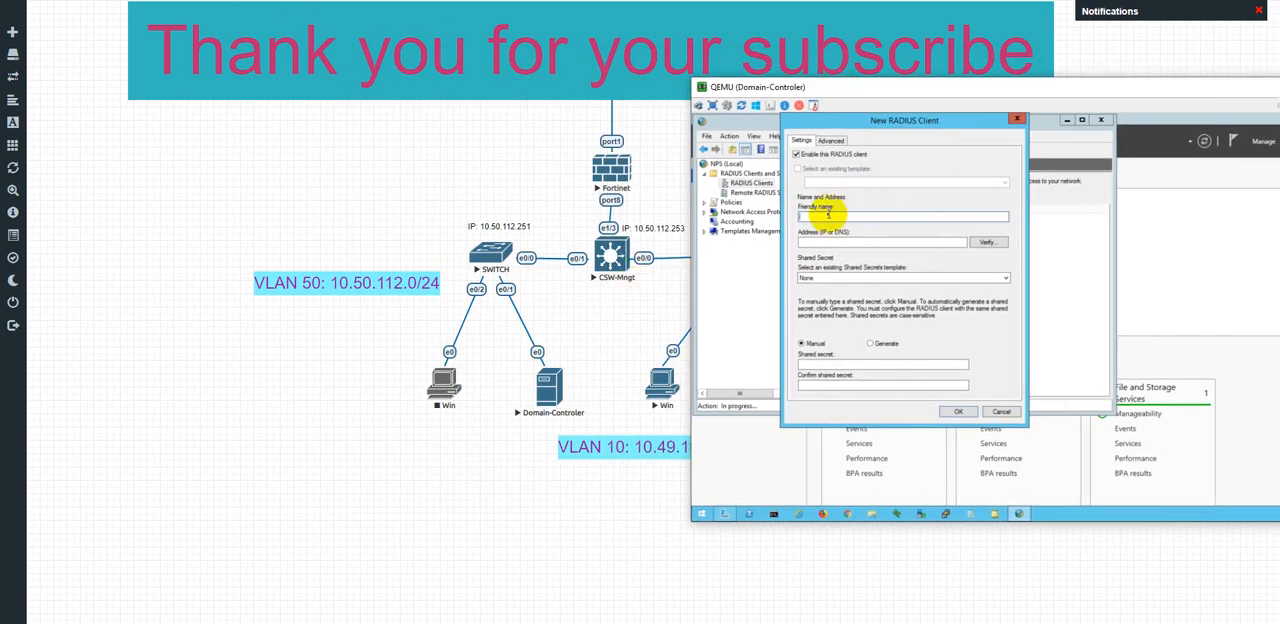
pyautogui.write('cl')
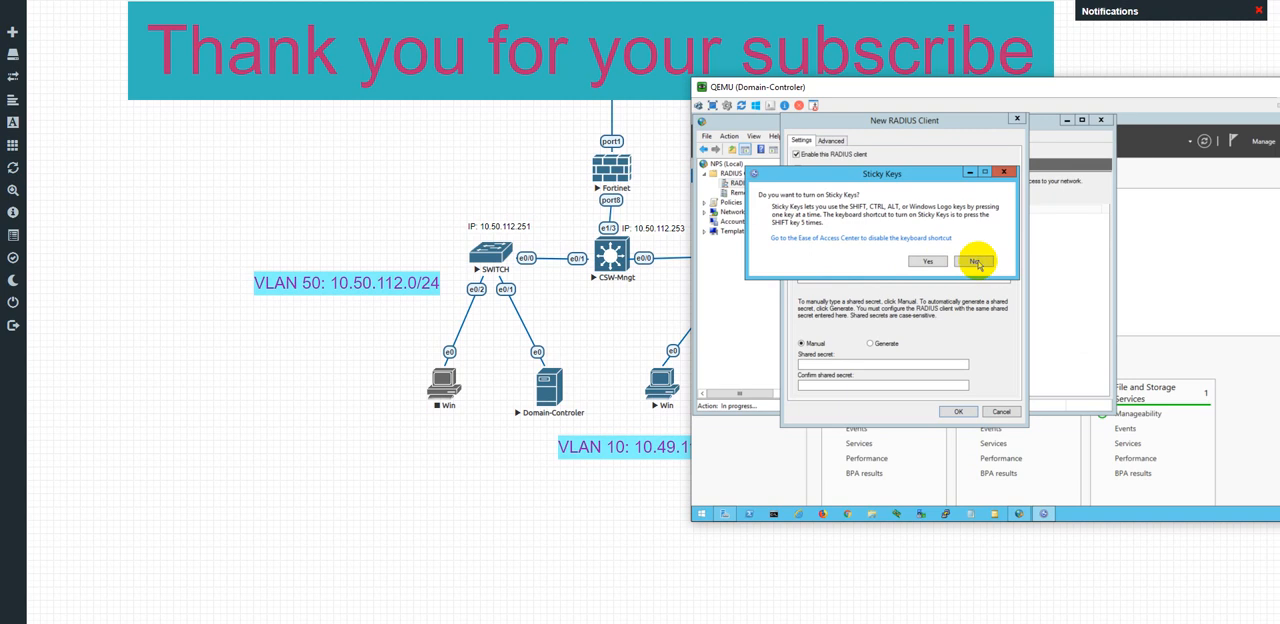
pyautogui.click(976, 260)
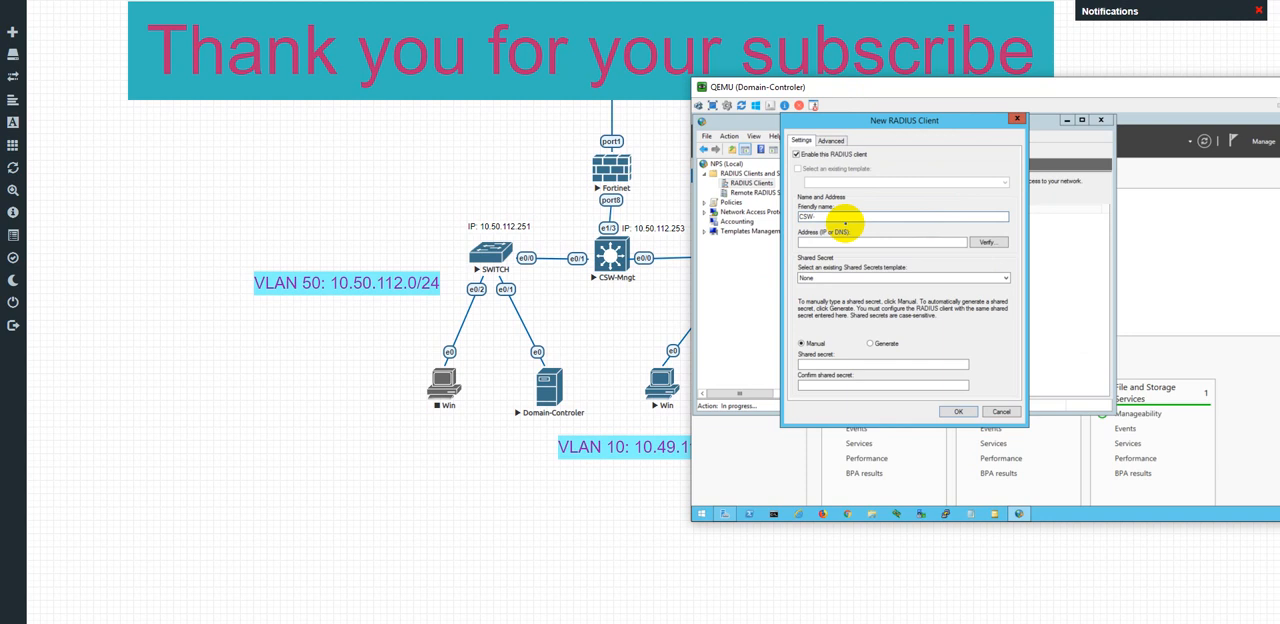
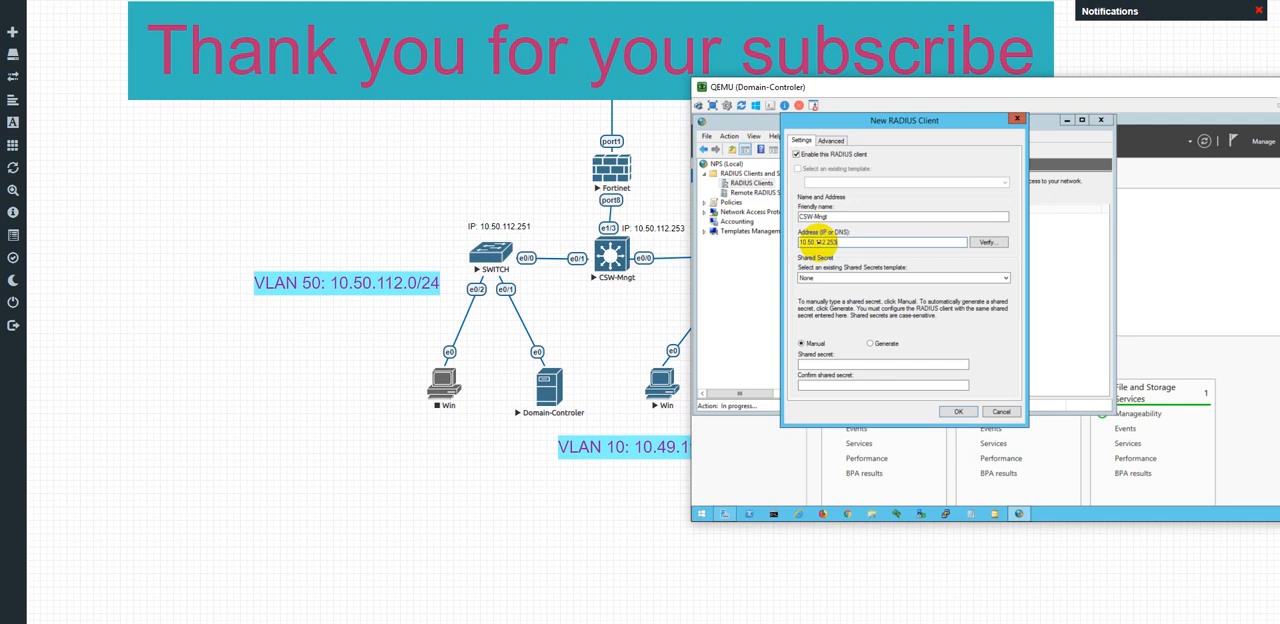
pyautogui.click(882, 364)
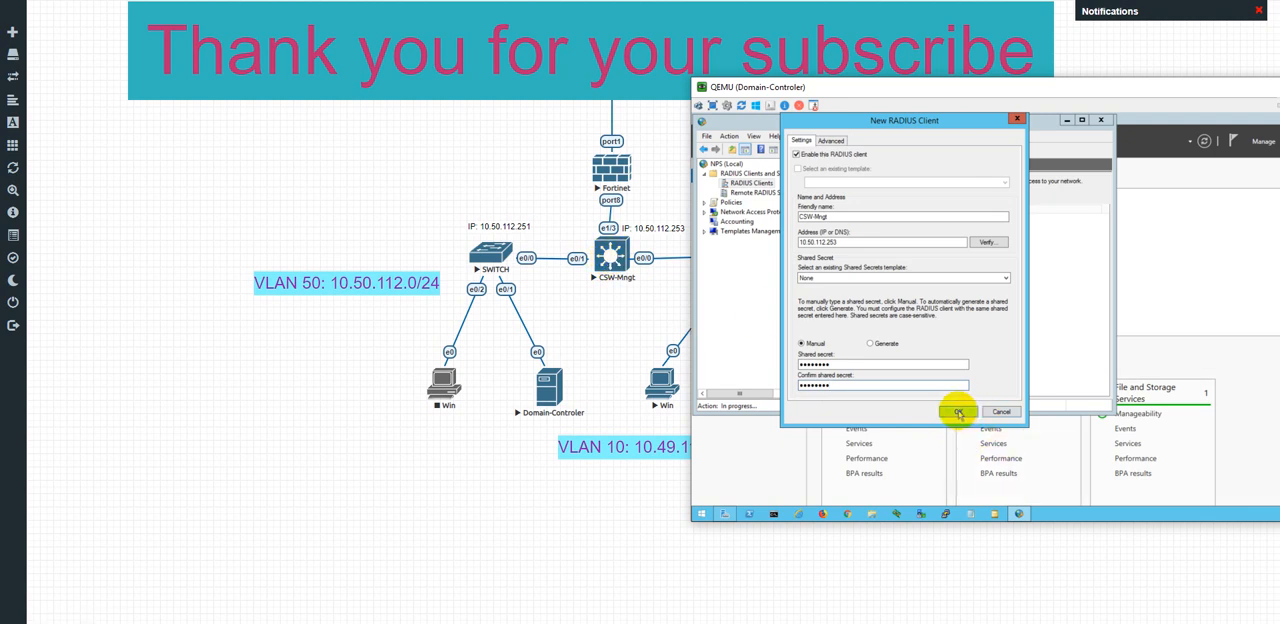
pyautogui.click(956, 412)
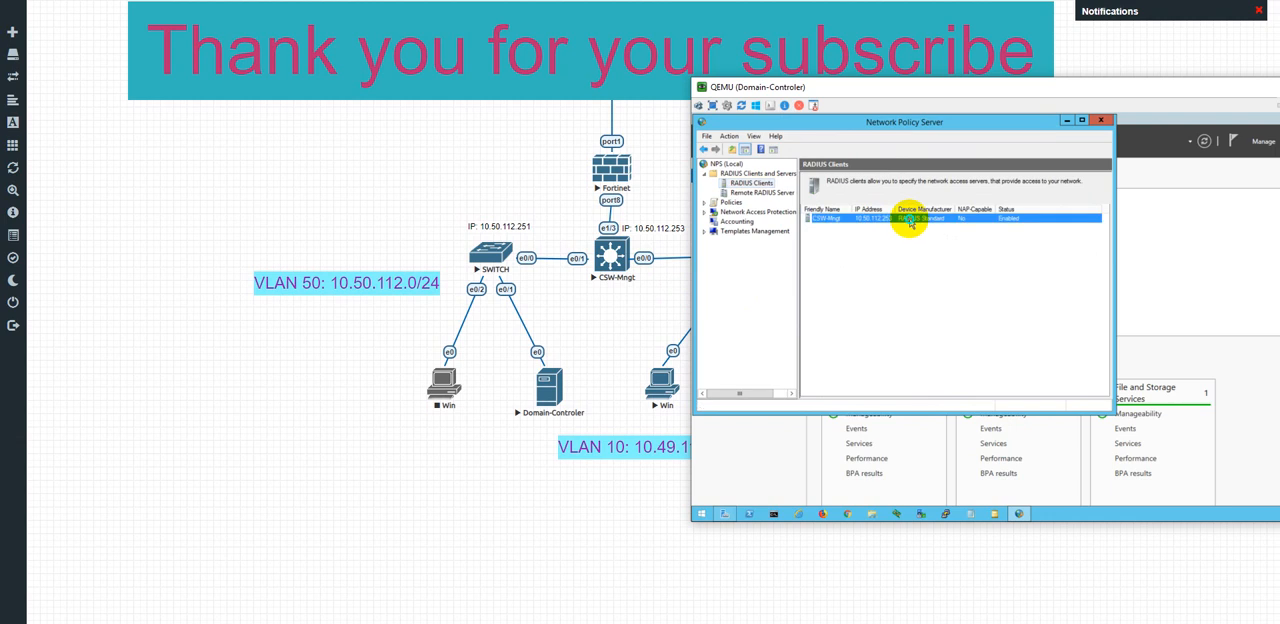
# Set the CSW-Mngt client's vendor to Cisco in its Advanced properties and save.
pyautogui.rightClick(904, 218)
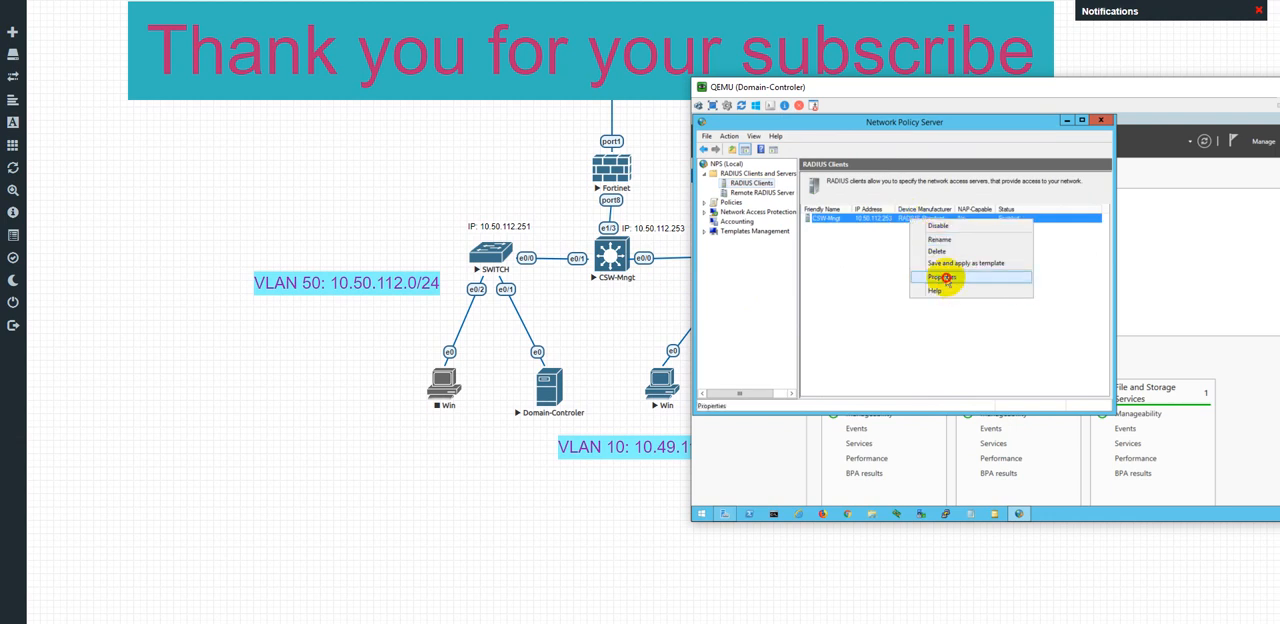
pyautogui.click(944, 276)
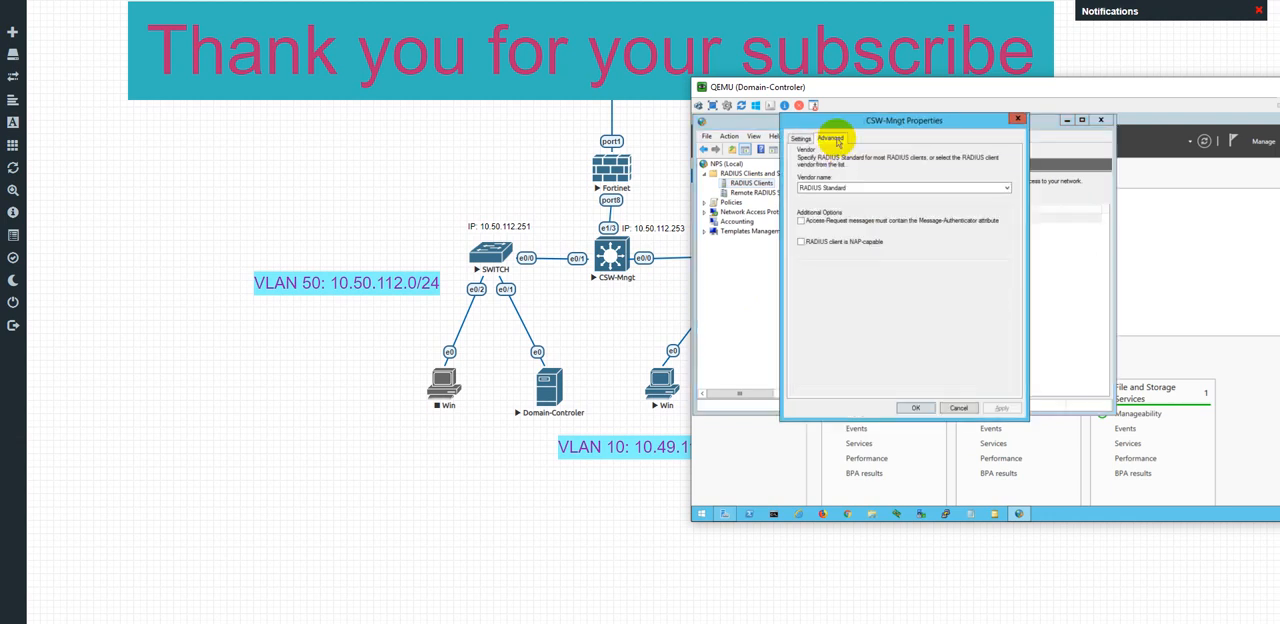
pyautogui.click(1008, 188)
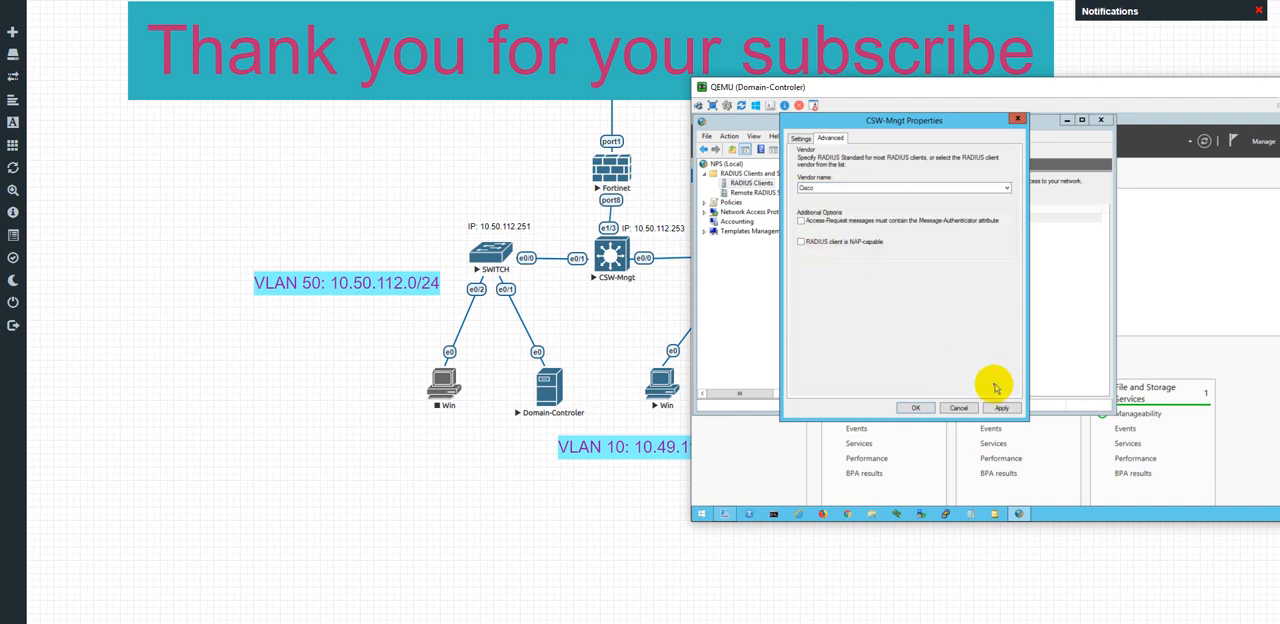
pyautogui.moveTo(916, 410)
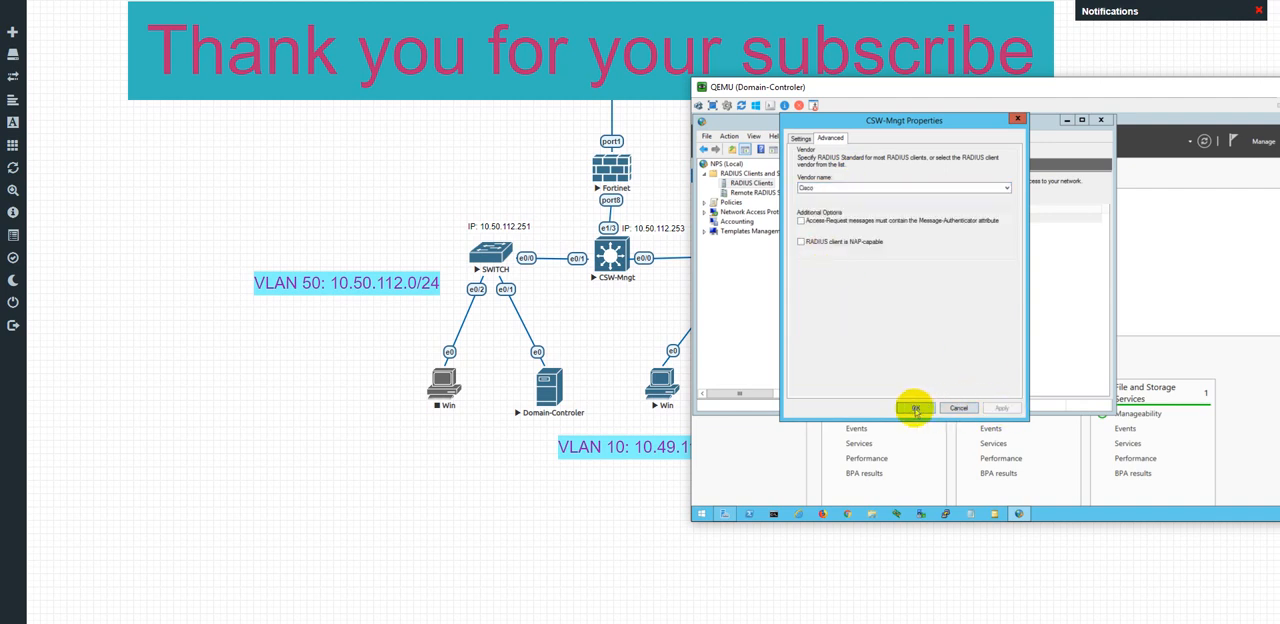
pyautogui.click(916, 410)
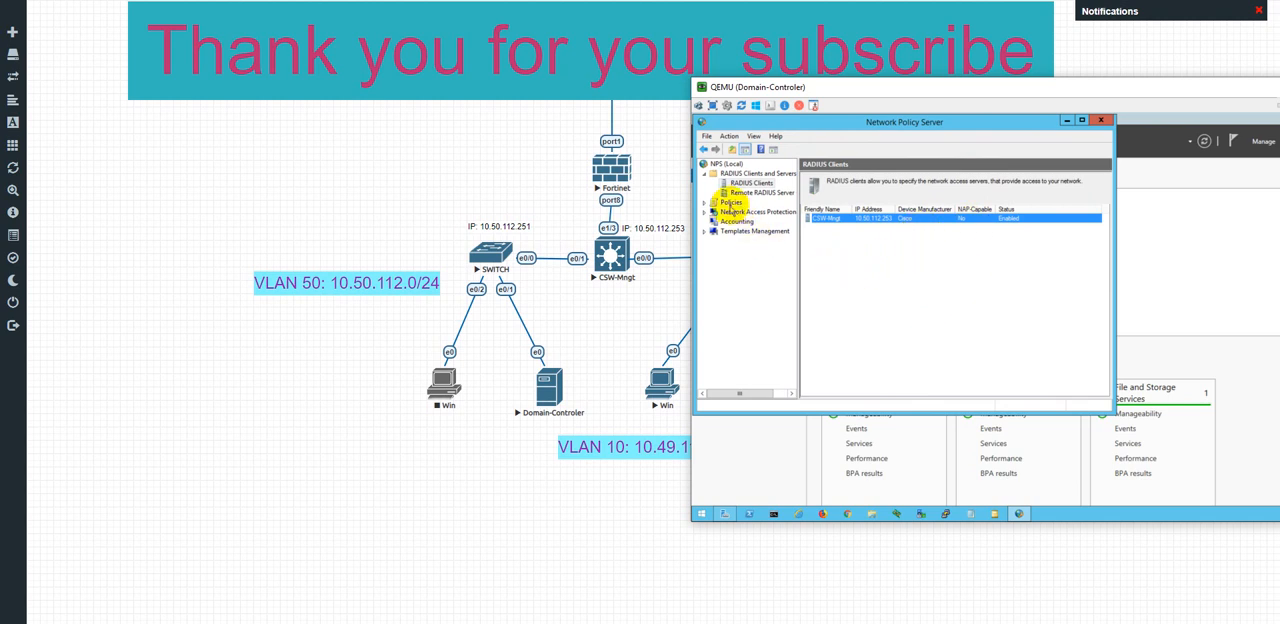
# Show the Network Policies list and bring up its actions menu.
pyautogui.click(708, 202)
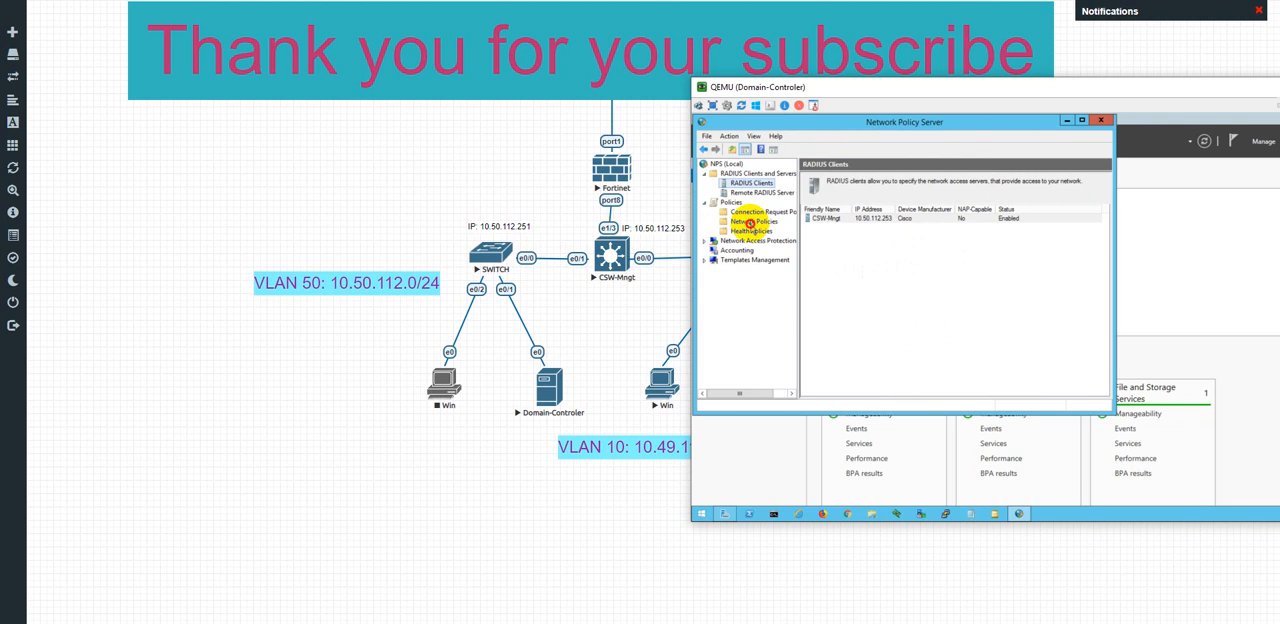
pyautogui.click(752, 220)
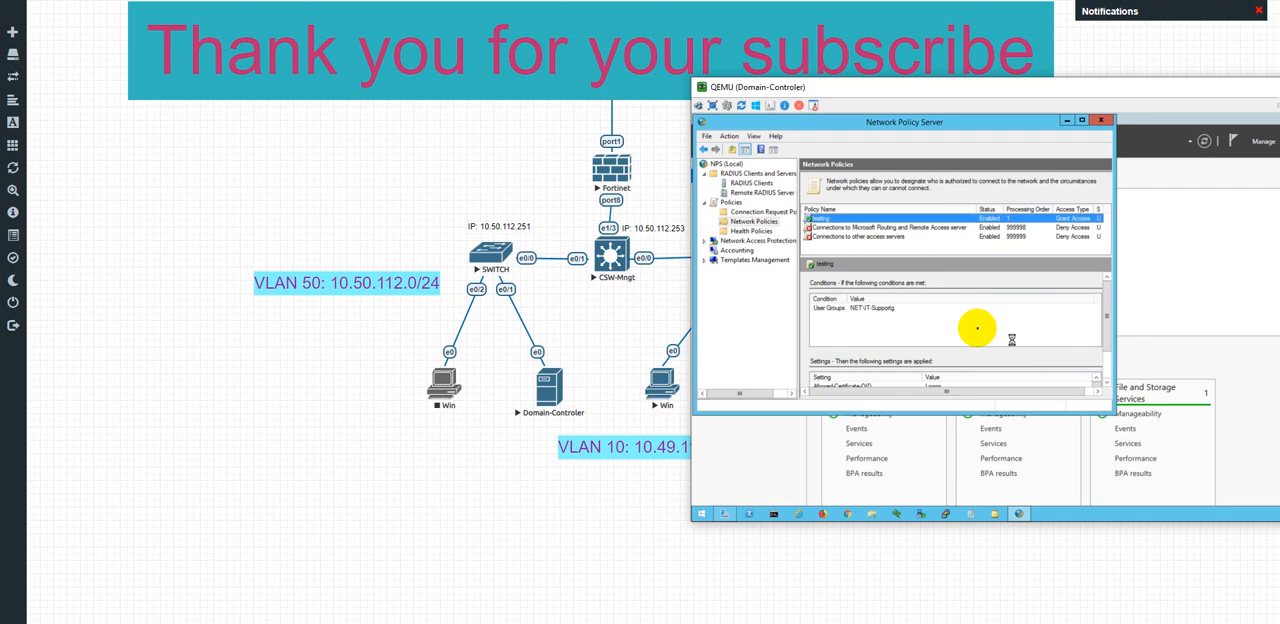
pyautogui.rightClick(750, 220)
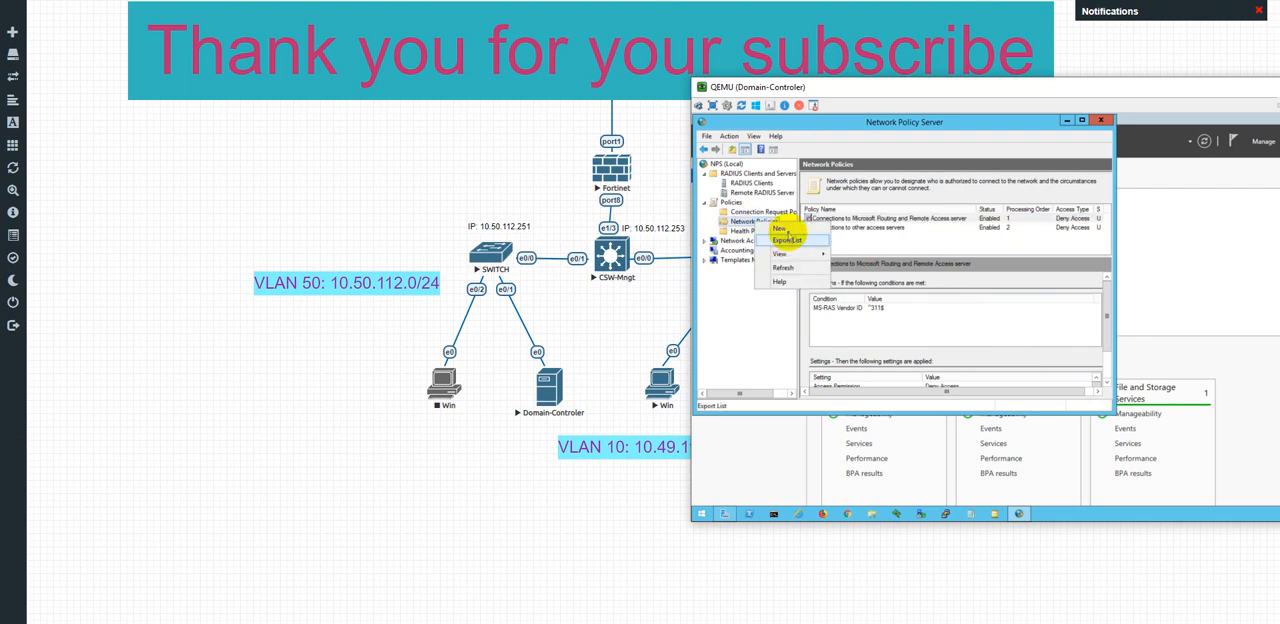
# Start a new network policy, name it, and advance to the Specify Conditions page.
pyautogui.click(776, 228)
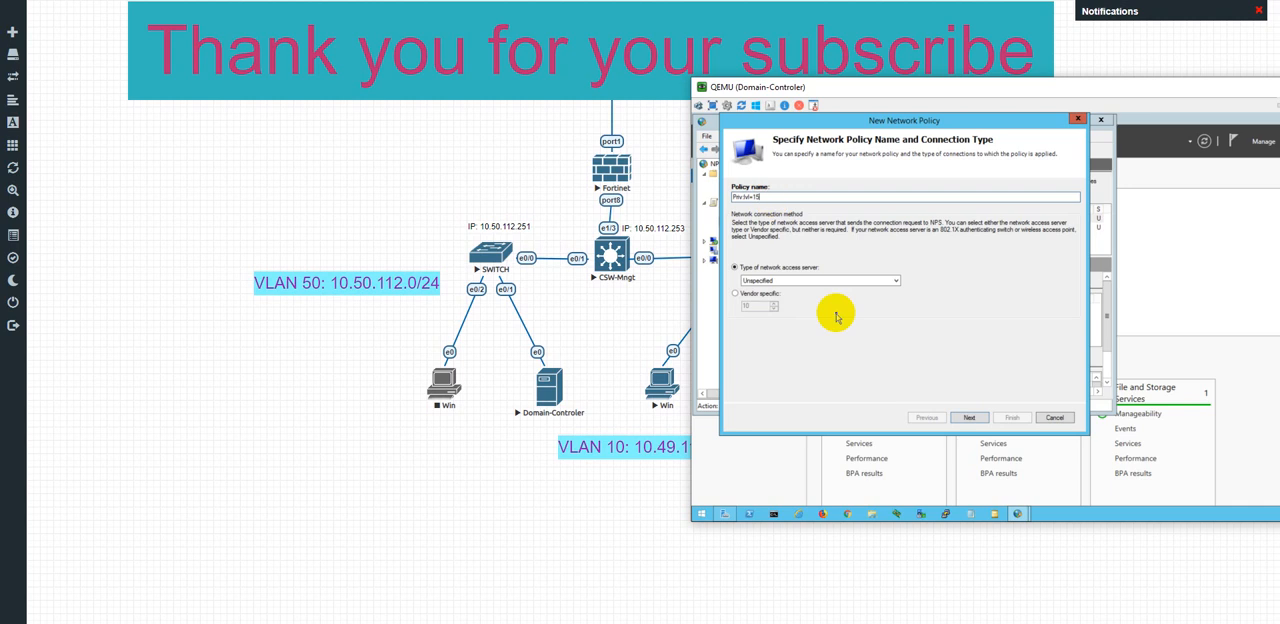
pyautogui.moveTo(970, 416)
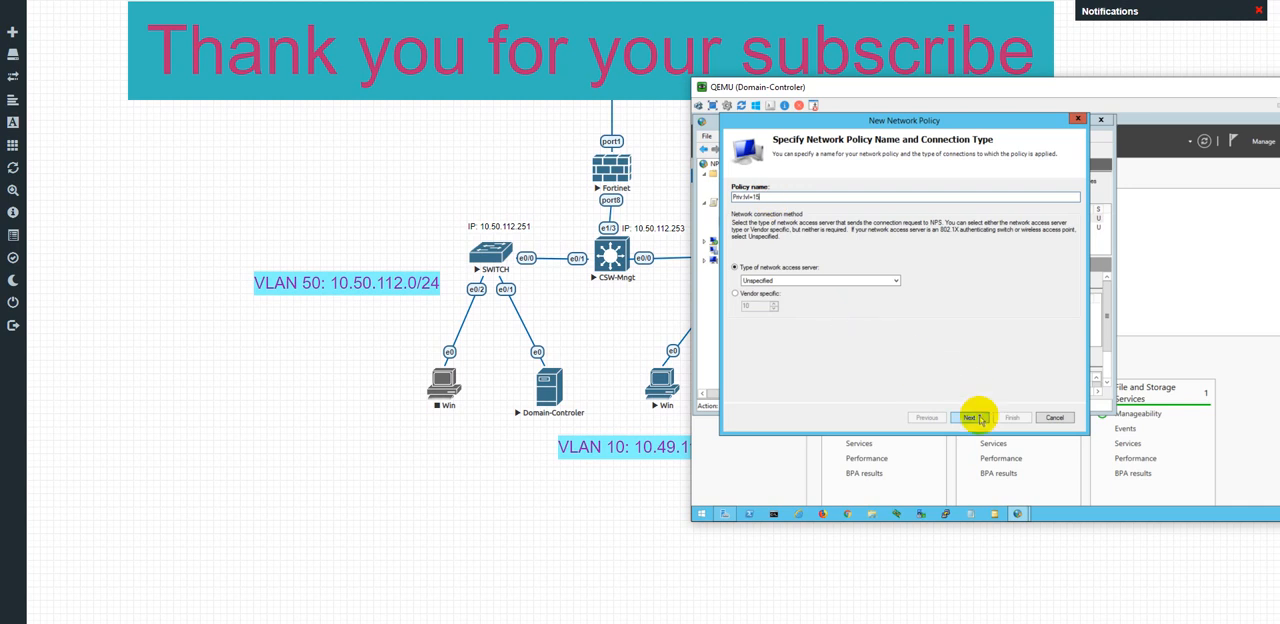
pyautogui.click(968, 416)
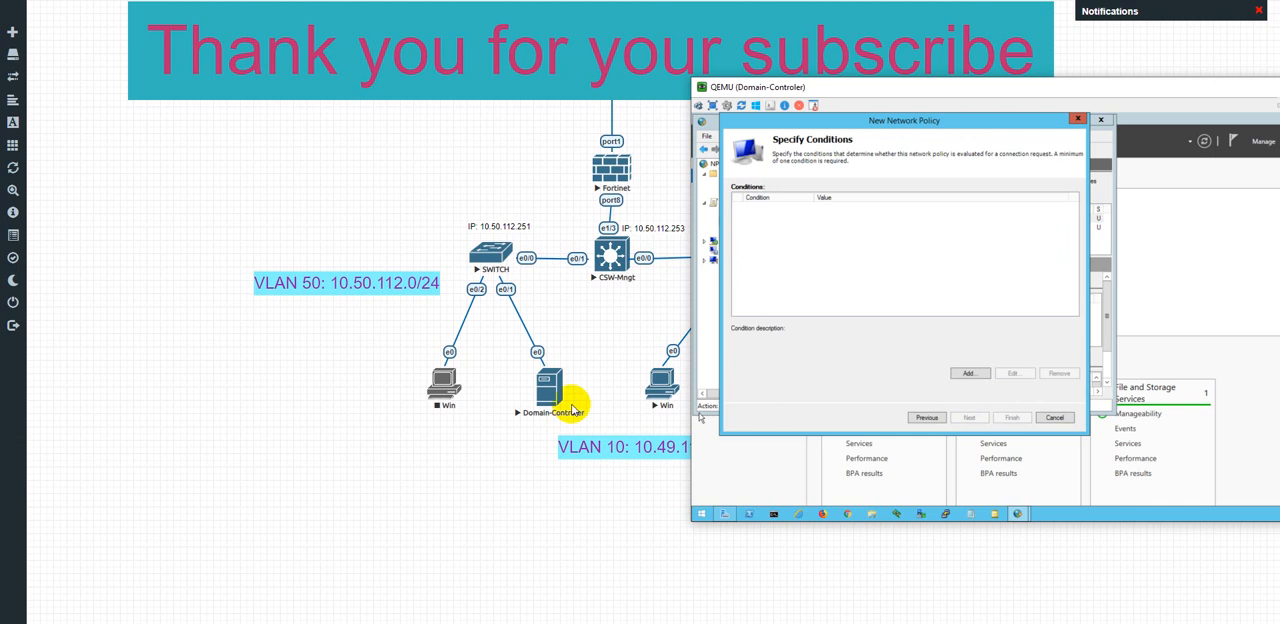
pyautogui.moveTo(918, 384)
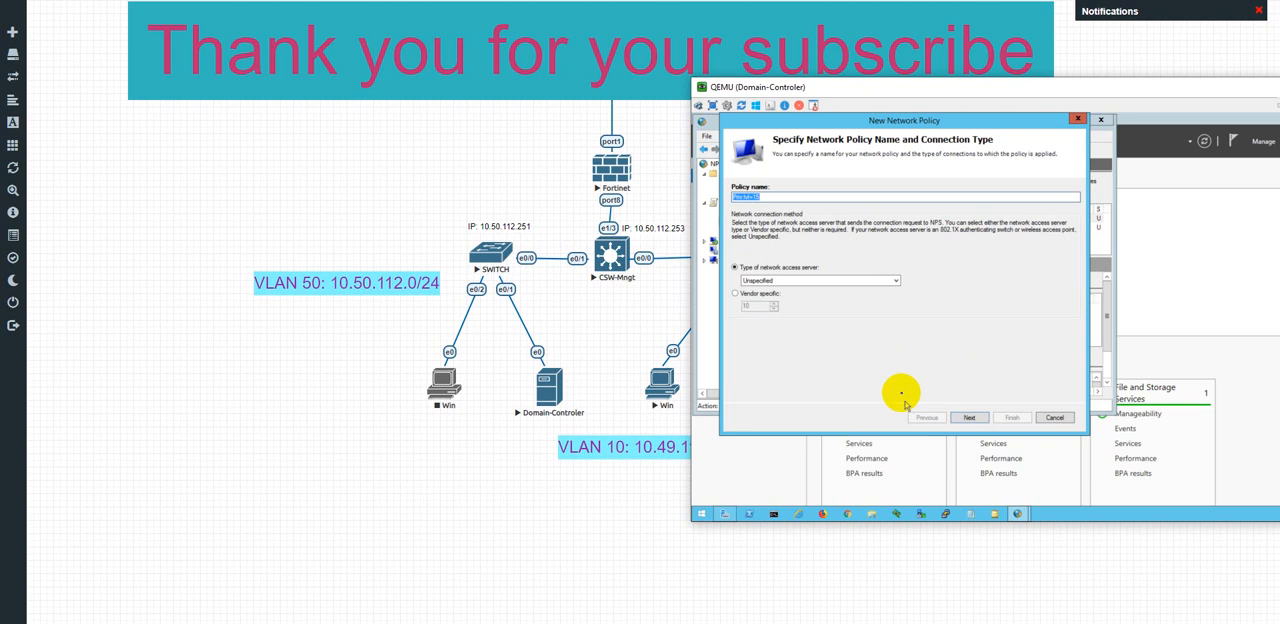
pyautogui.click(968, 416)
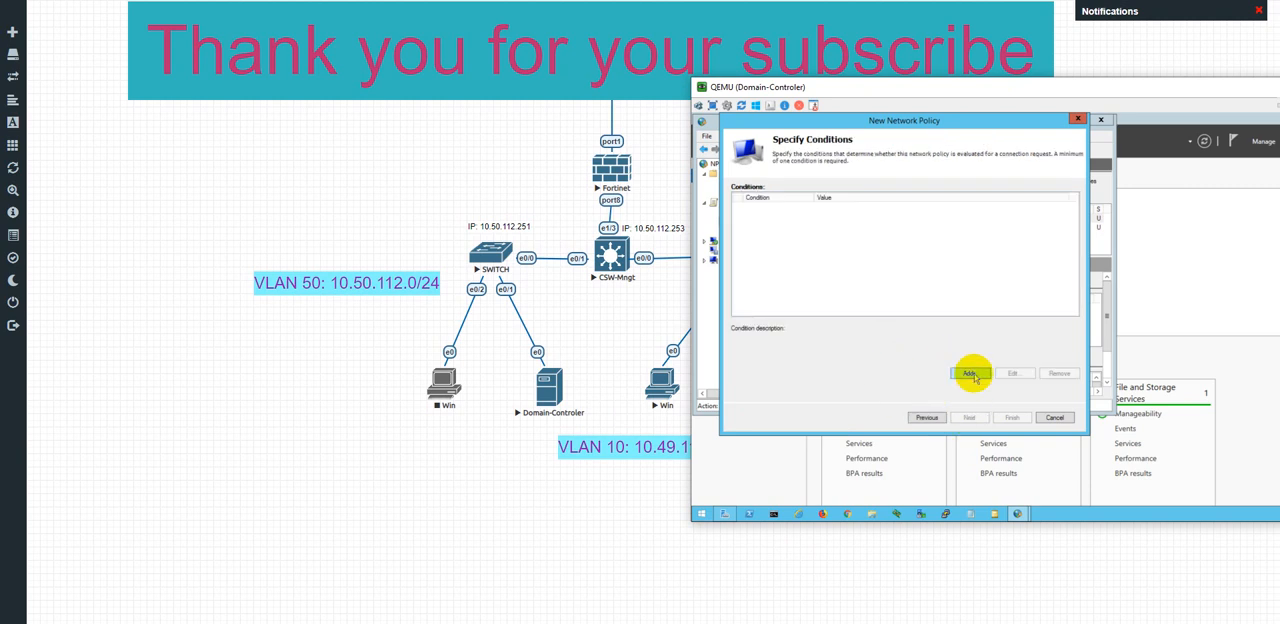
# Add a User Groups condition to the new network policy.
pyautogui.click(968, 372)
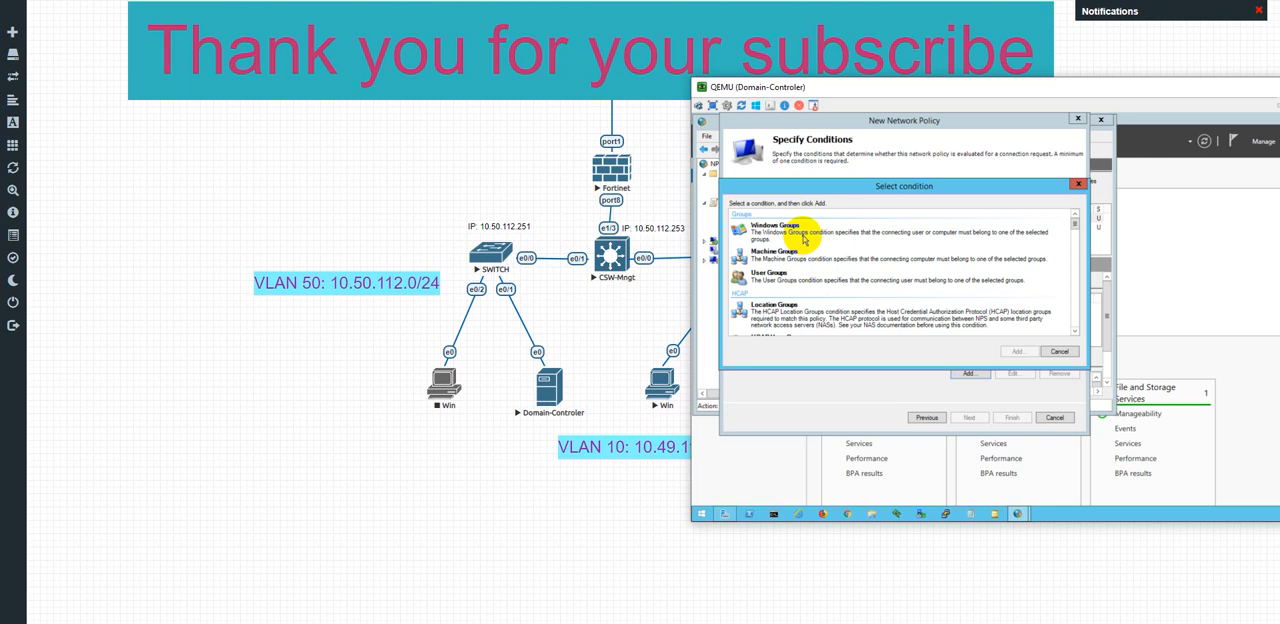
pyautogui.scroll(-3)
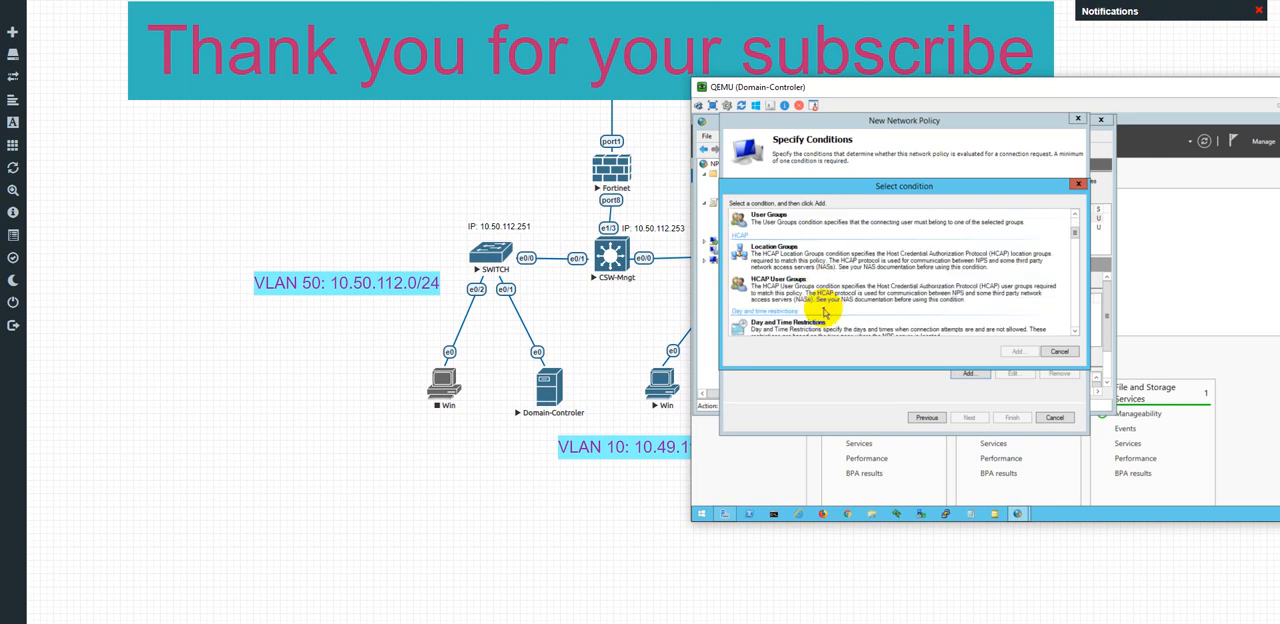
pyautogui.scroll(-3)
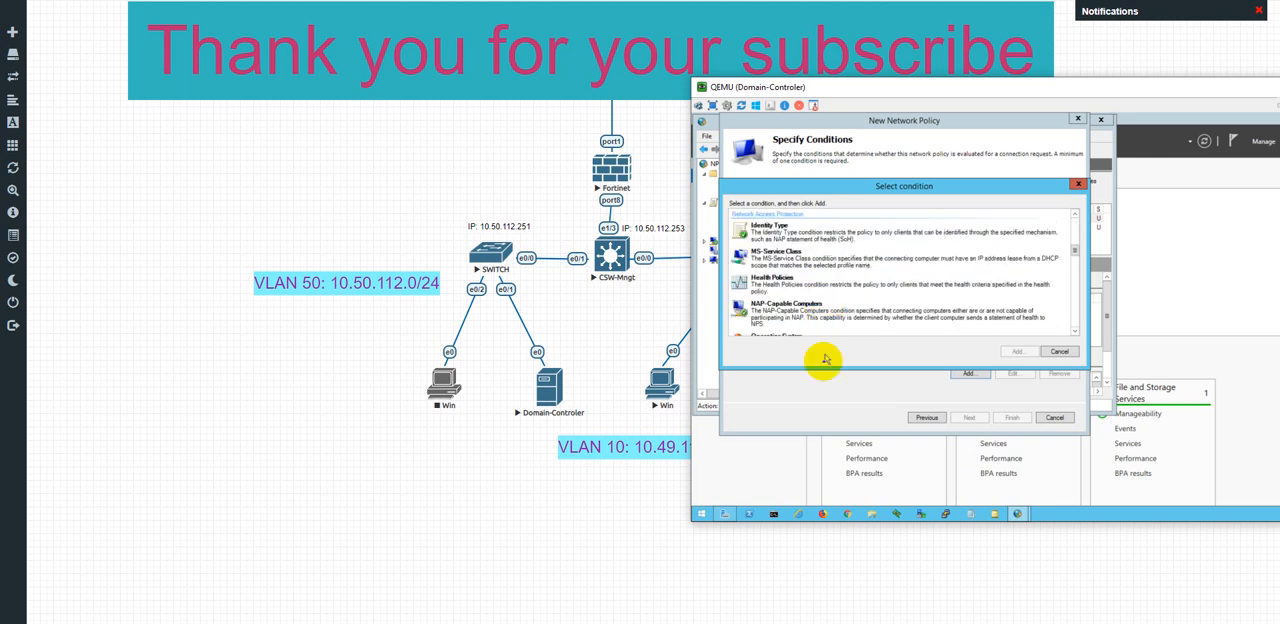
pyautogui.scroll(-3)
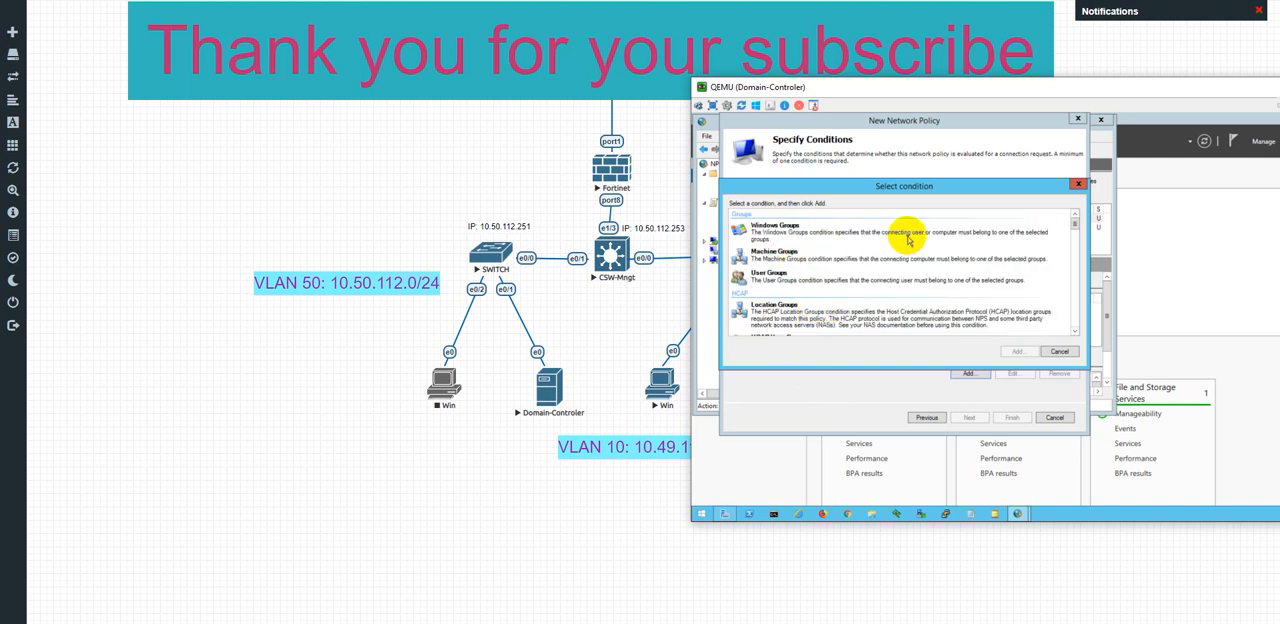
pyautogui.moveTo(828, 268)
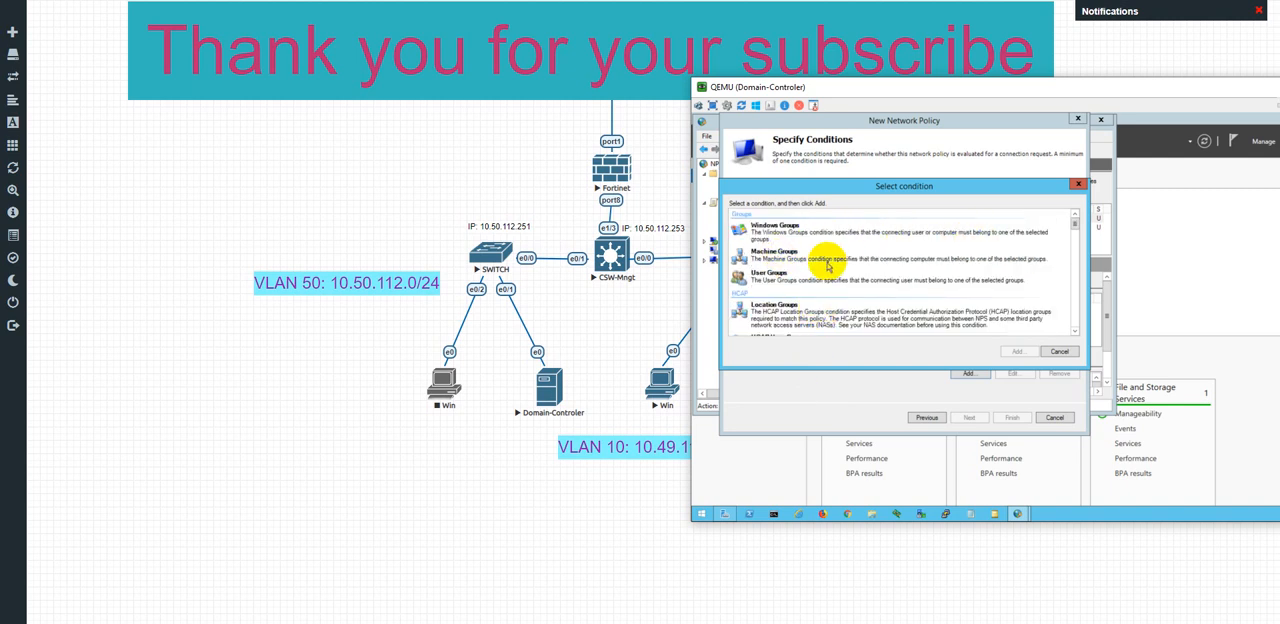
pyautogui.moveTo(808, 300)
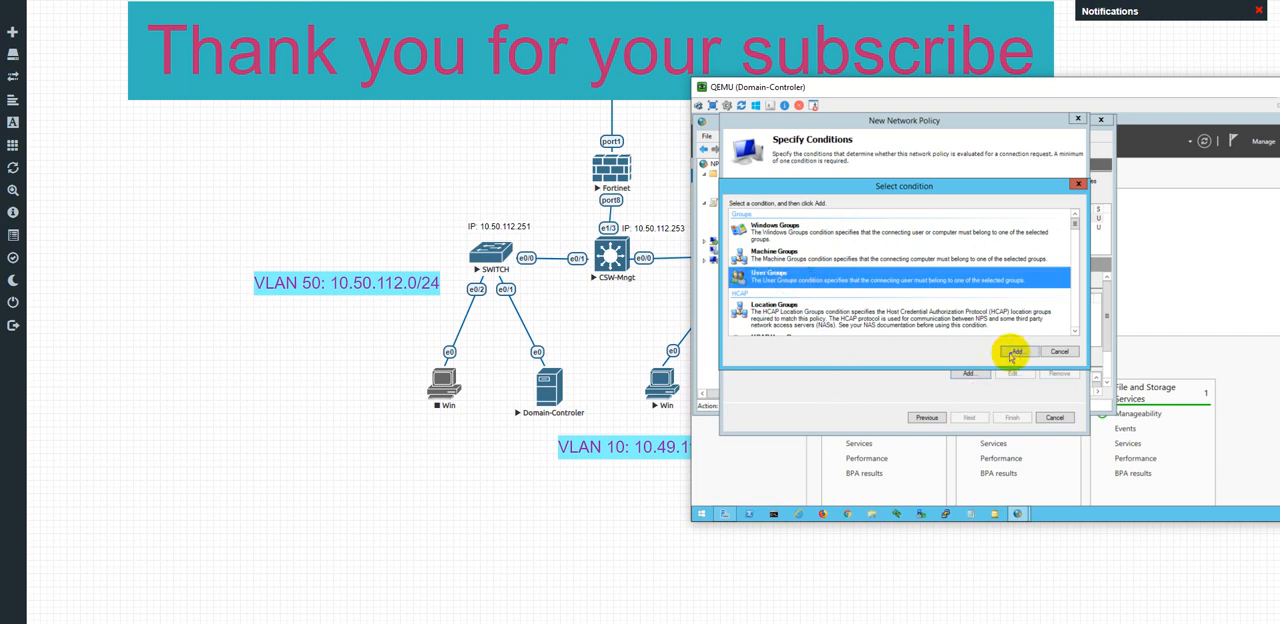
pyautogui.click(1016, 352)
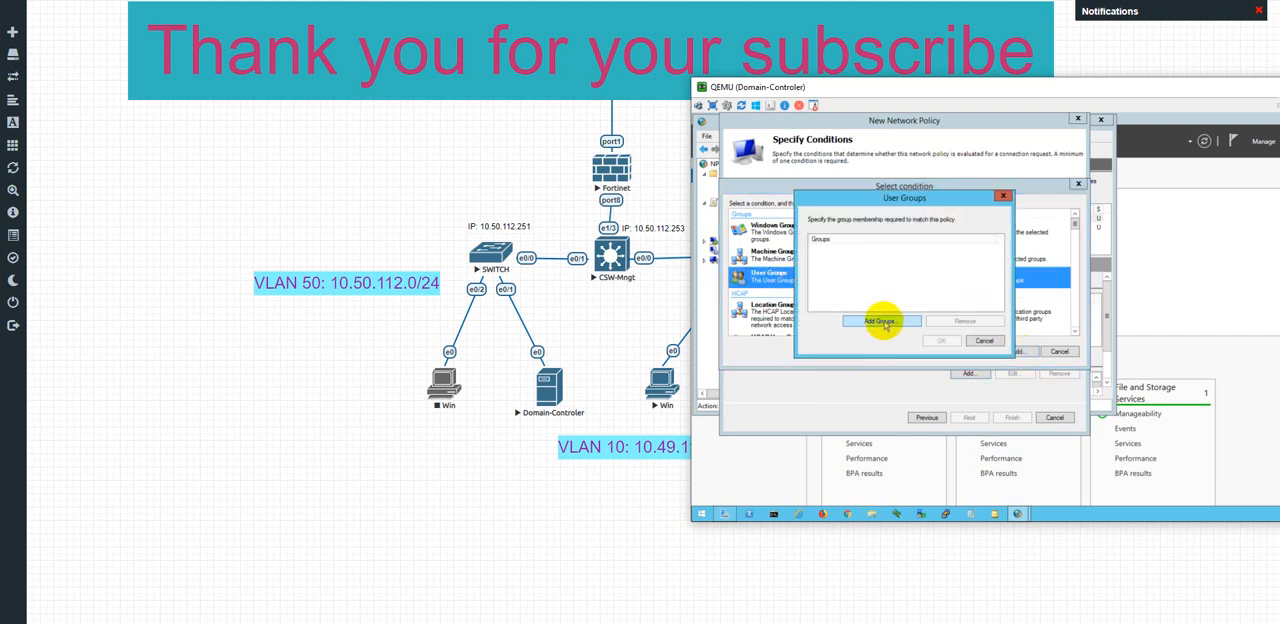
# Pick a group from the directory's Find Now results, which ends in a domain-contact error.
pyautogui.click(880, 320)
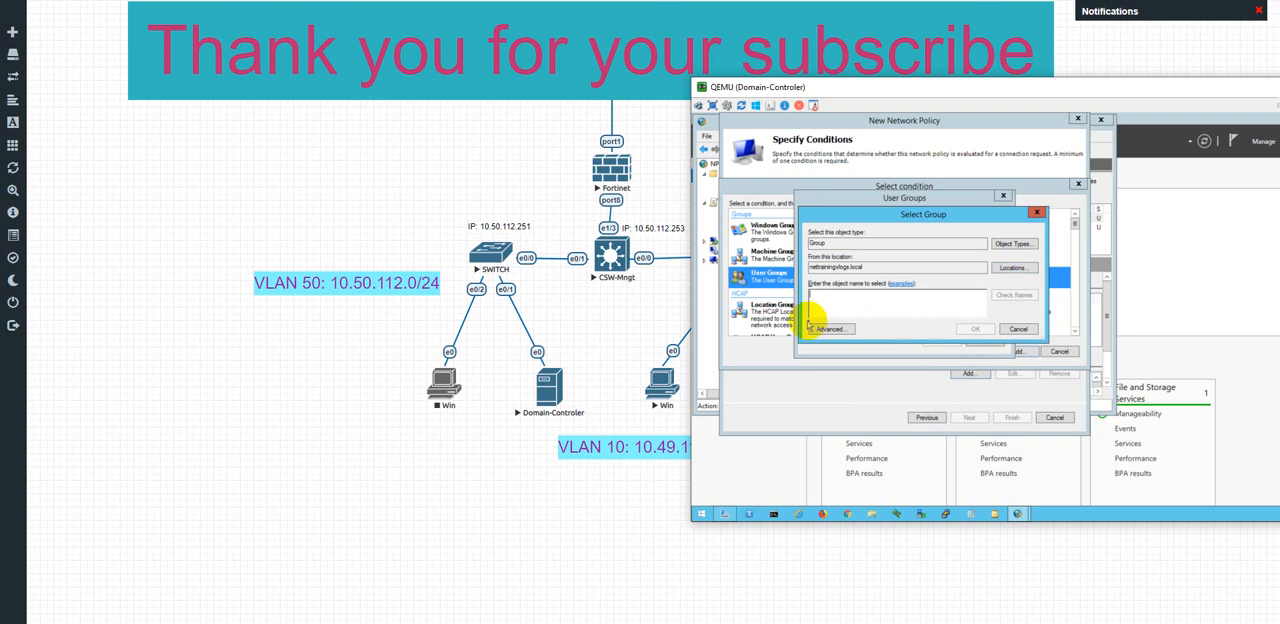
pyautogui.click(828, 328)
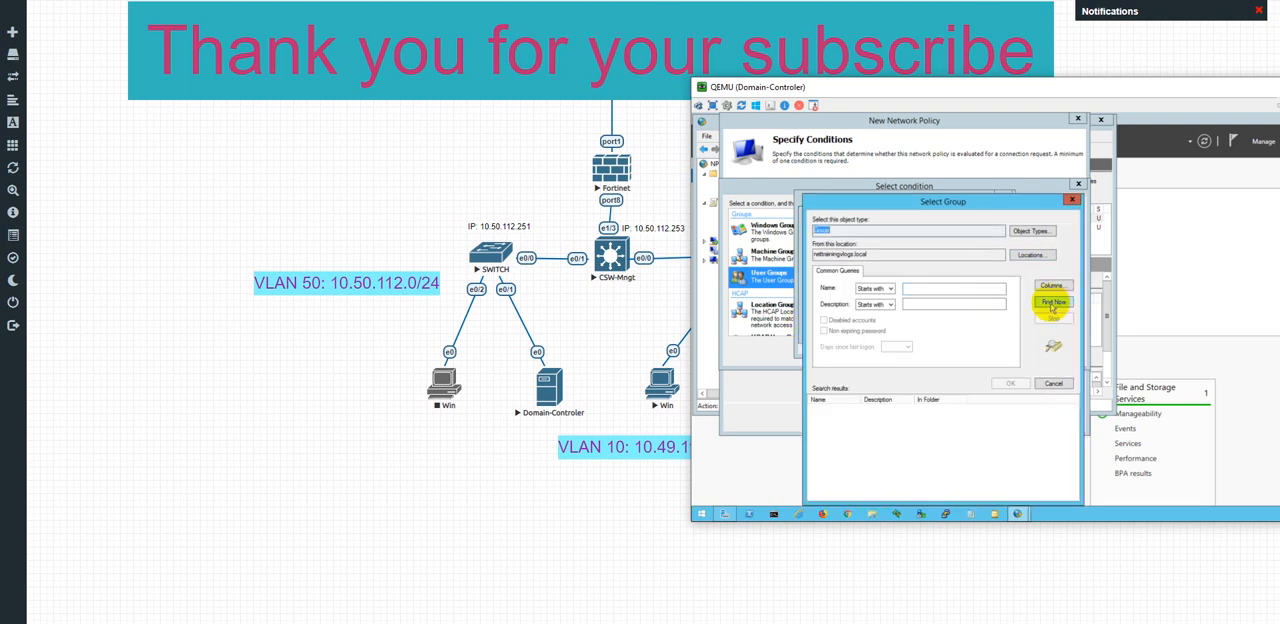
pyautogui.click(1052, 302)
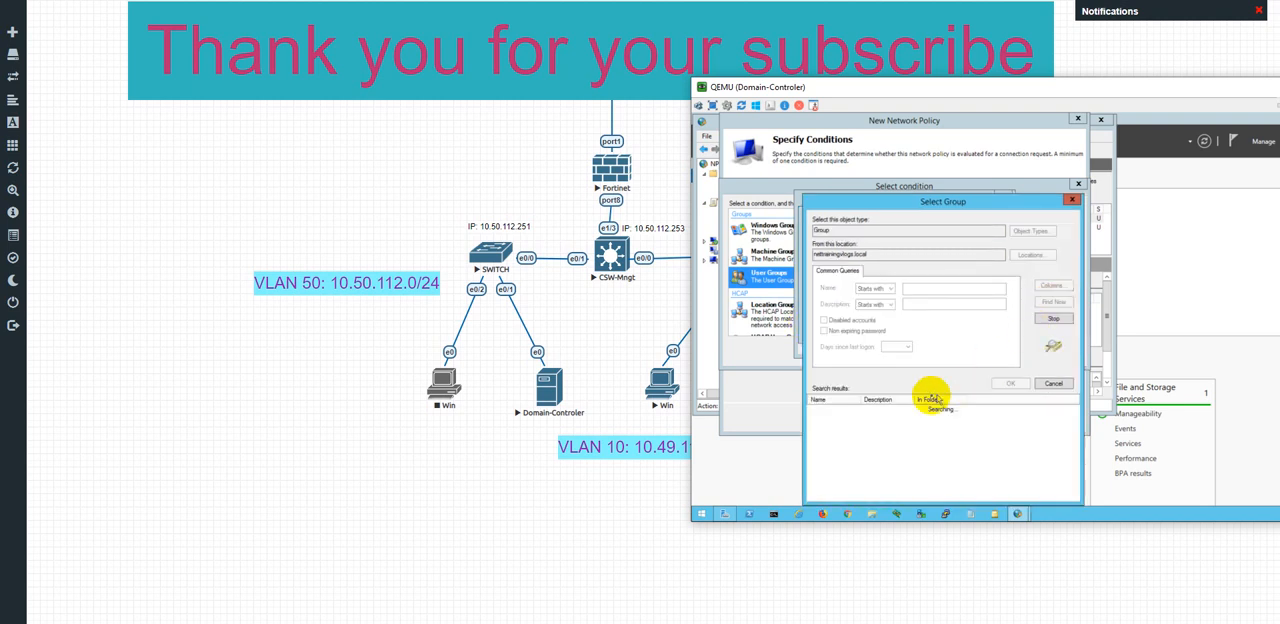
pyautogui.moveTo(918, 430)
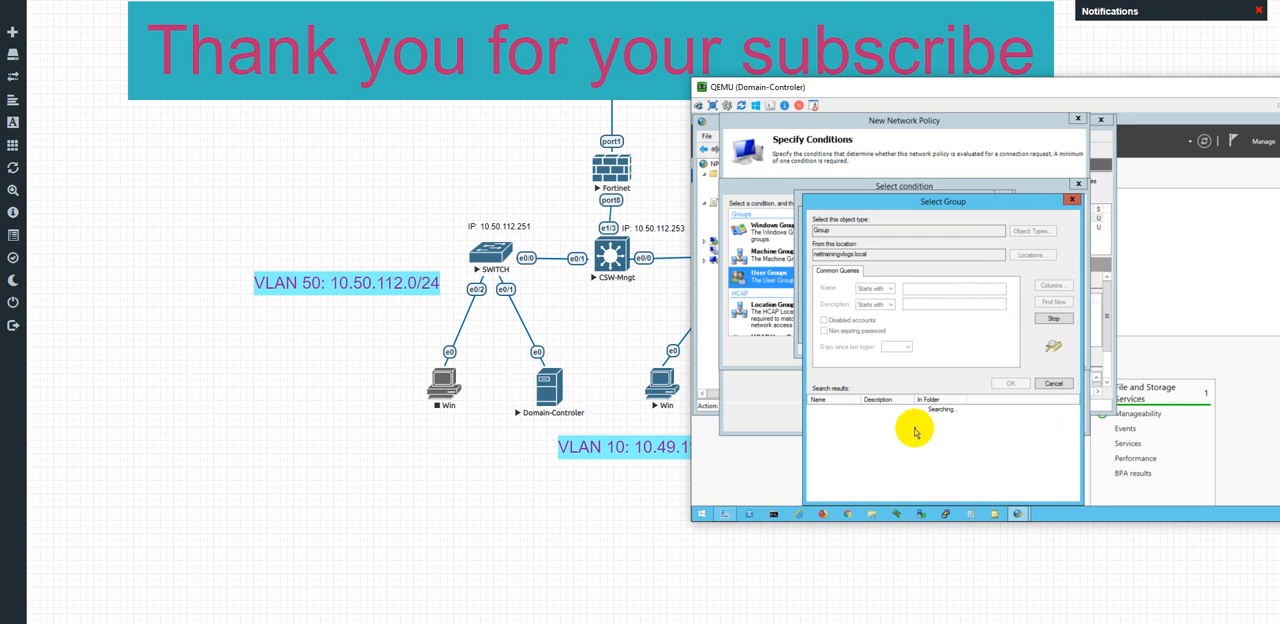
pyautogui.moveTo(908, 434)
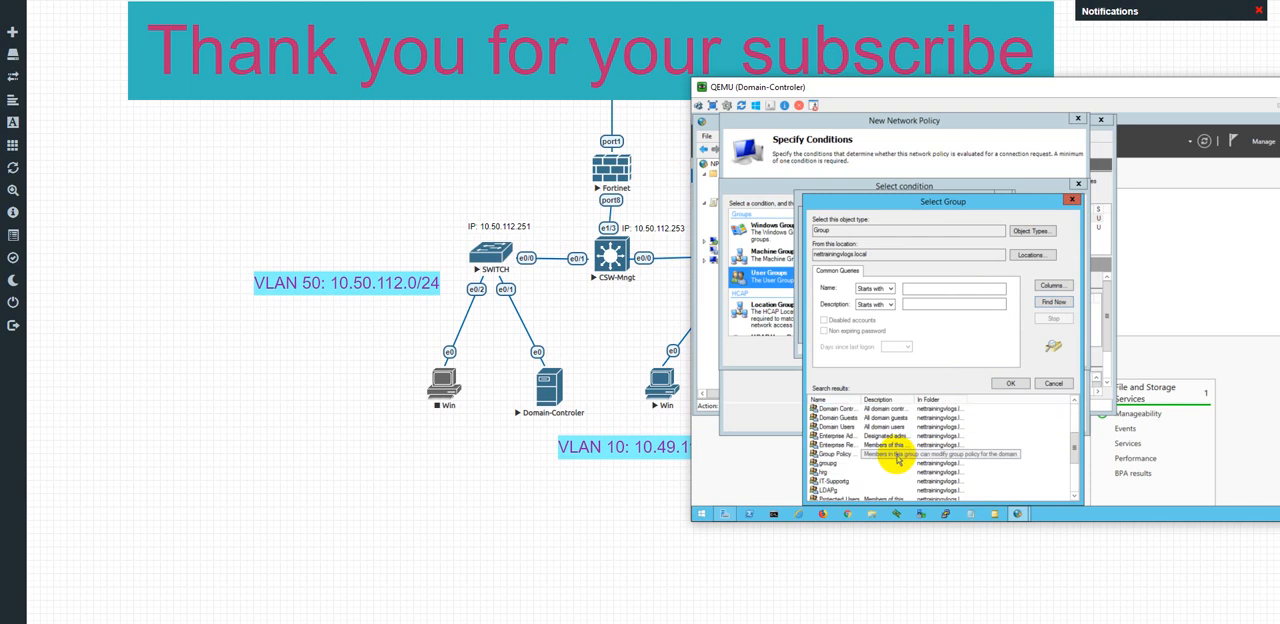
pyautogui.scroll(-3)
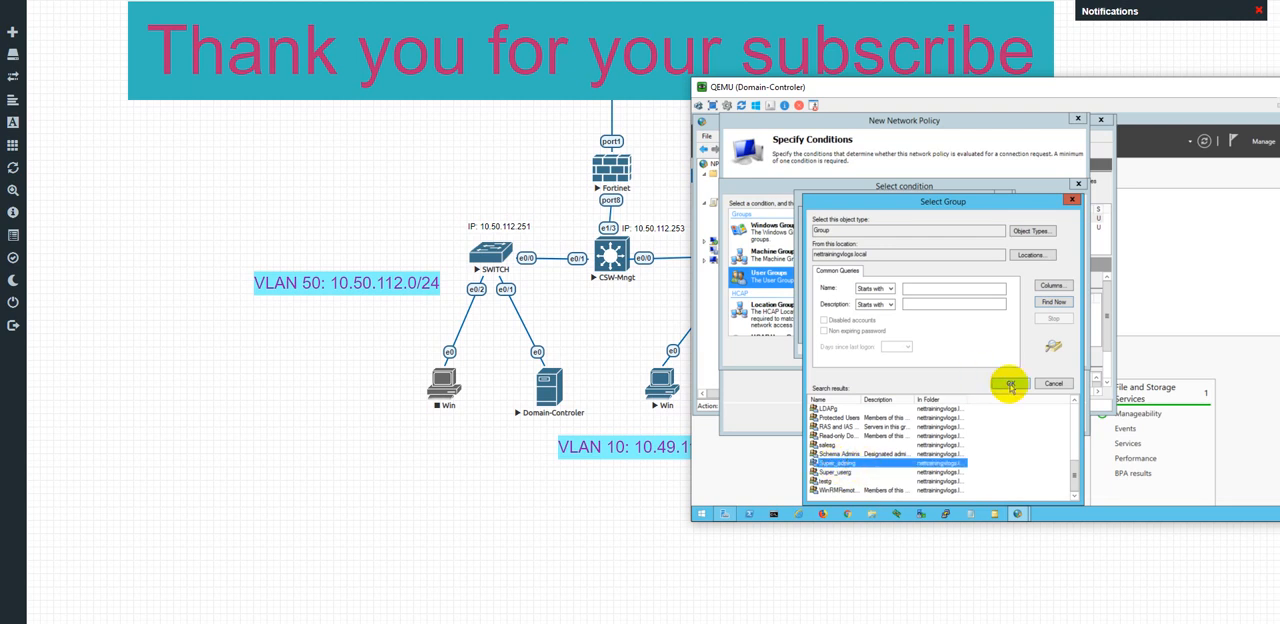
pyautogui.click(1008, 384)
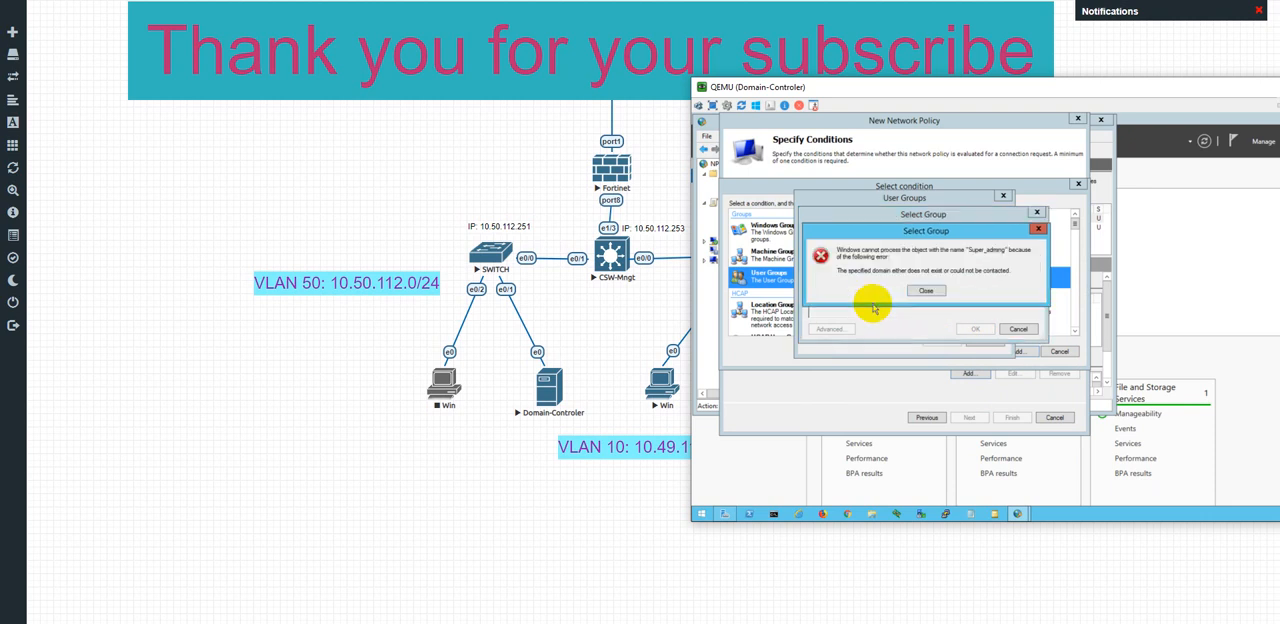
# Enter the admin group by name so the condition matches NET\Super_admins members only.
pyautogui.click(924, 290)
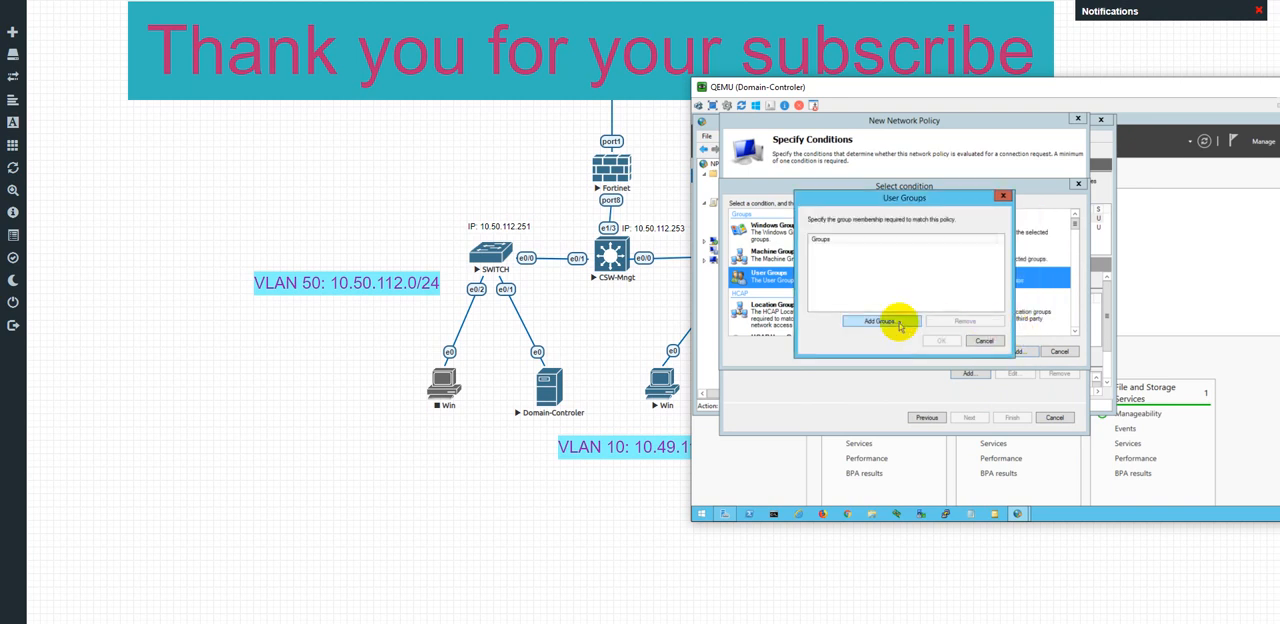
pyautogui.click(878, 320)
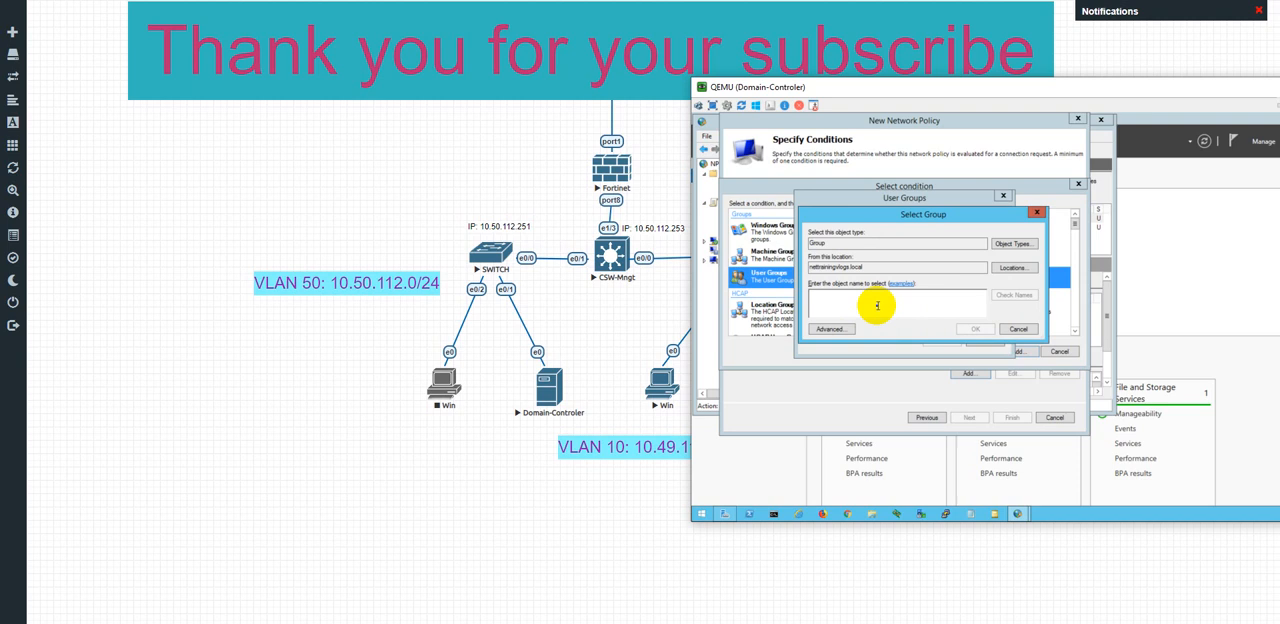
pyautogui.write('suped')
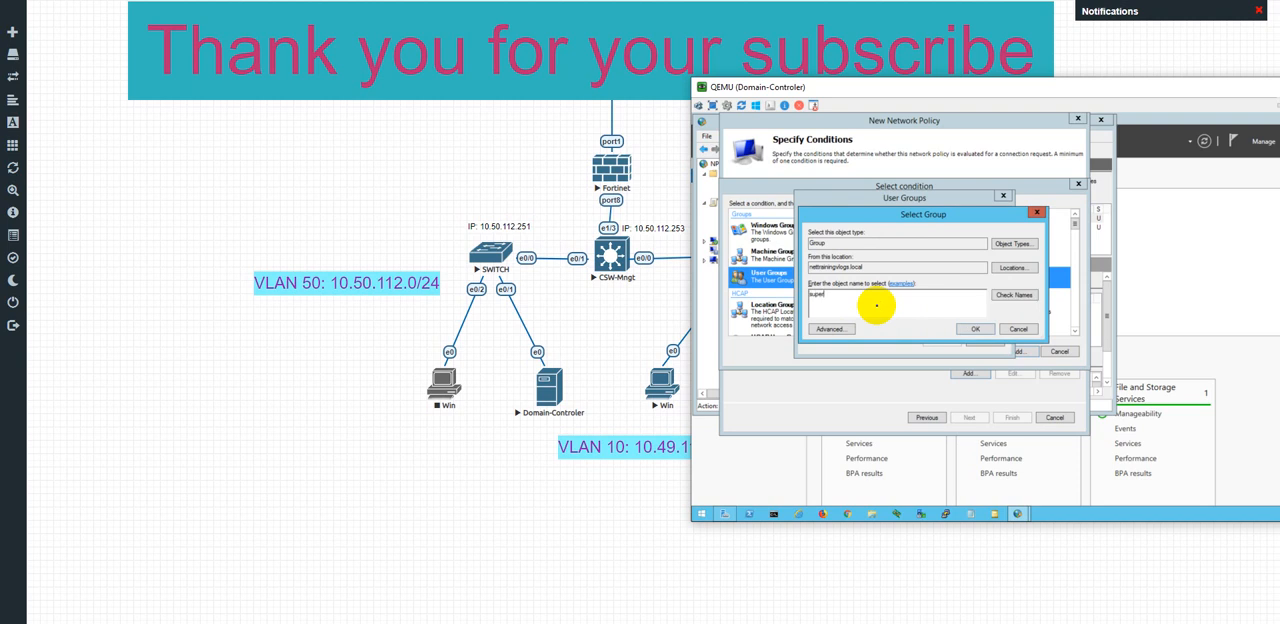
pyautogui.write('_admin')
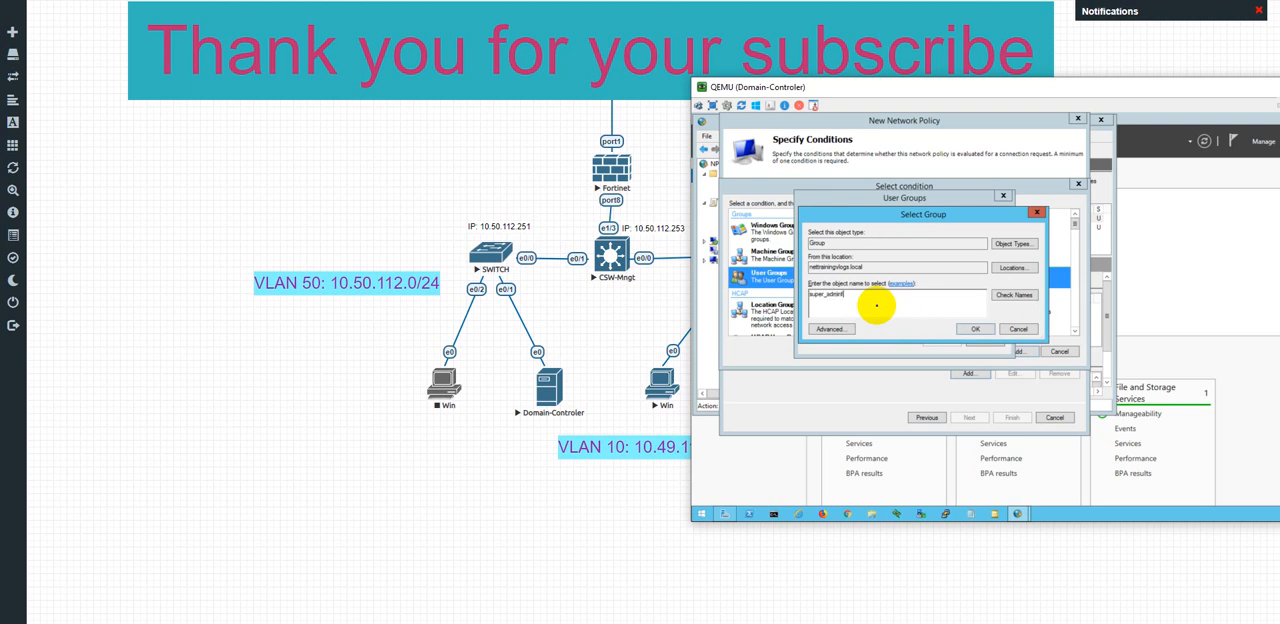
pyautogui.moveTo(862, 296)
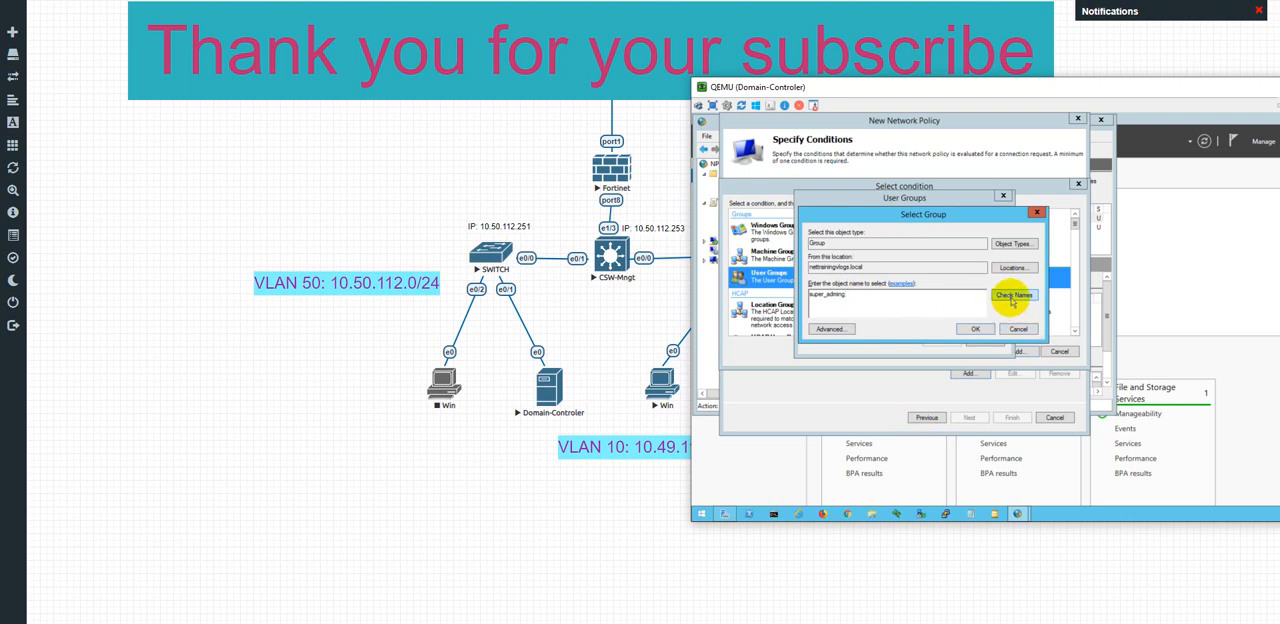
pyautogui.click(976, 328)
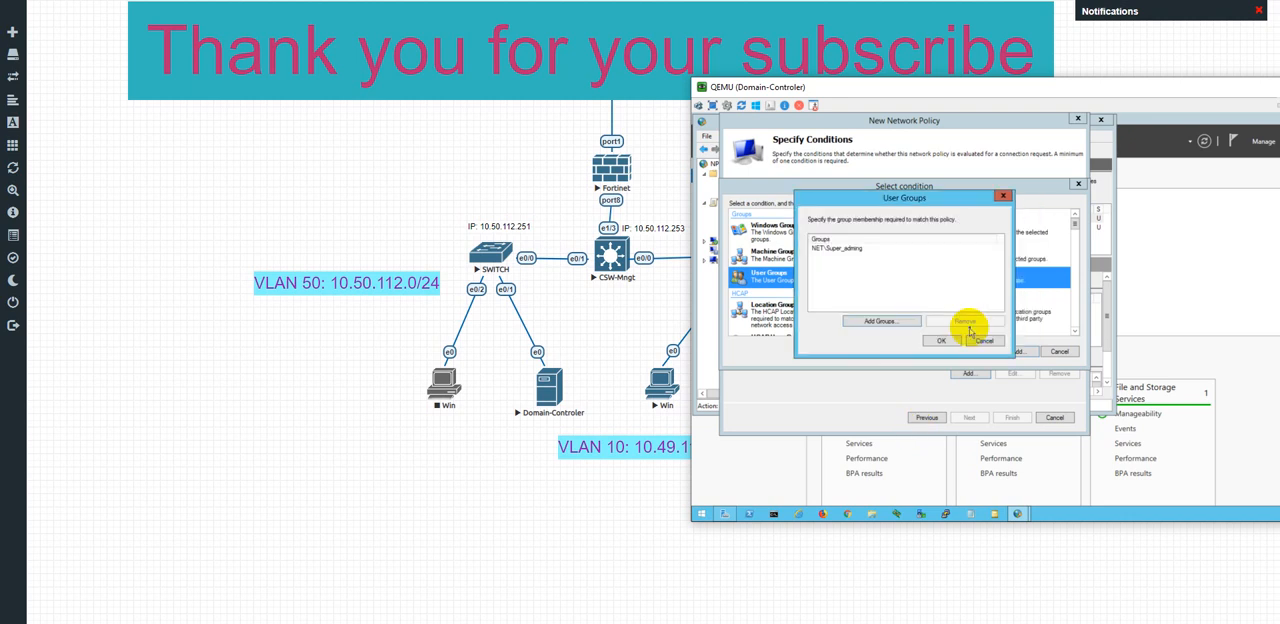
pyautogui.click(938, 340)
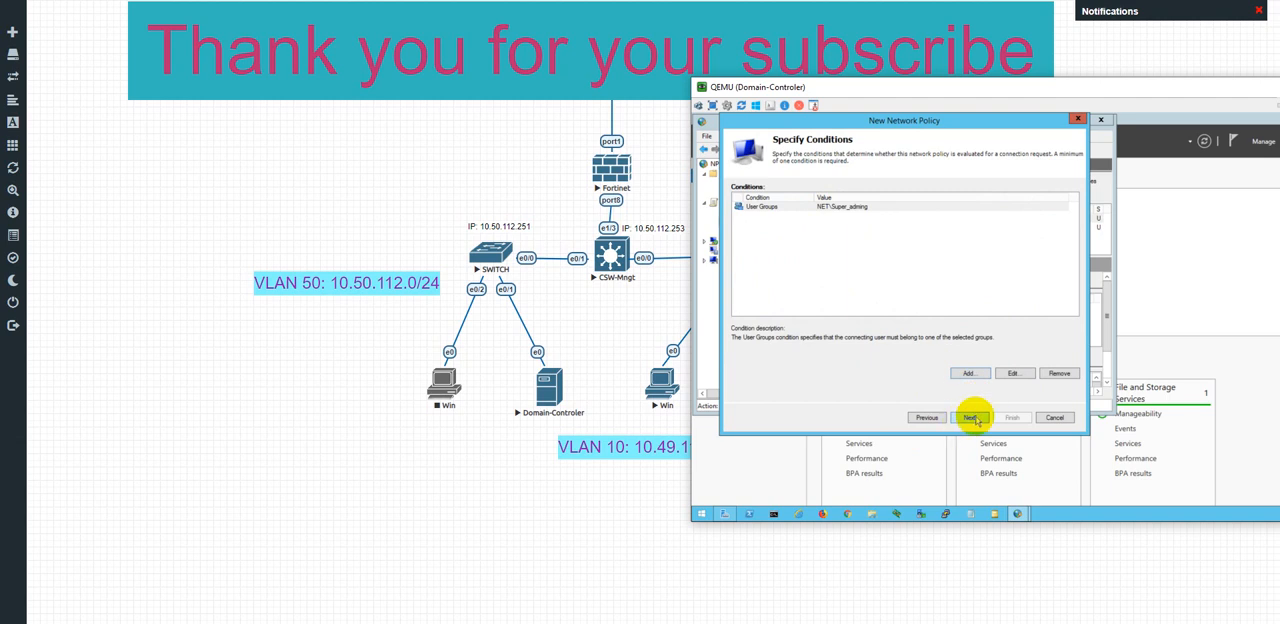
# Keep Access granted and allow only Unencrypted authentication (PAP, SPAP), reaching Configure Constraints.
pyautogui.click(970, 416)
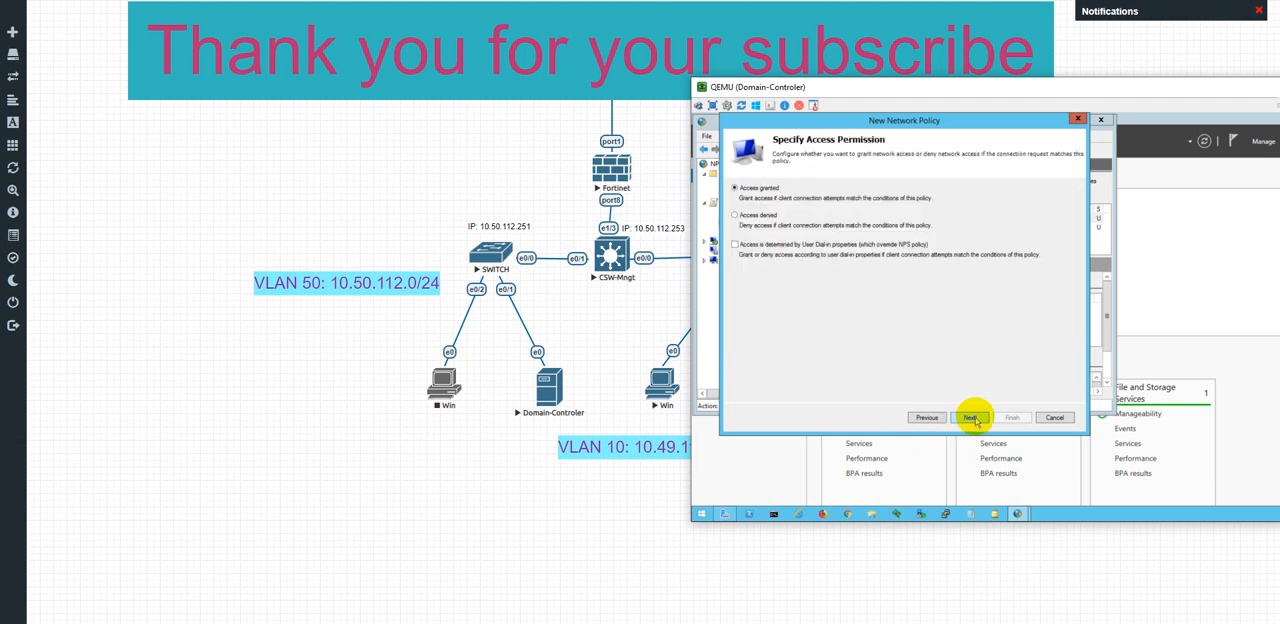
pyautogui.click(968, 416)
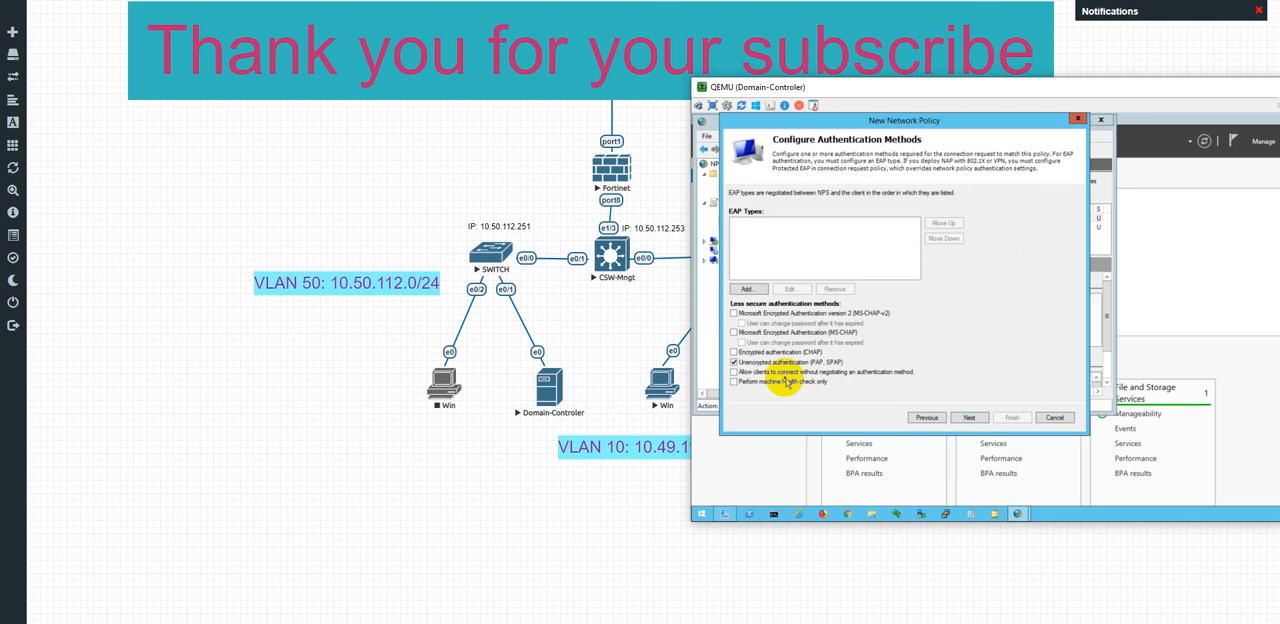
pyautogui.moveTo(830, 372)
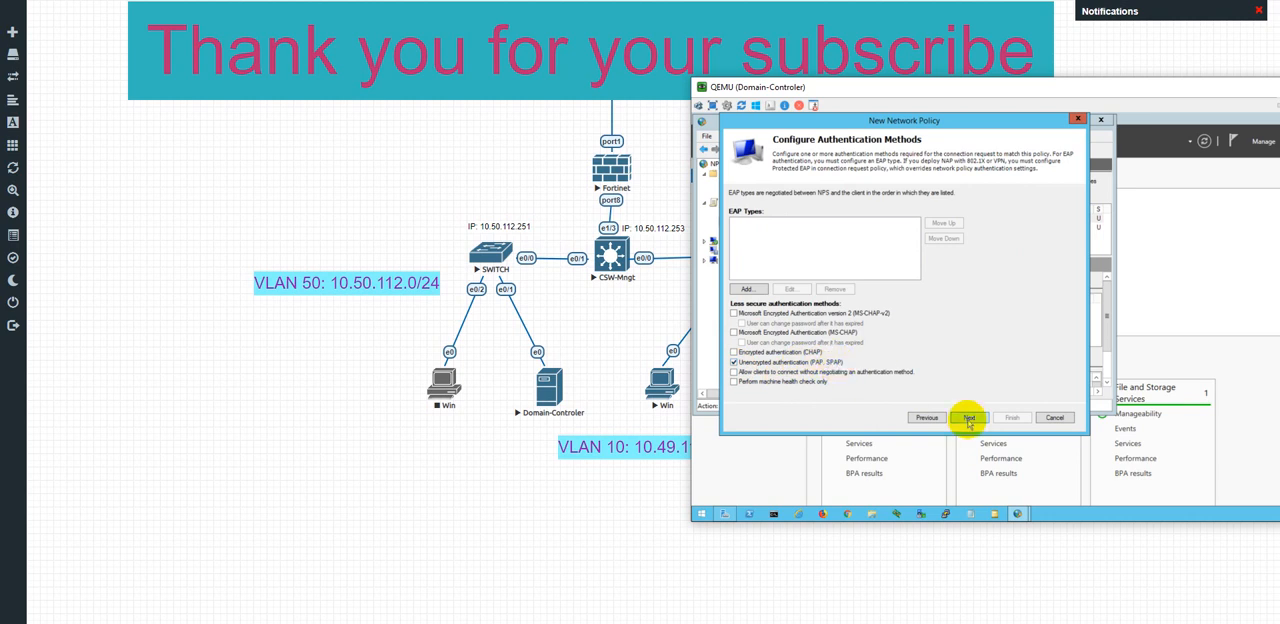
pyautogui.click(968, 416)
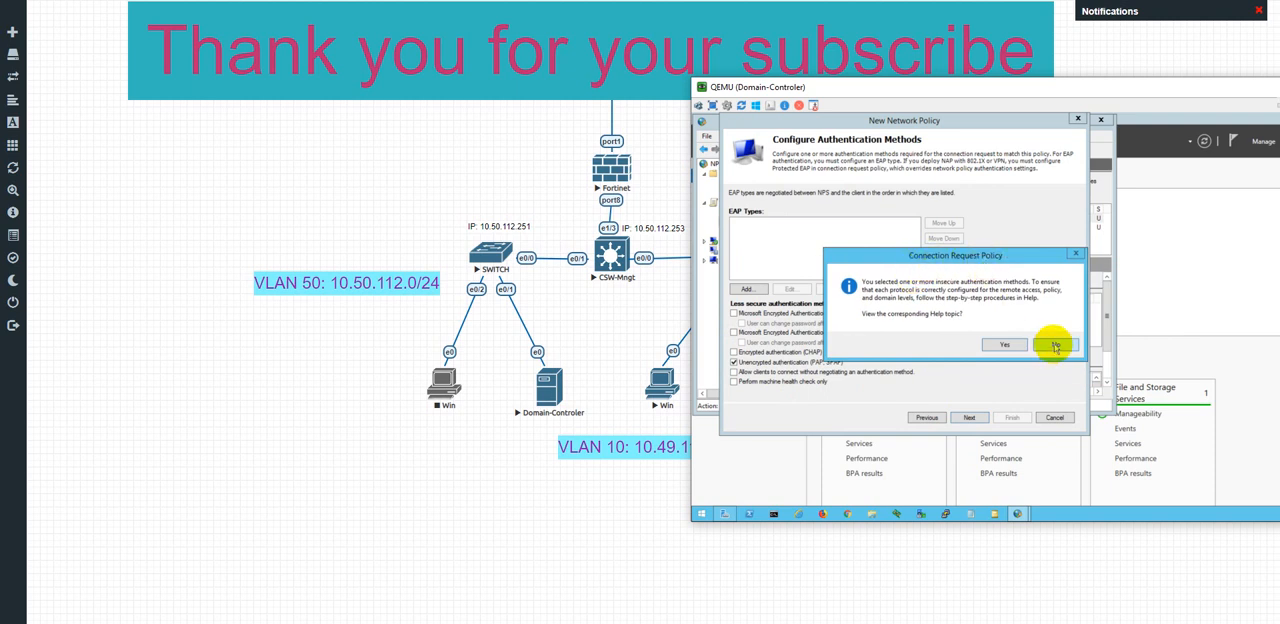
pyautogui.click(1056, 344)
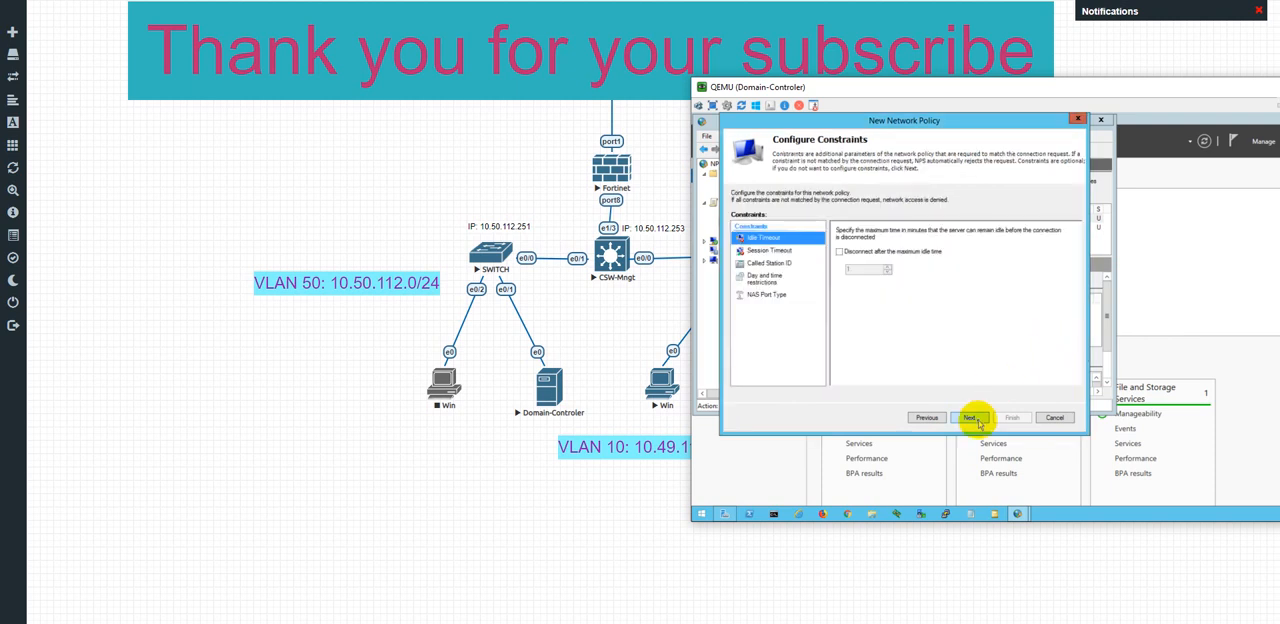
# Skip constraints and remove the Framed-Protocol standard attribute.
pyautogui.click(968, 416)
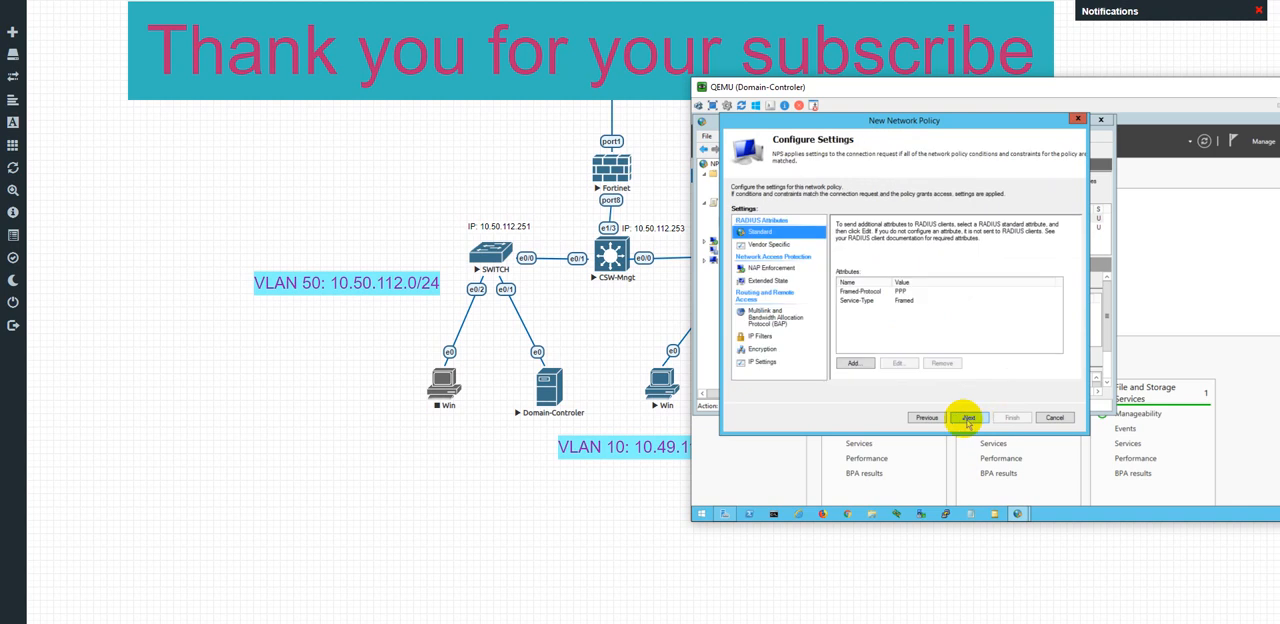
pyautogui.click(860, 292)
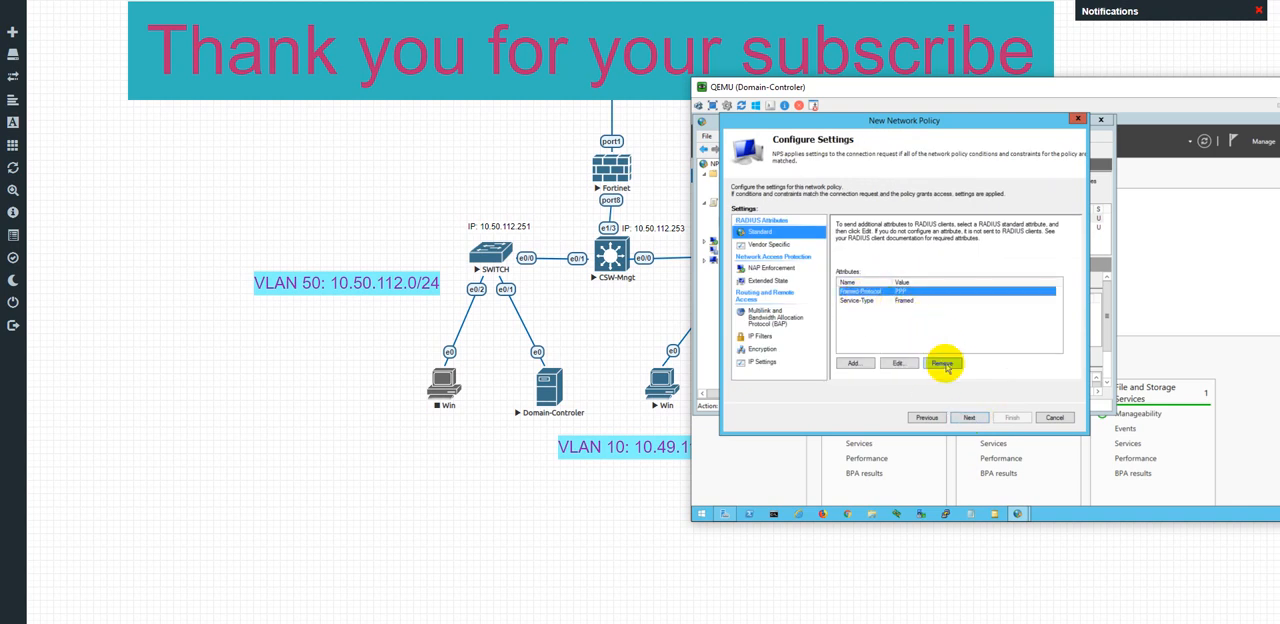
pyautogui.click(940, 364)
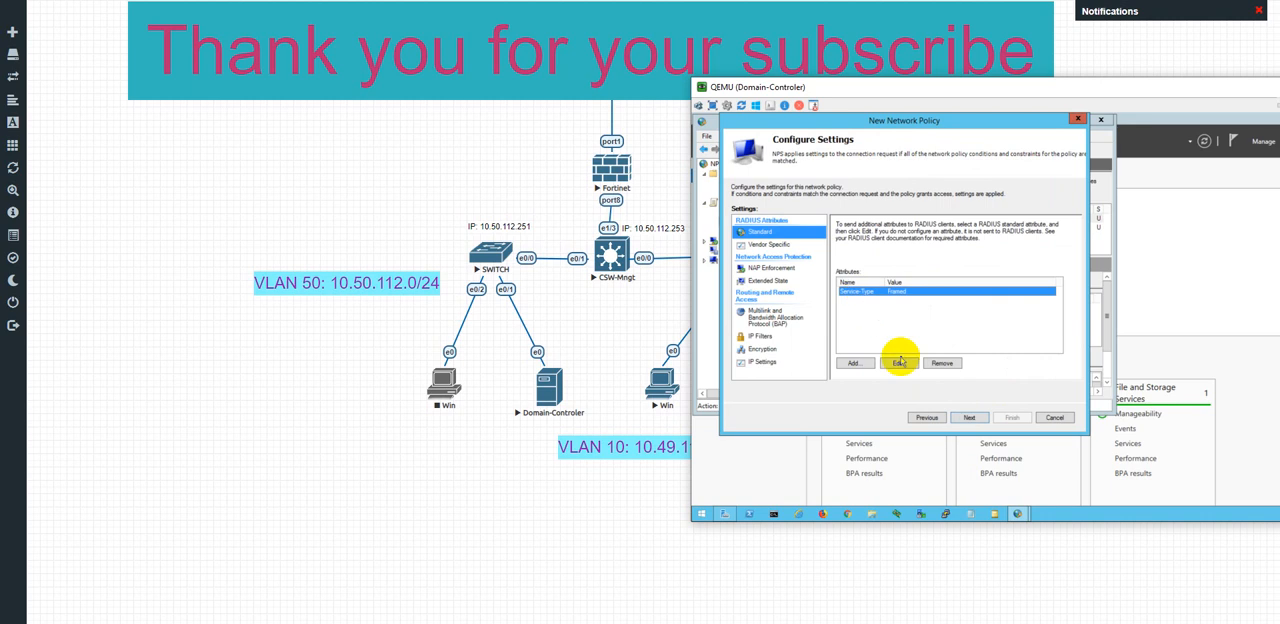
# Set Service-Type to Login under Others and return to the settings step.
pyautogui.click(898, 362)
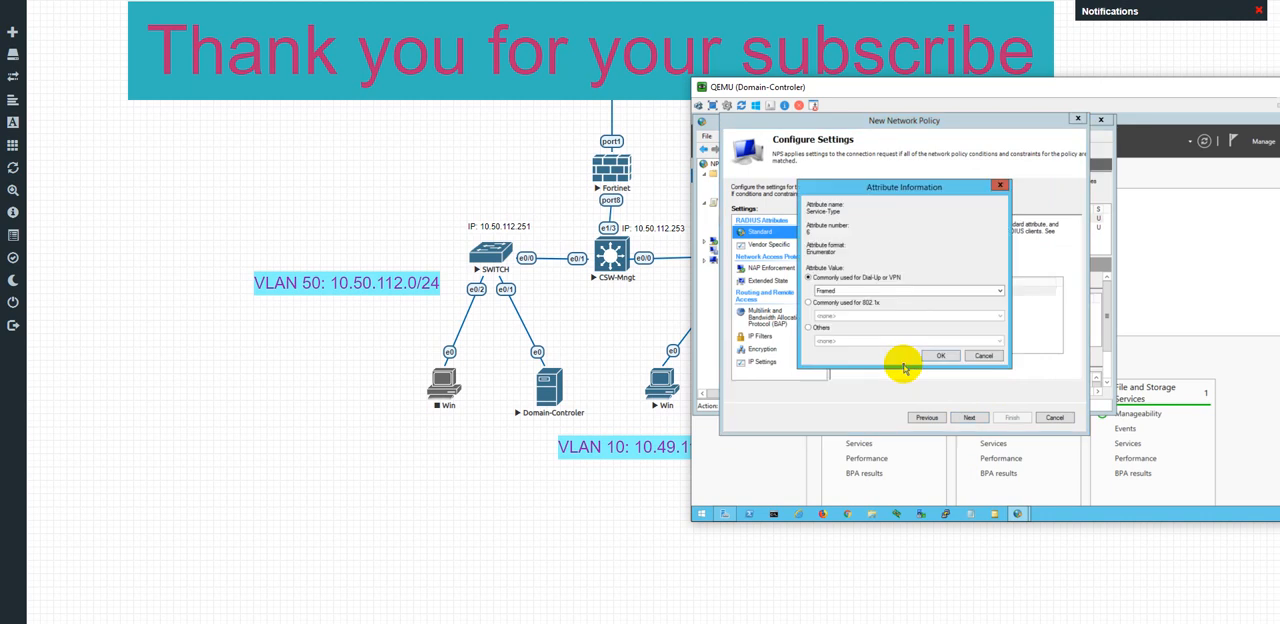
pyautogui.click(808, 328)
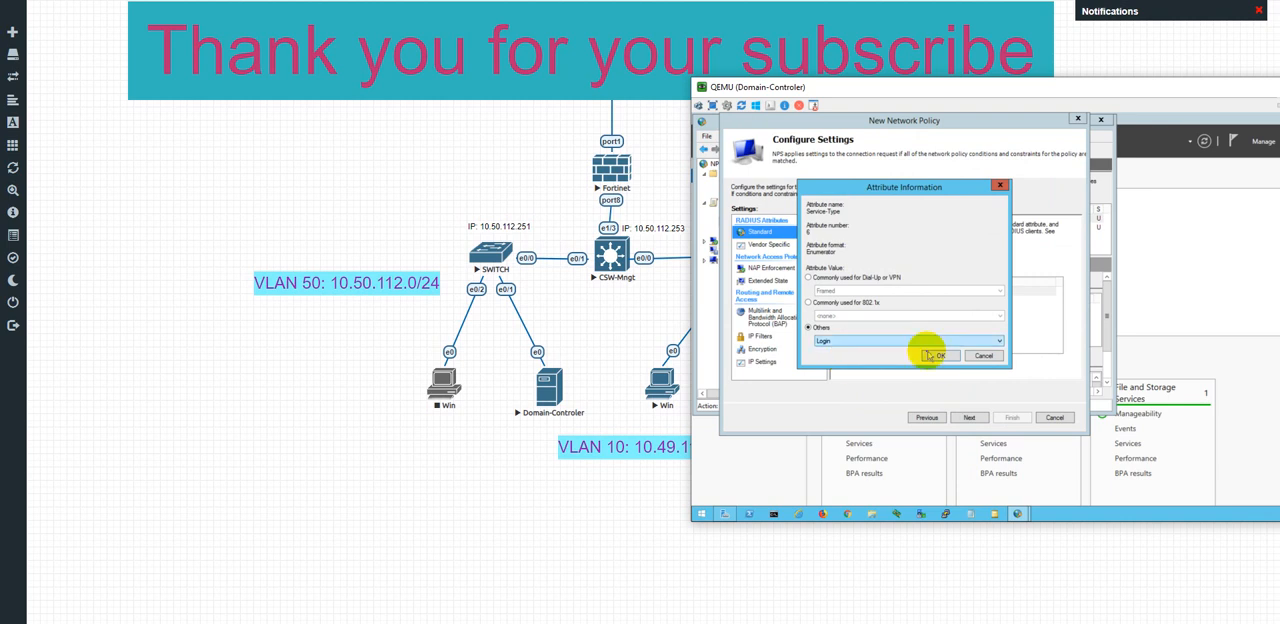
pyautogui.click(934, 356)
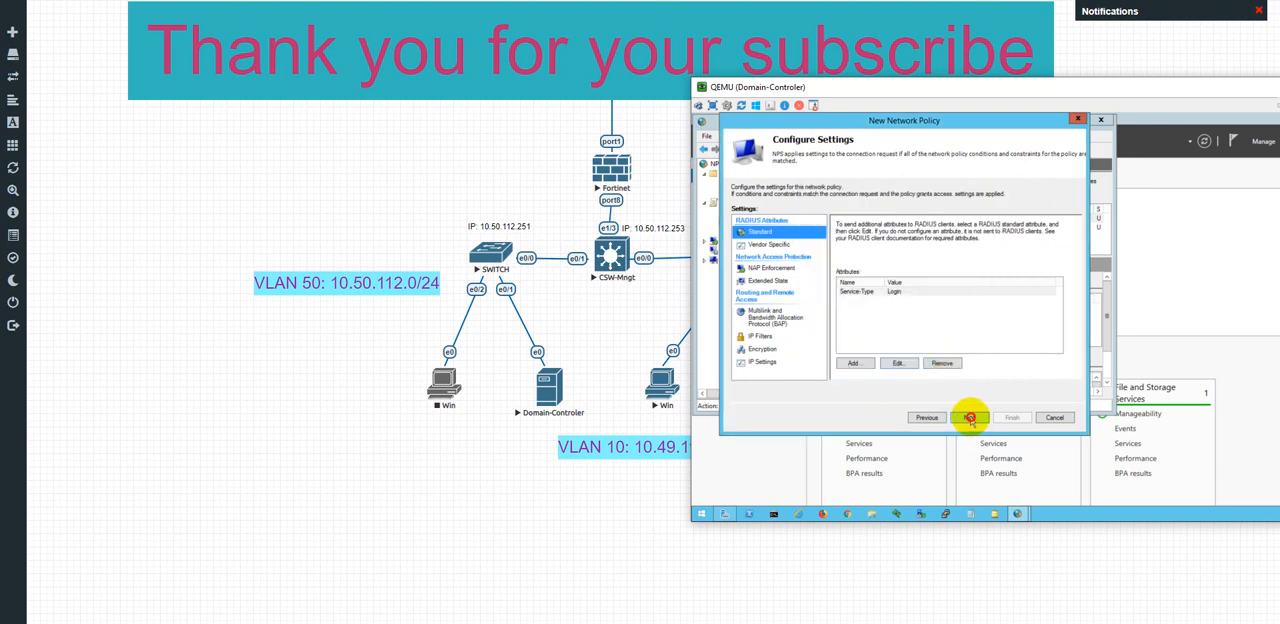
pyautogui.click(968, 416)
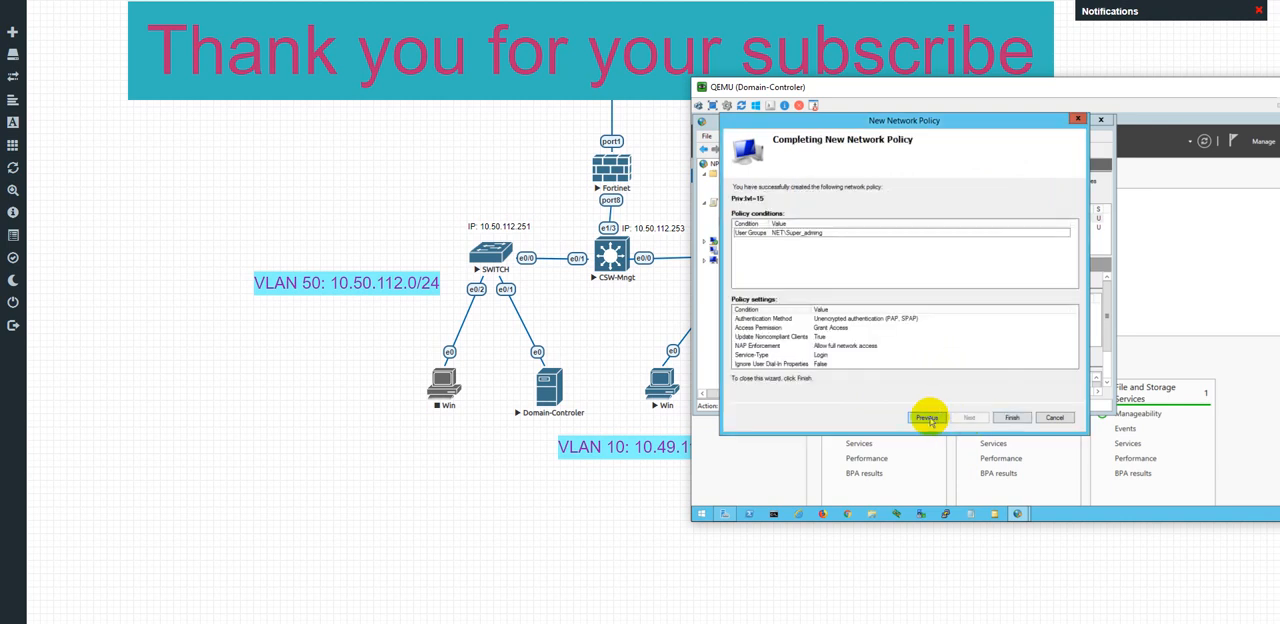
pyautogui.click(924, 416)
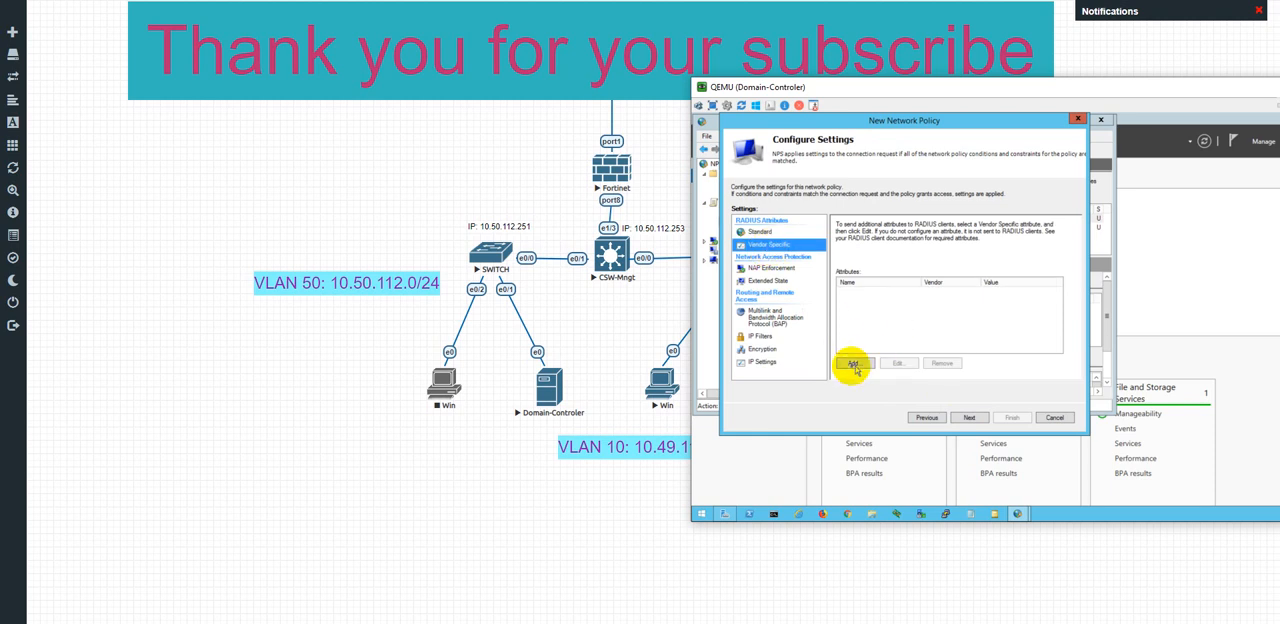
# Add a Cisco-AV-Pair vendor attribute with value shell:priv-lvl=15.
pyautogui.click(854, 364)
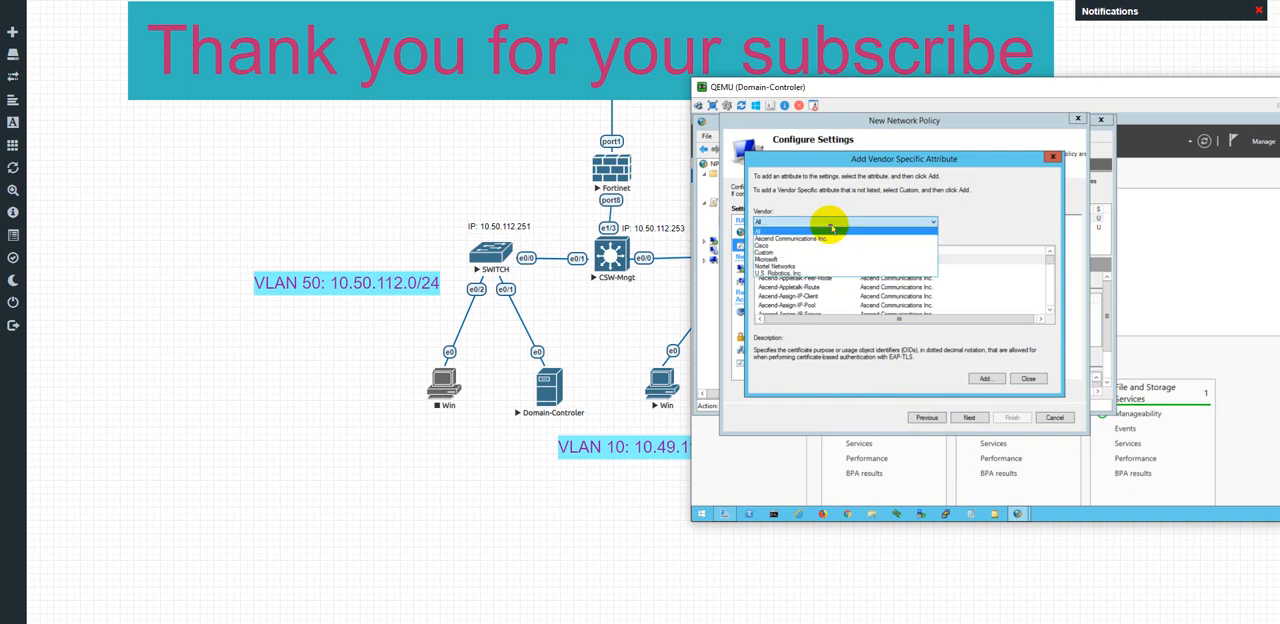
pyautogui.click(778, 250)
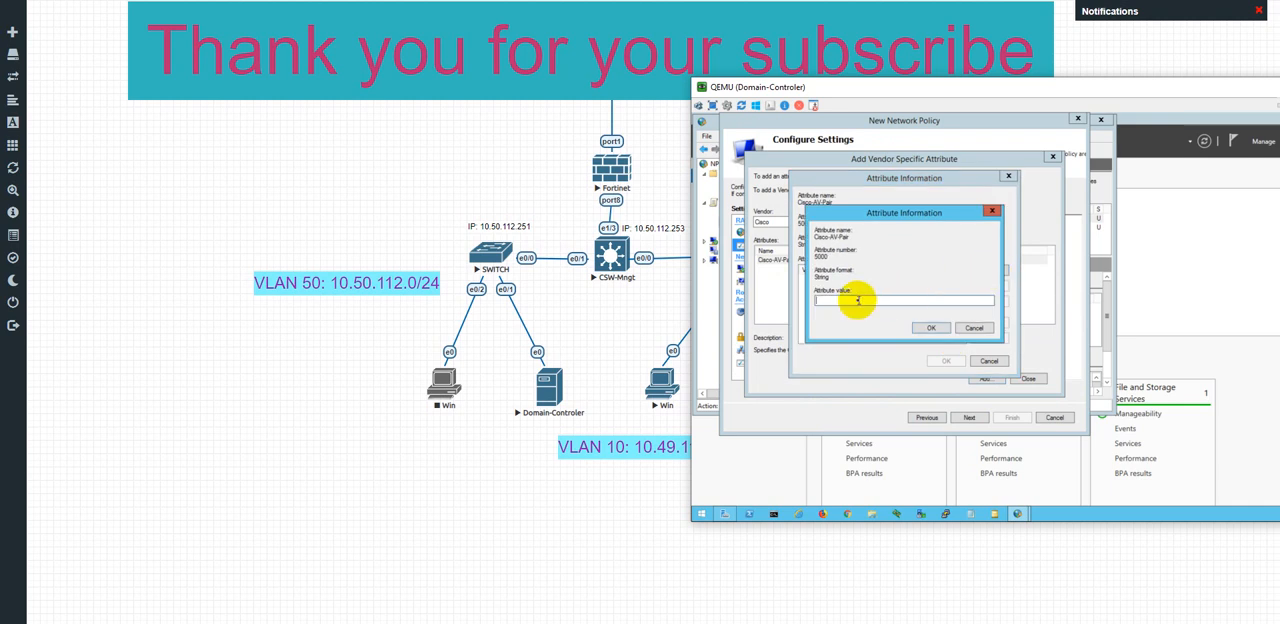
pyautogui.write('shell:priv-lvl=15')
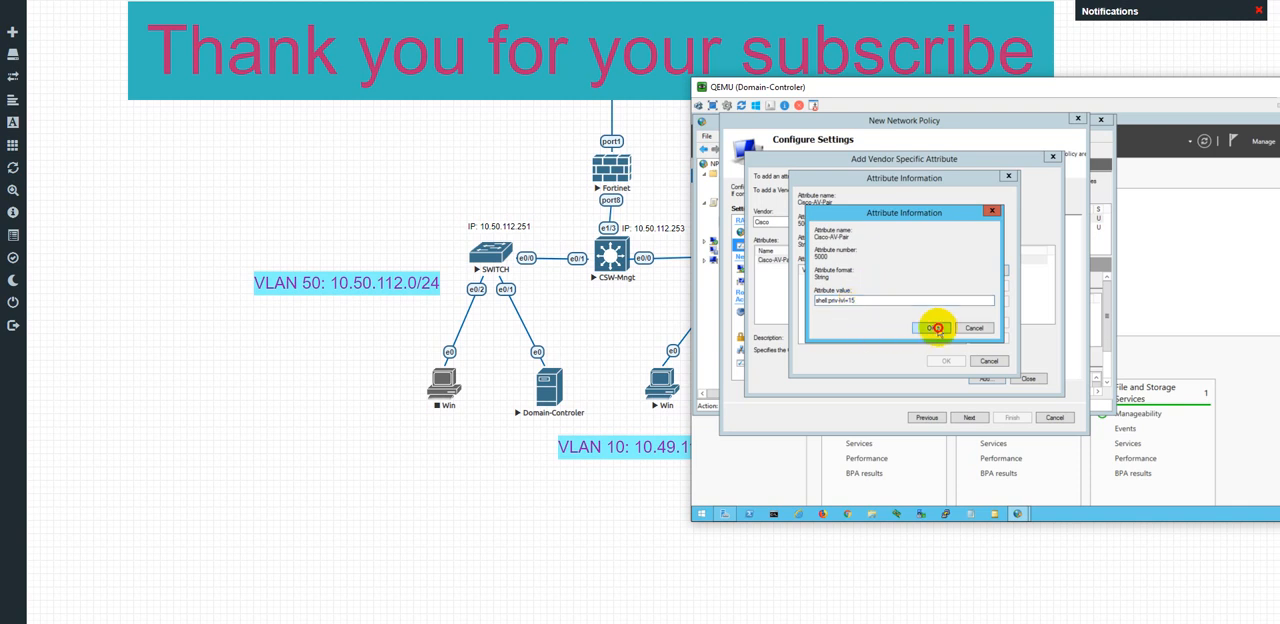
pyautogui.click(932, 328)
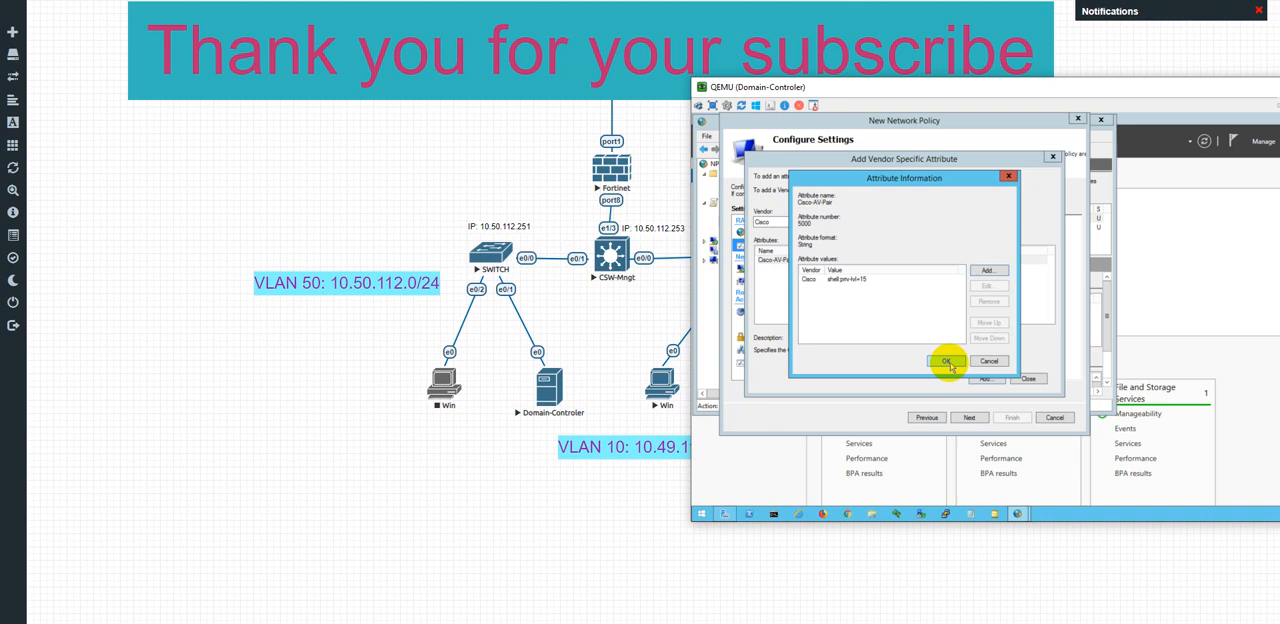
pyautogui.click(946, 362)
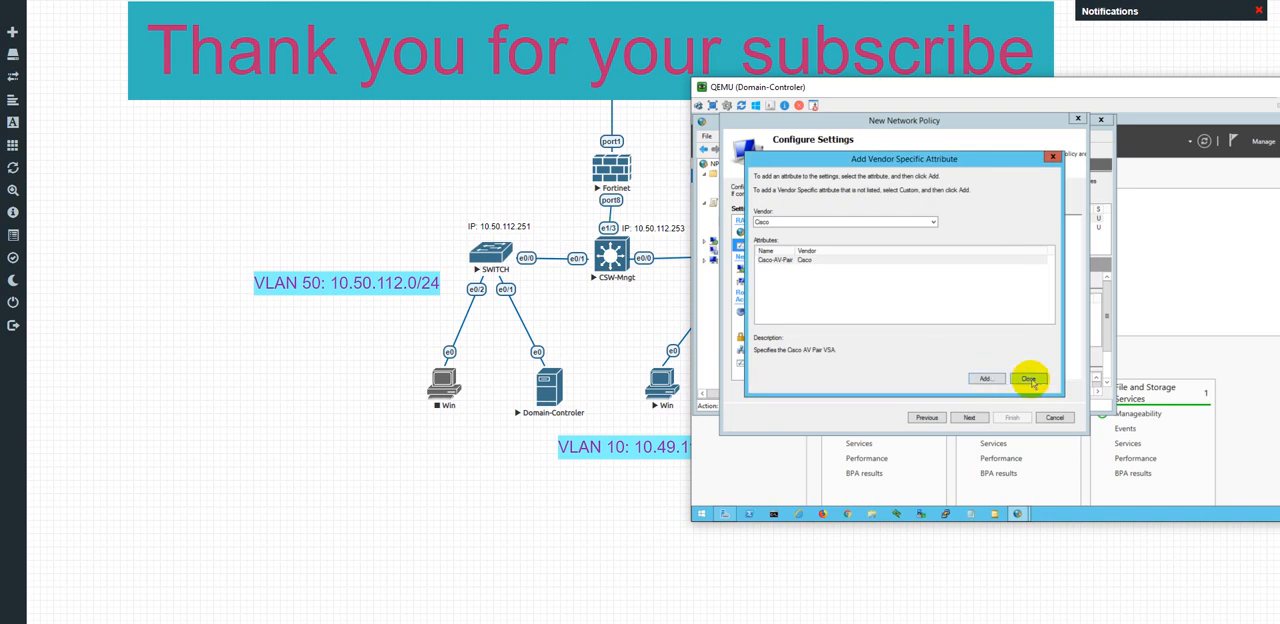
pyautogui.click(1028, 378)
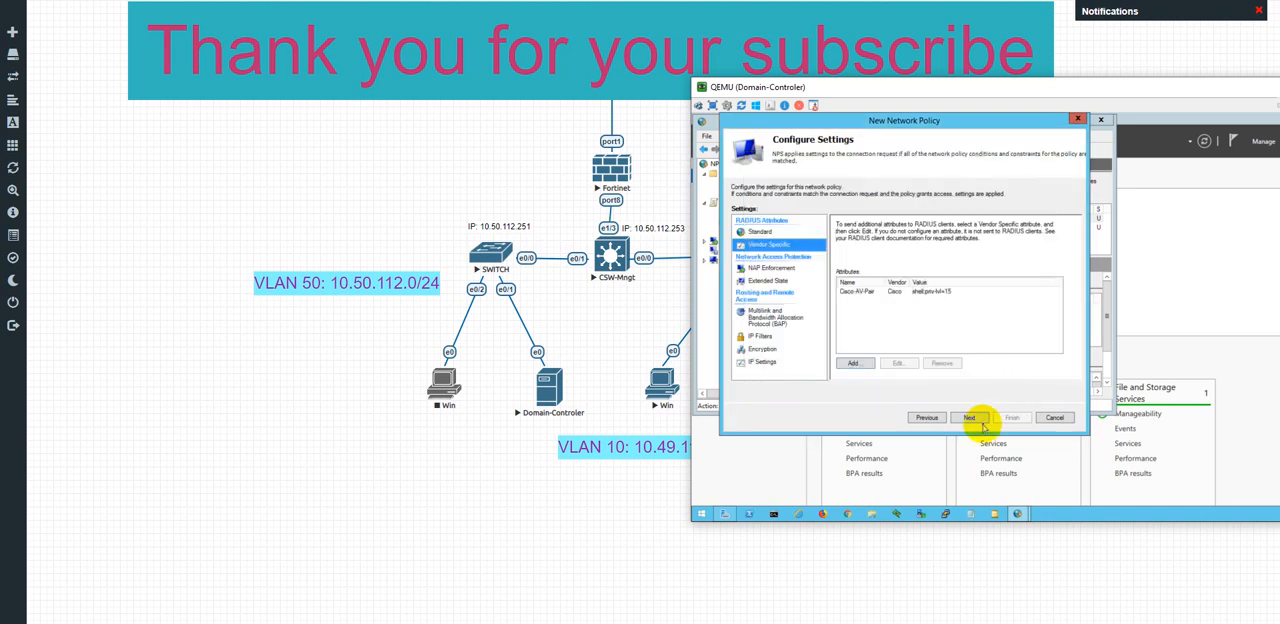
# Finish the wizard so the new policy appears in the Network Policies list.
pyautogui.click(968, 416)
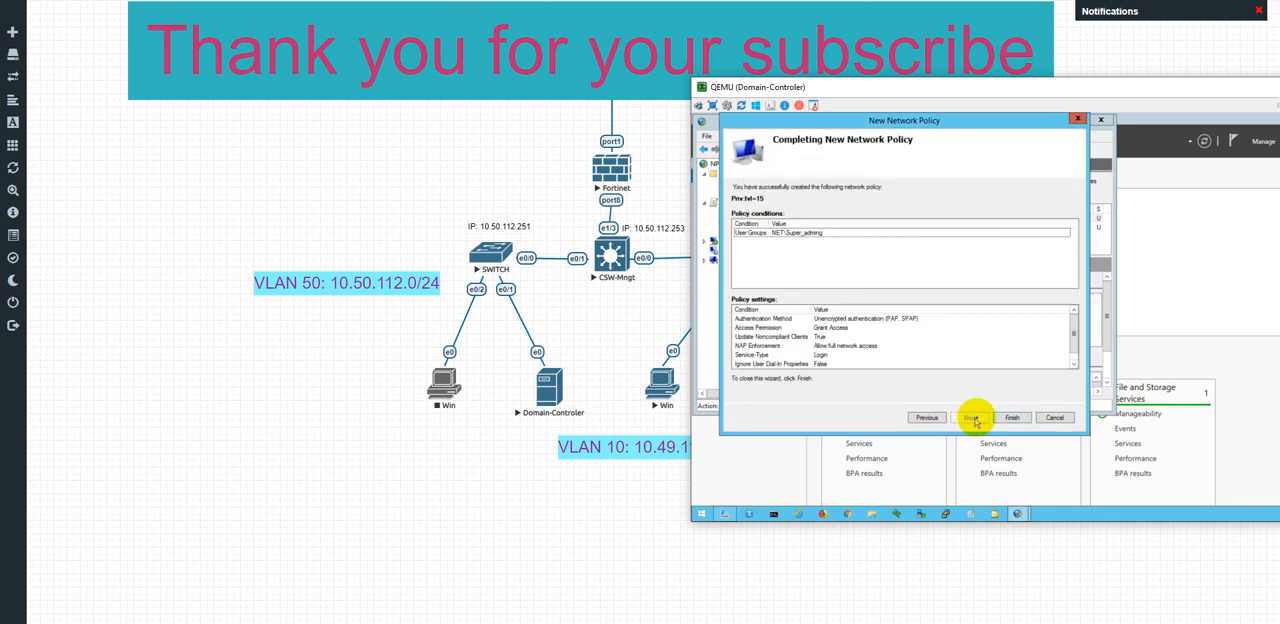
pyautogui.click(1012, 416)
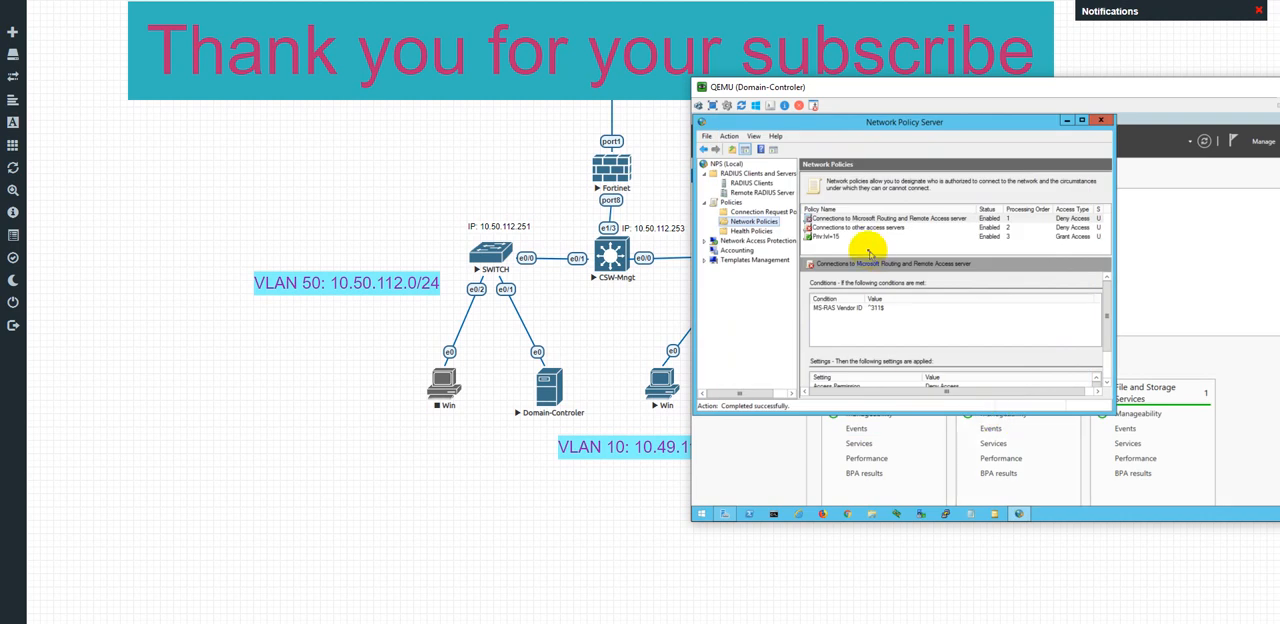